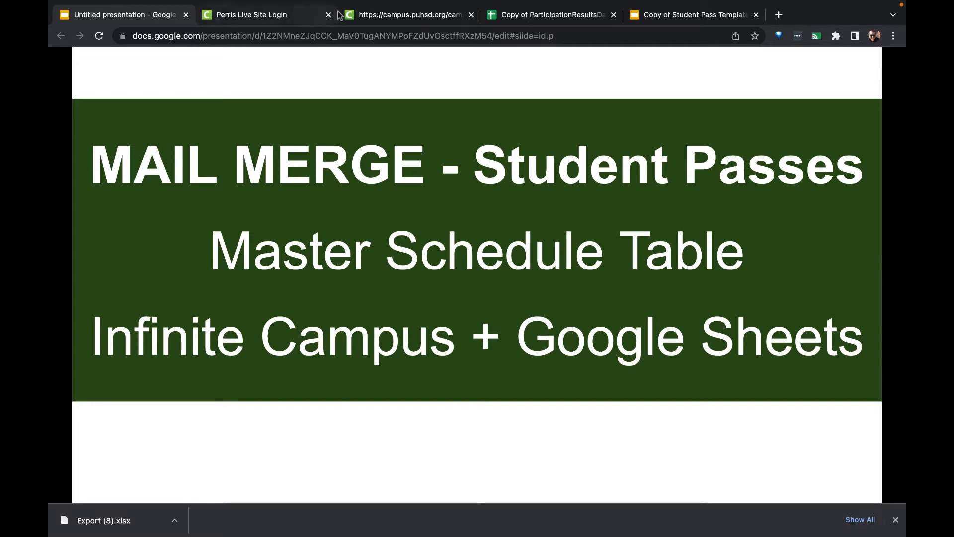
Close the leftover login page and show the participation spreadsheet's Pivot Table 3 sheet
left_click(328, 15)
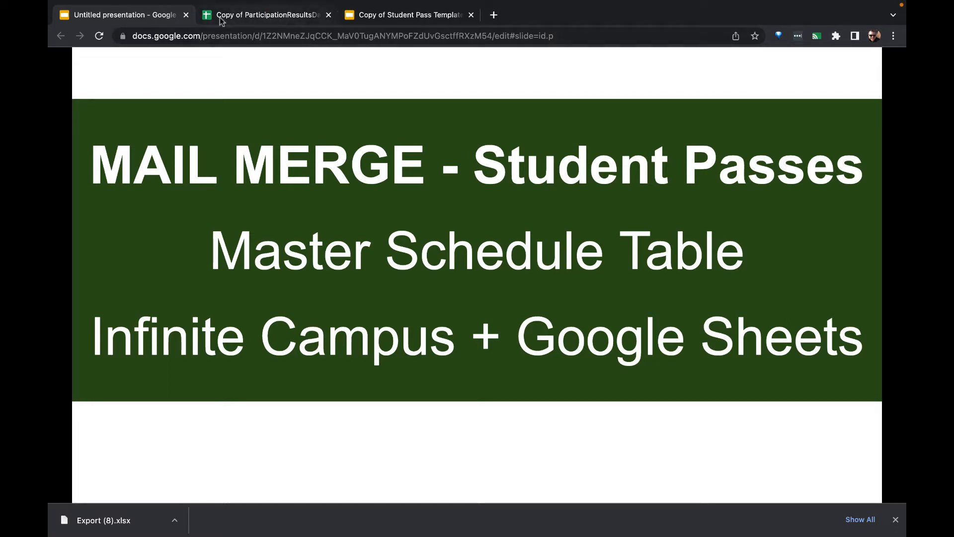
left_click(264, 15)
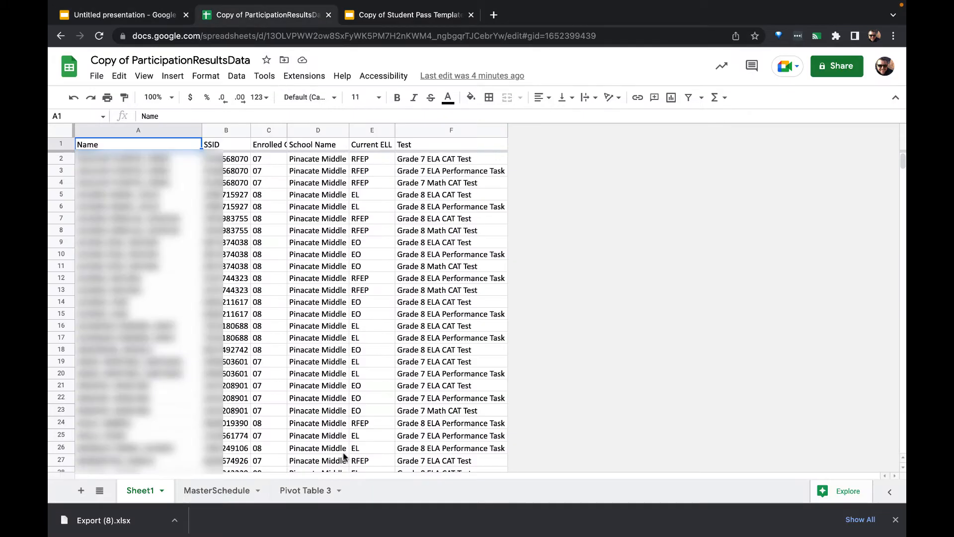
left_click(304, 490)
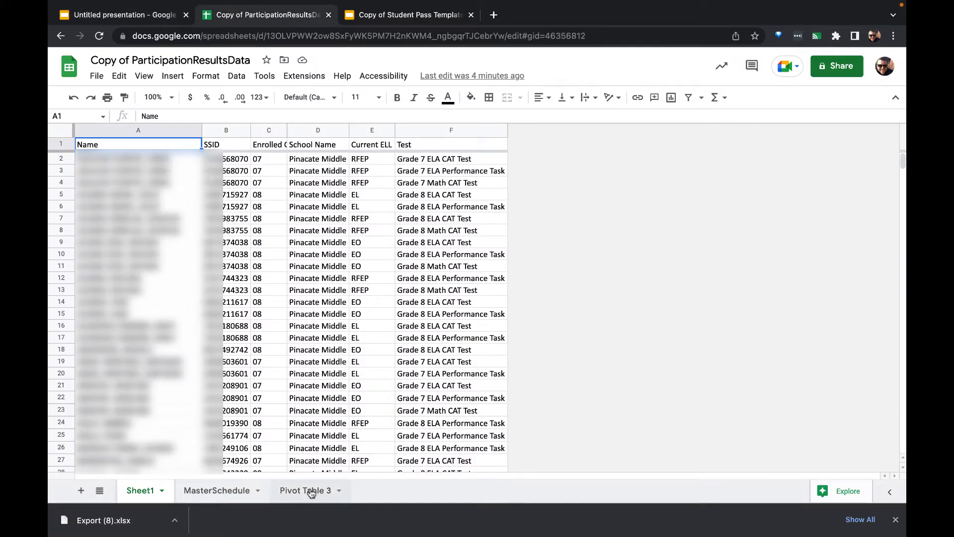
View Pivot Table 3 laying out each student ID's room for periods 01 through 07
left_click(306, 490)
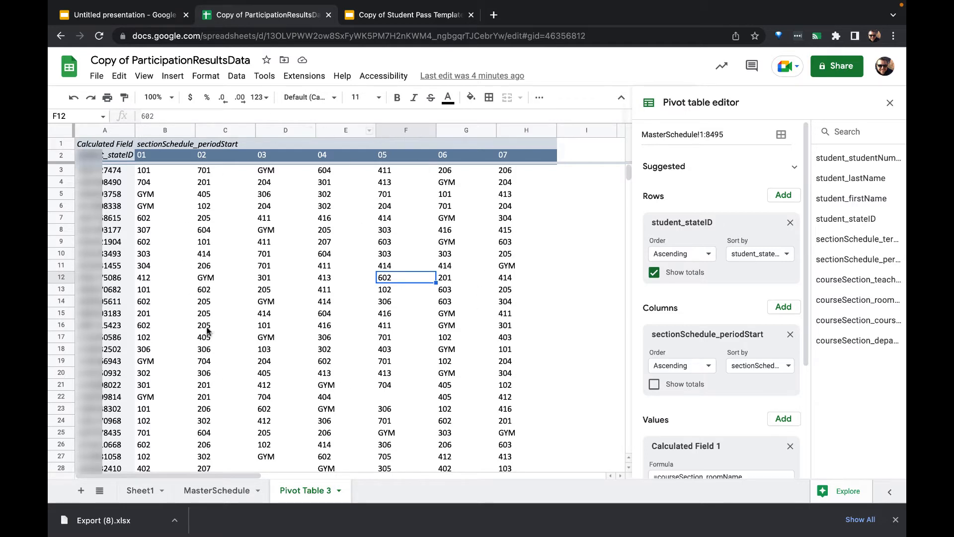
mouse_move(206, 331)
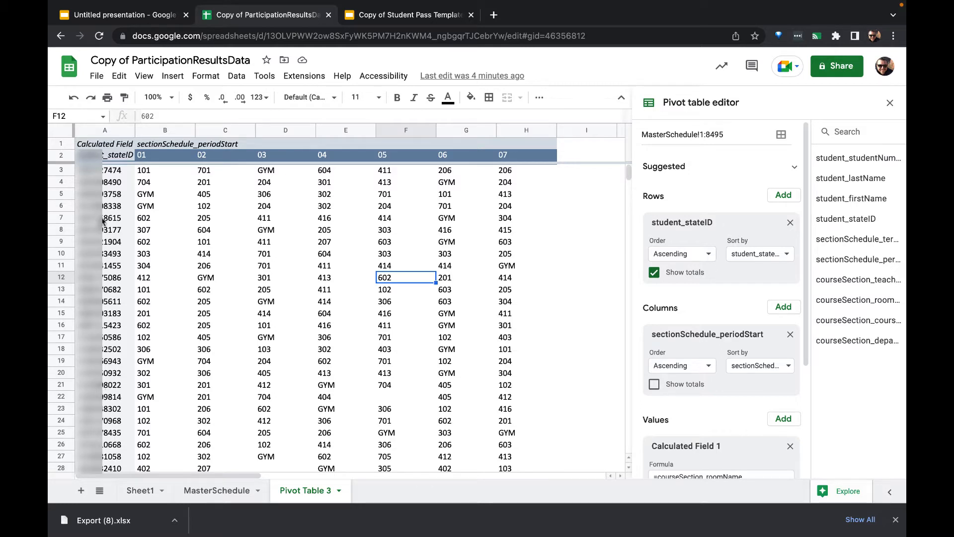
mouse_move(123, 181)
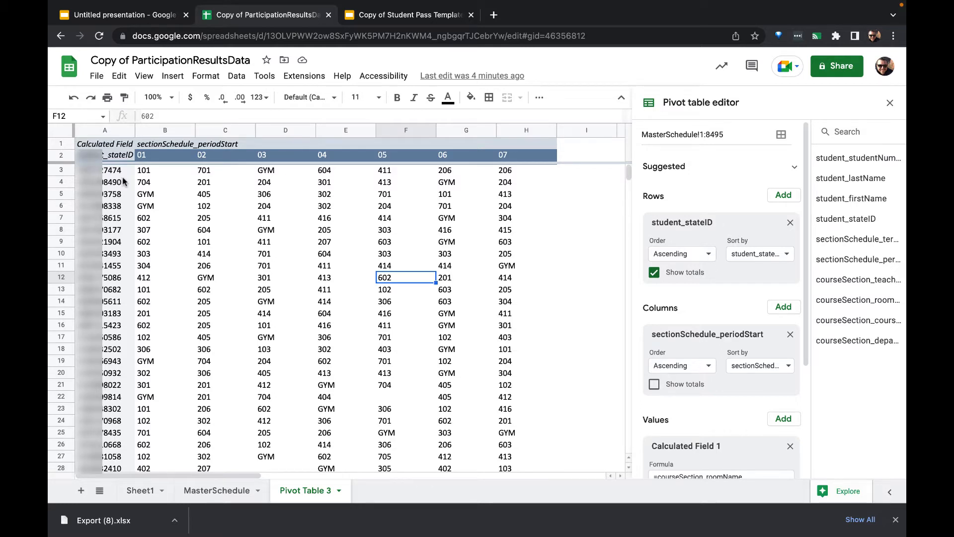
mouse_move(360, 153)
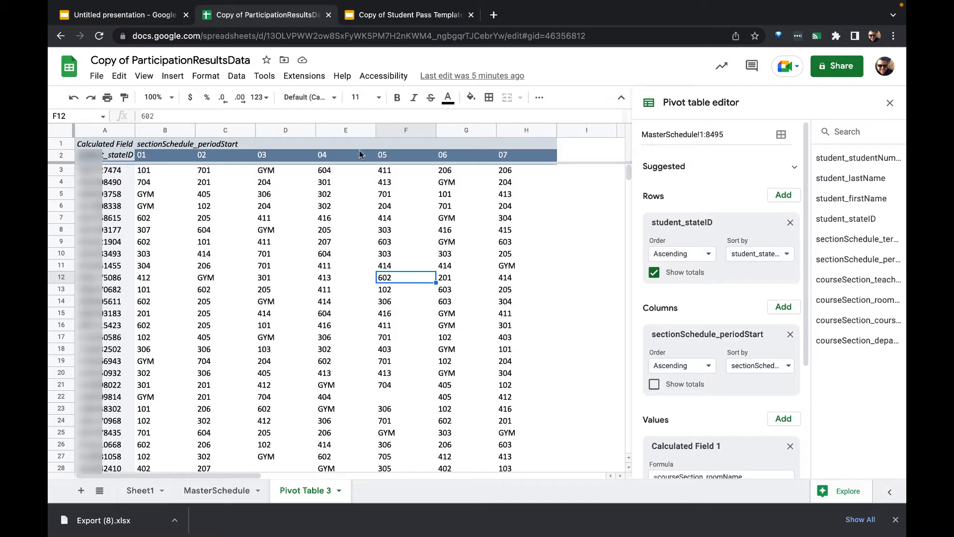
mouse_move(519, 172)
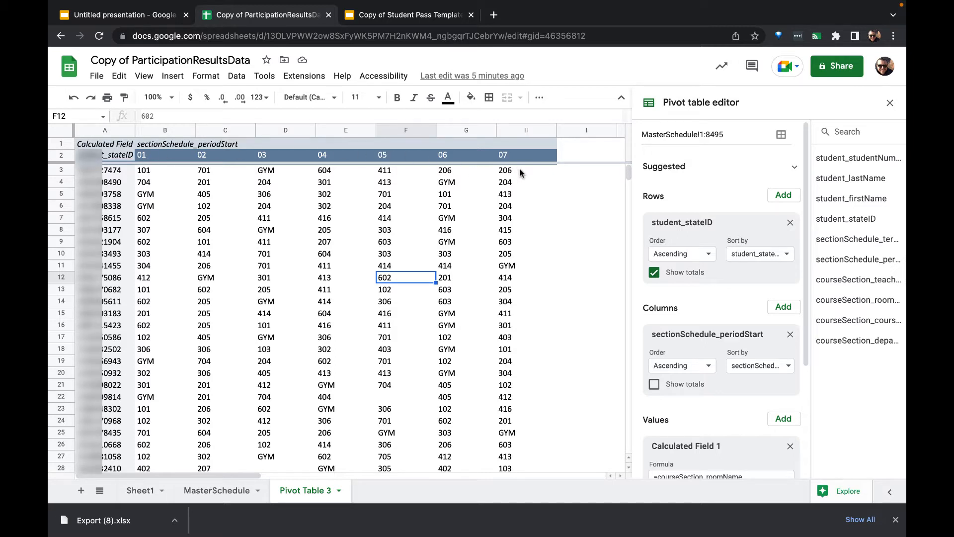
mouse_move(271, 252)
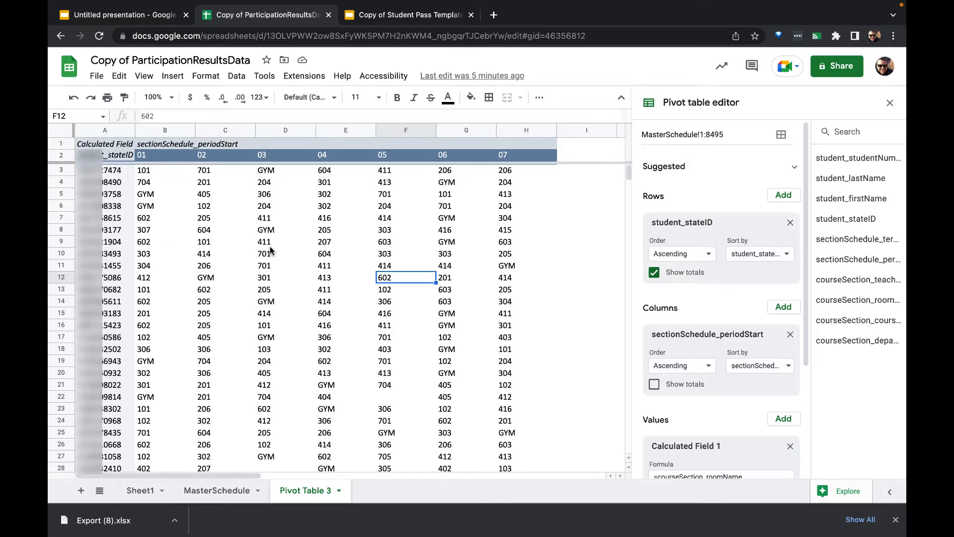
mouse_move(580, 270)
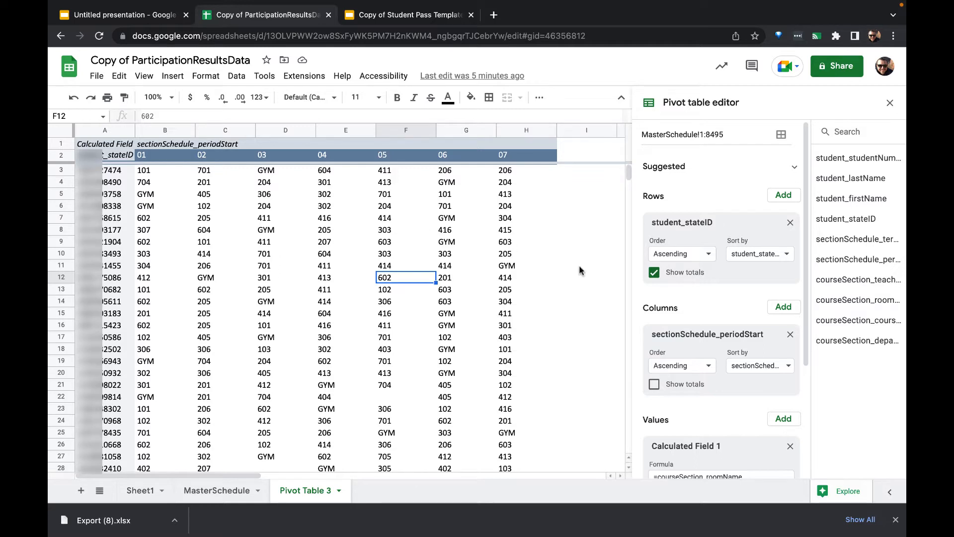
mouse_move(337, 288)
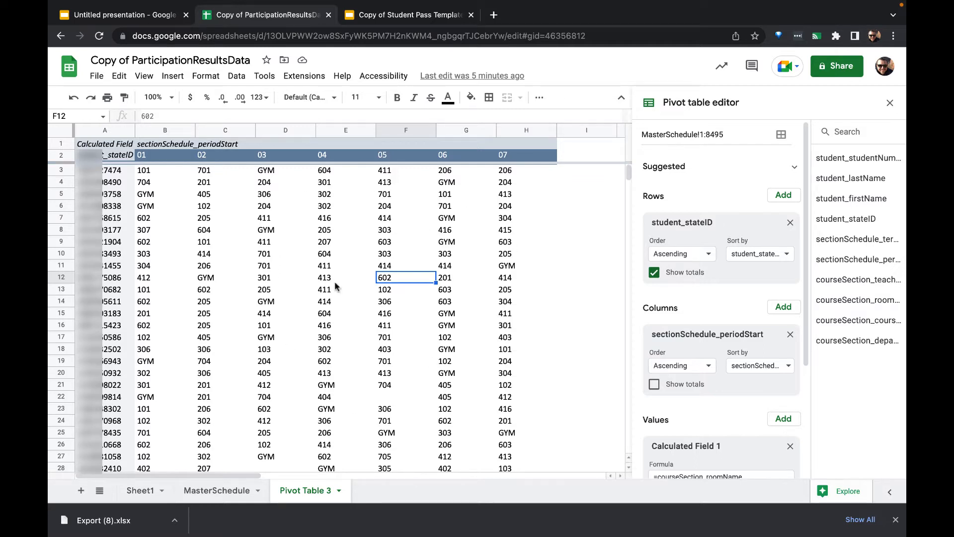
mouse_move(349, 363)
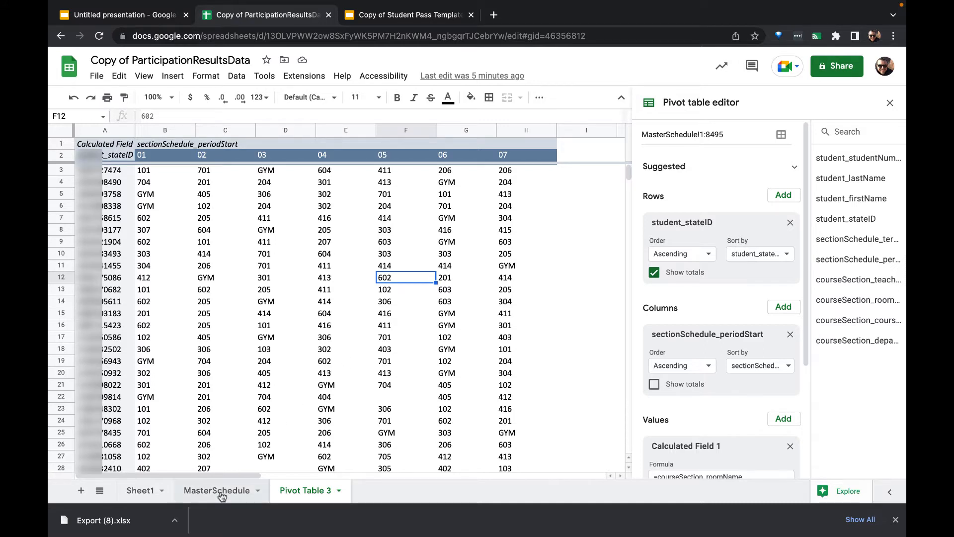
Review the MasterSchedule rows of periods, rooms and courses, then head to Sheet1
left_click(217, 490)
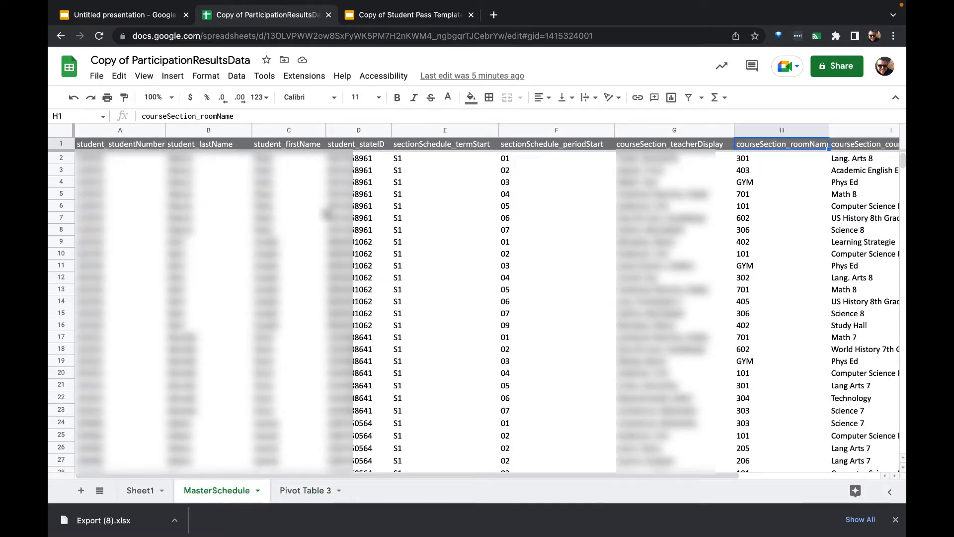
mouse_move(214, 199)
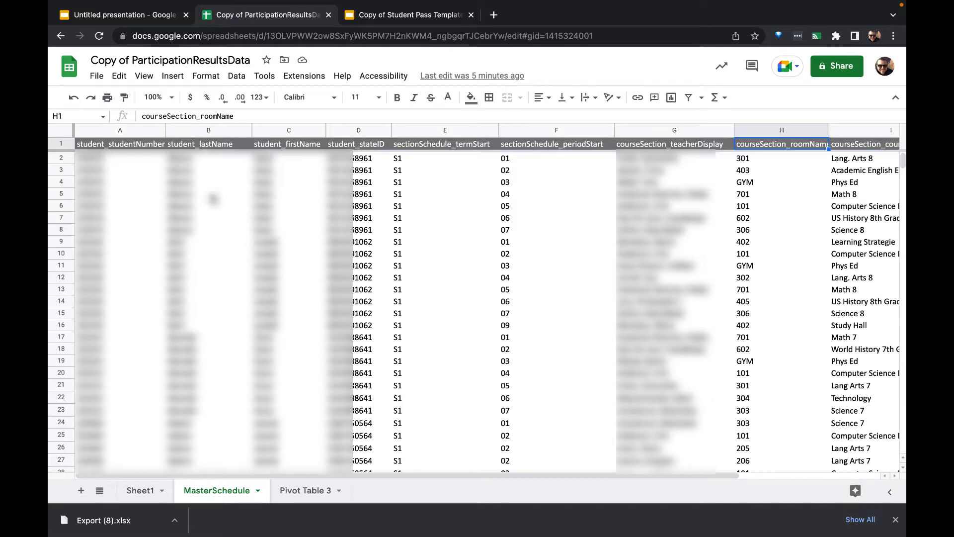
mouse_move(121, 179)
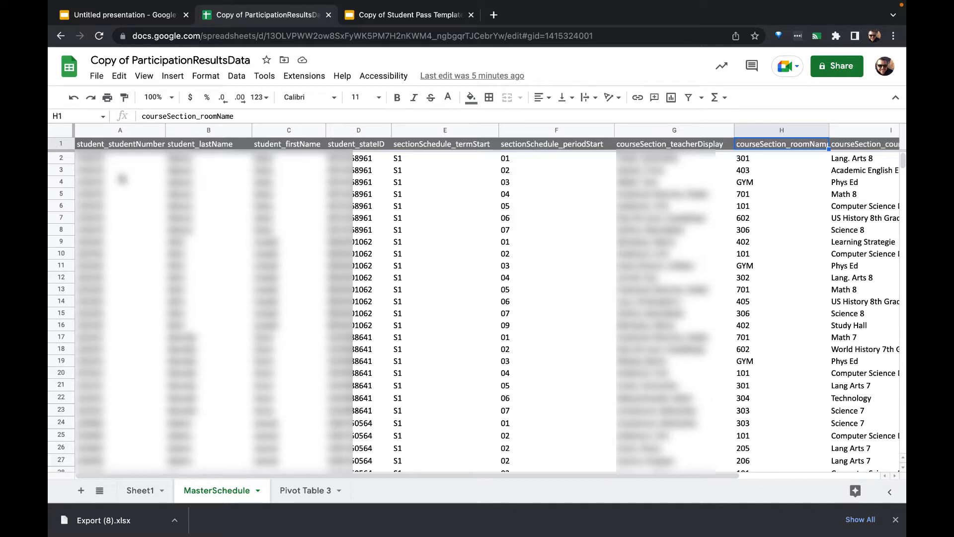
mouse_move(222, 321)
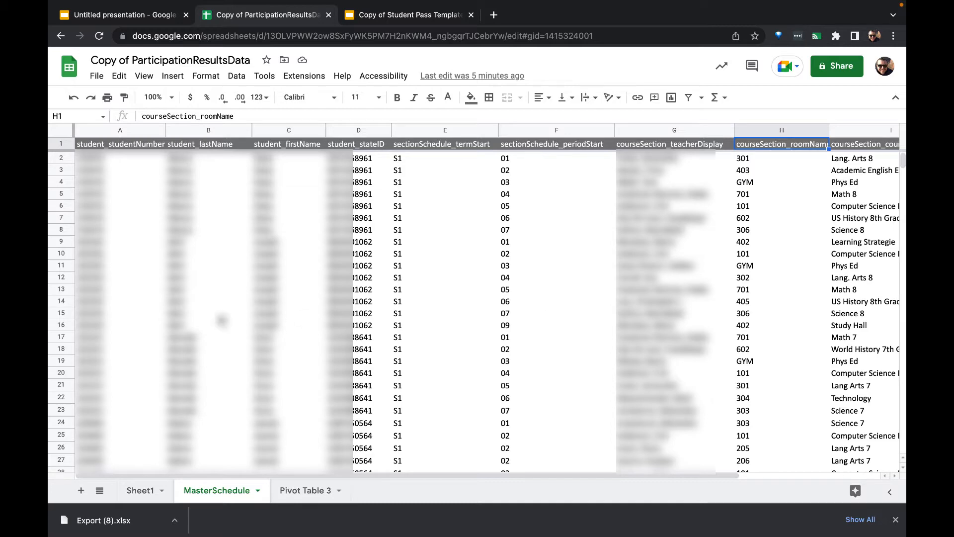
left_click(139, 490)
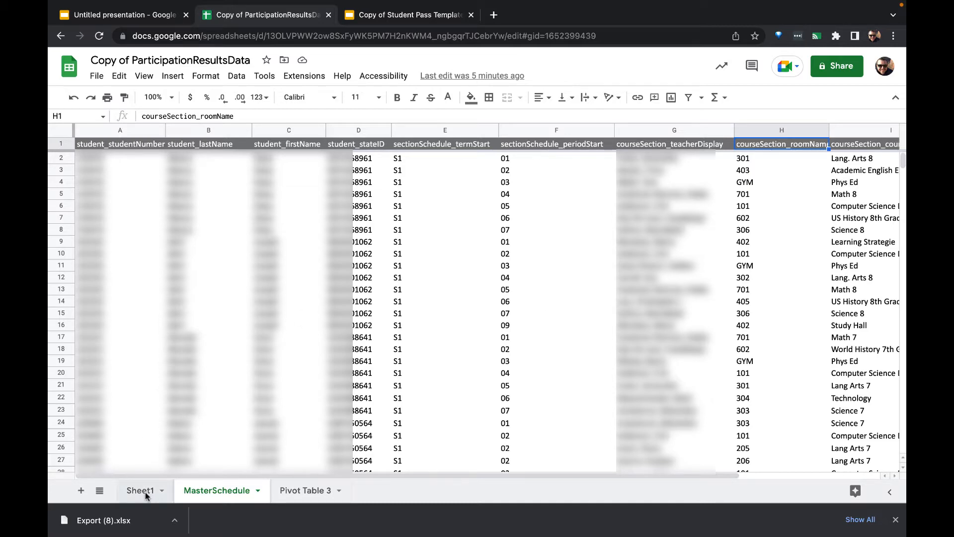
Show Sheet1 with each student's SSID, school, ELL status and assigned tests
left_click(140, 490)
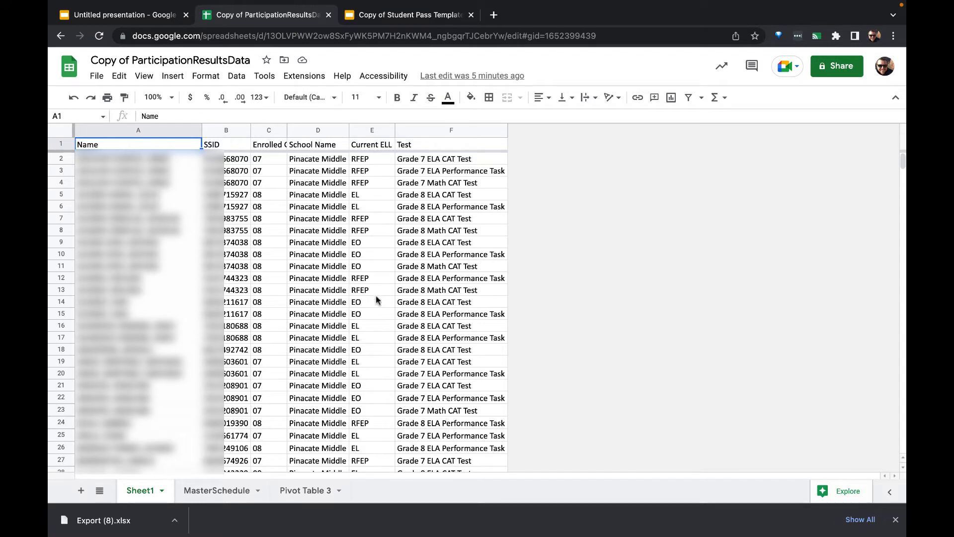
mouse_move(243, 179)
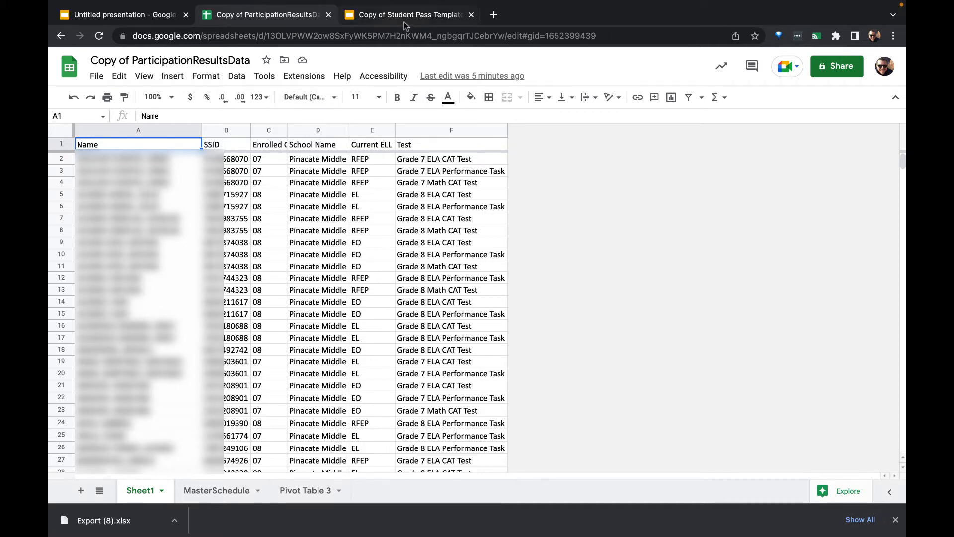
mouse_move(405, 15)
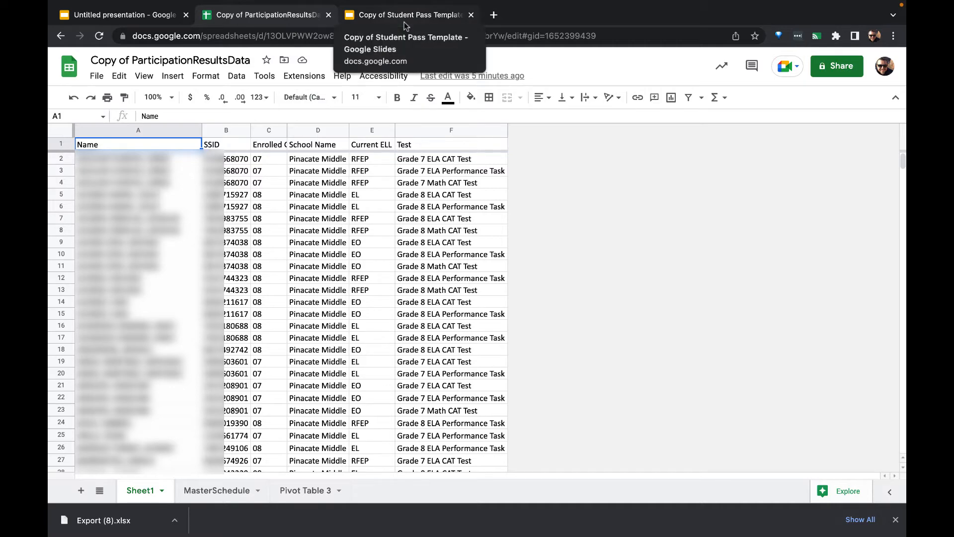
Zoom into the student pass slide to read its Name, ID, room, Period and Time placeholders
left_click(408, 15)
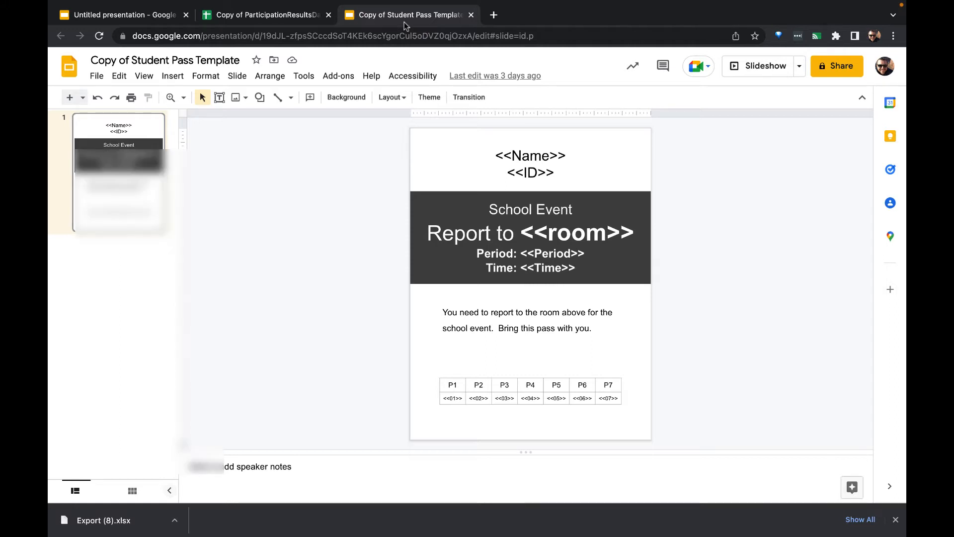
mouse_move(156, 103)
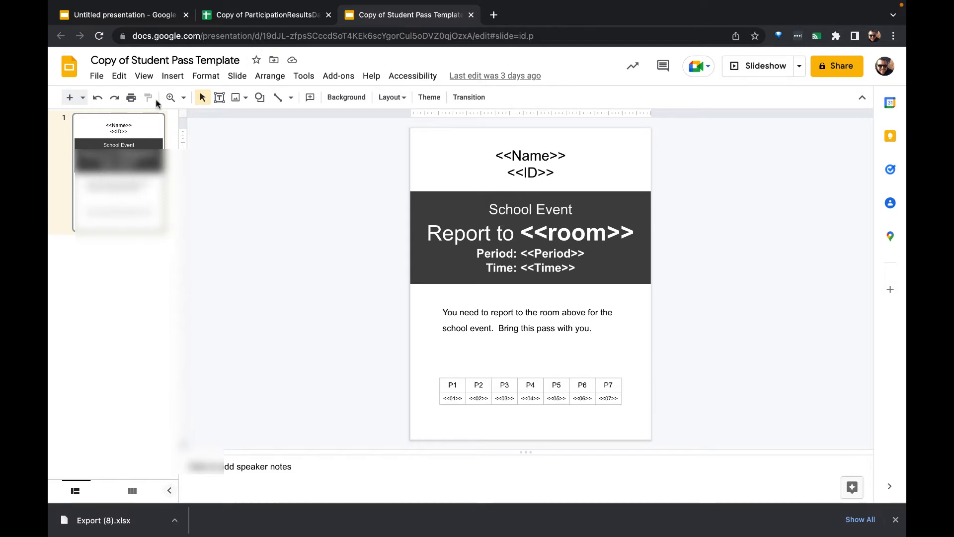
left_click(182, 97)
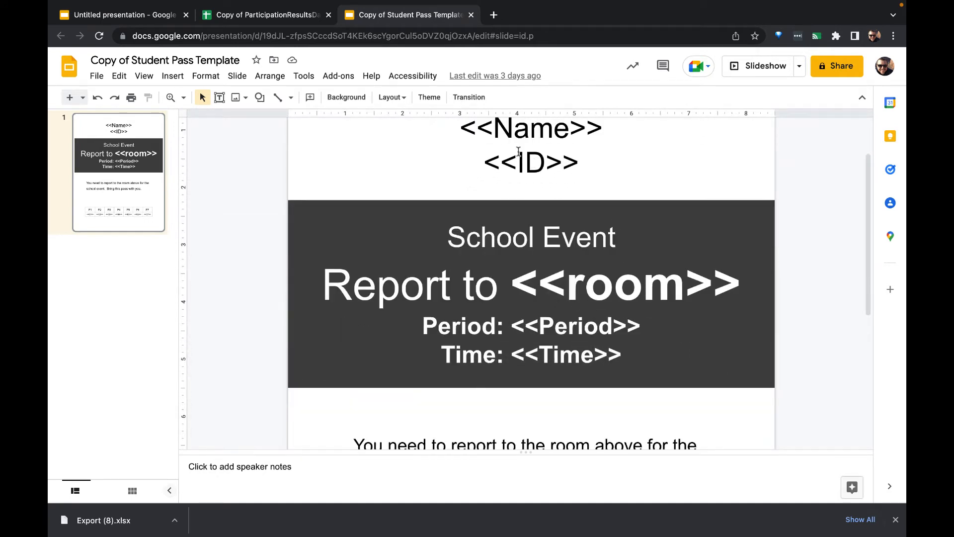
mouse_move(619, 150)
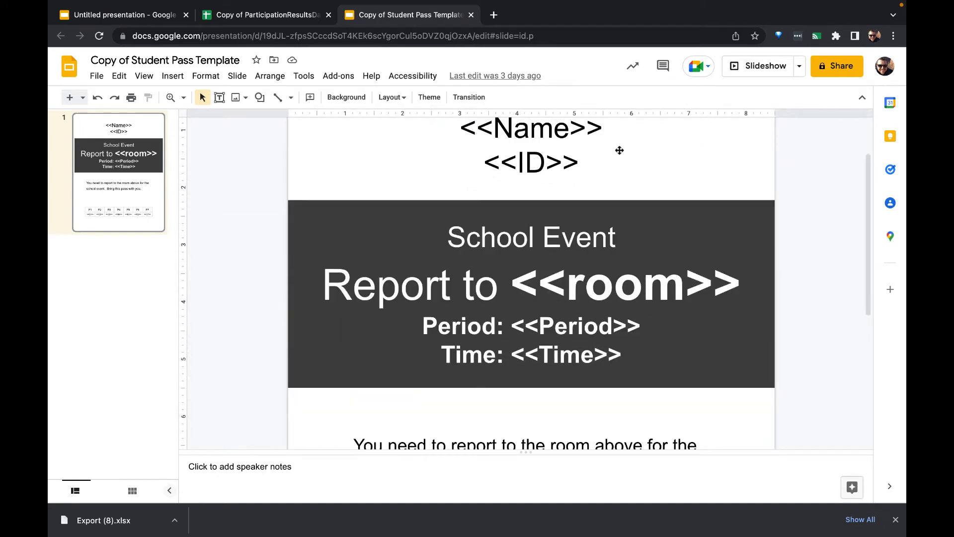
mouse_move(540, 173)
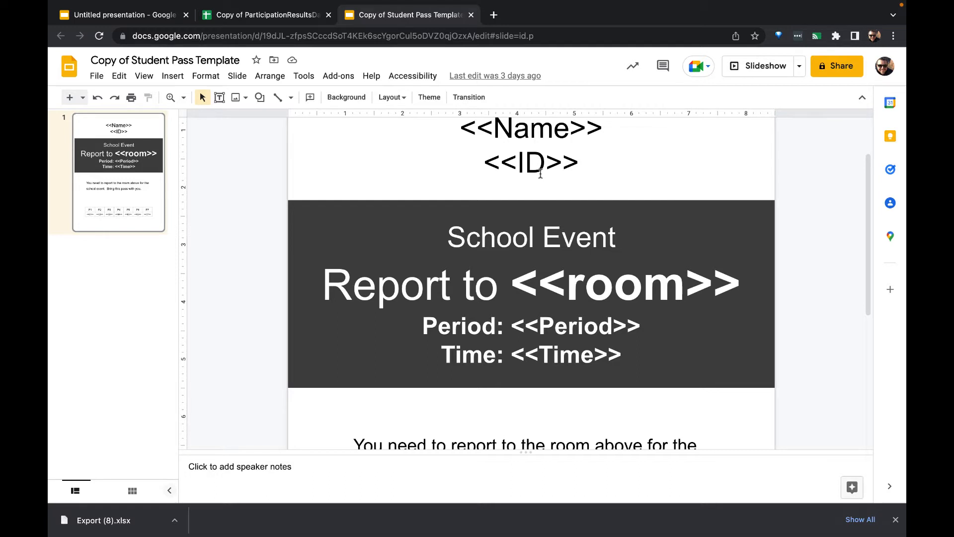
mouse_move(561, 194)
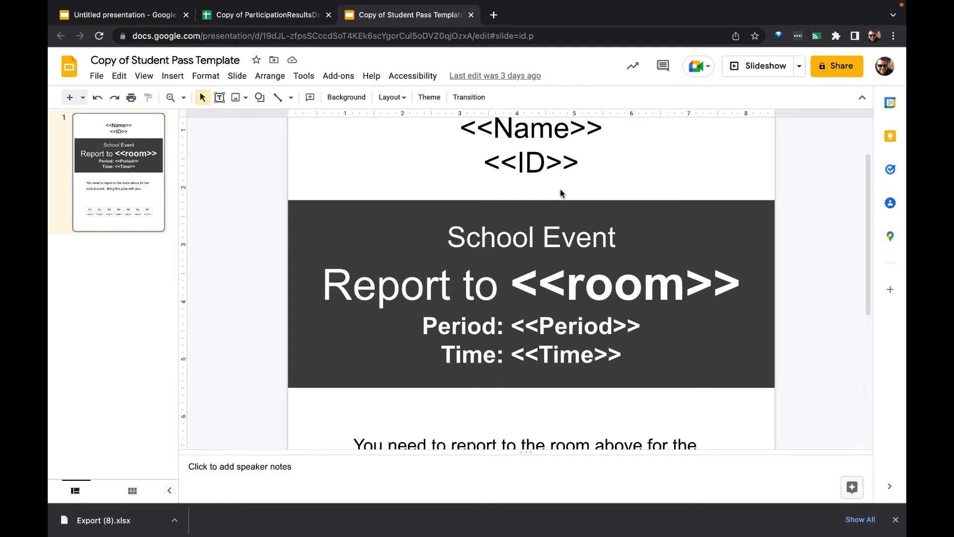
scroll("down", 3)
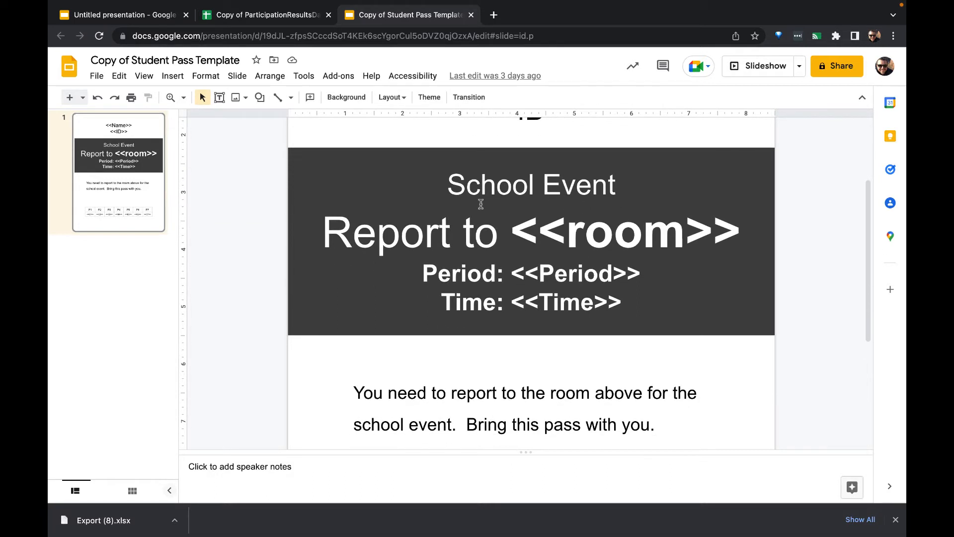
mouse_move(654, 239)
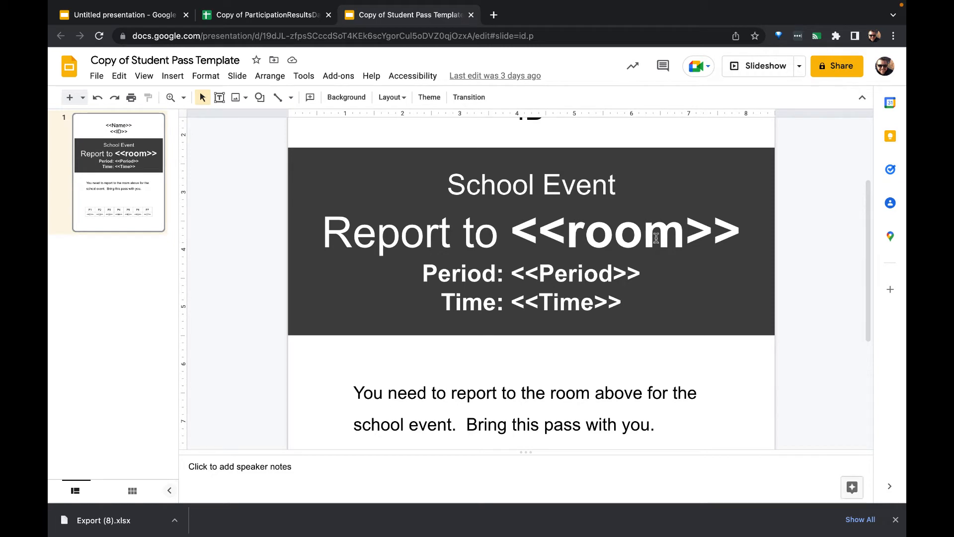
mouse_move(530, 313)
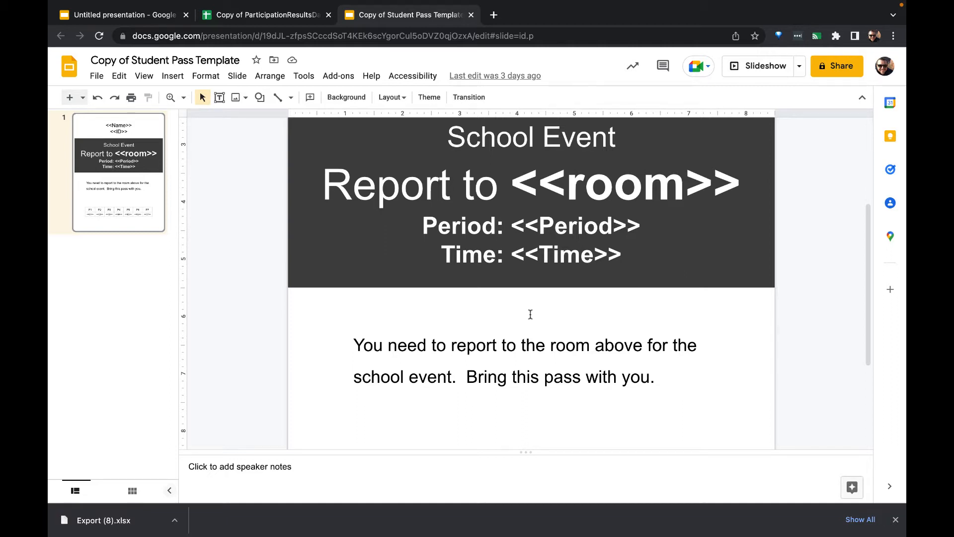
scroll("down", 3)
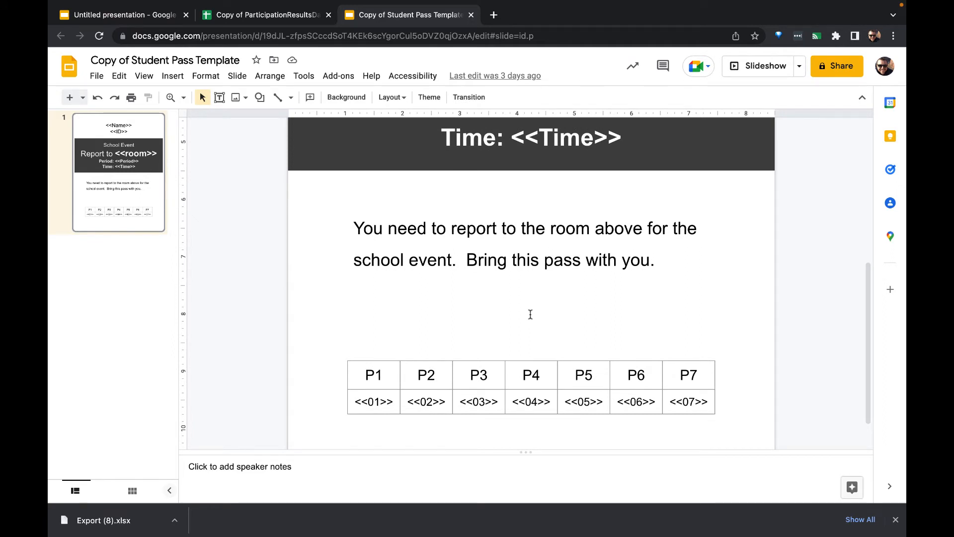
mouse_move(368, 403)
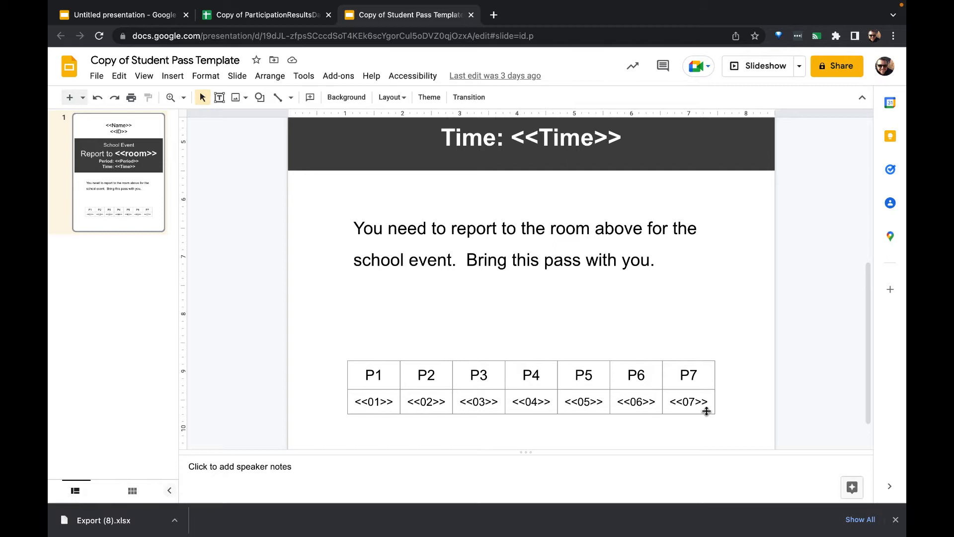
mouse_move(716, 408)
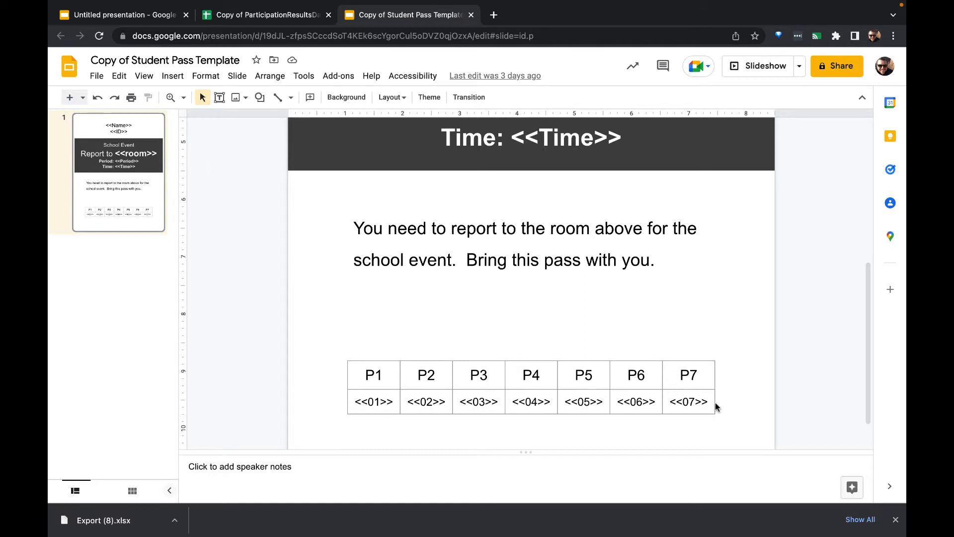
mouse_move(481, 410)
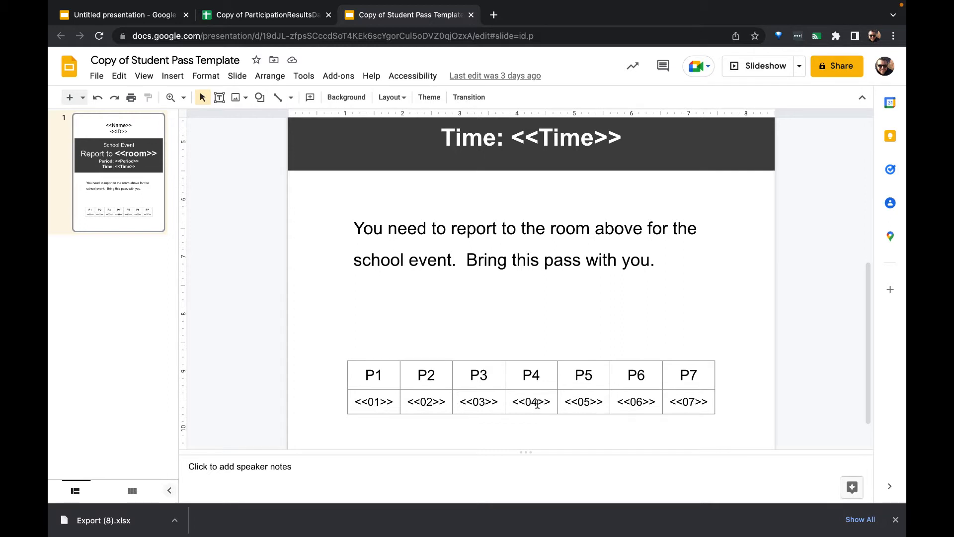
mouse_move(739, 416)
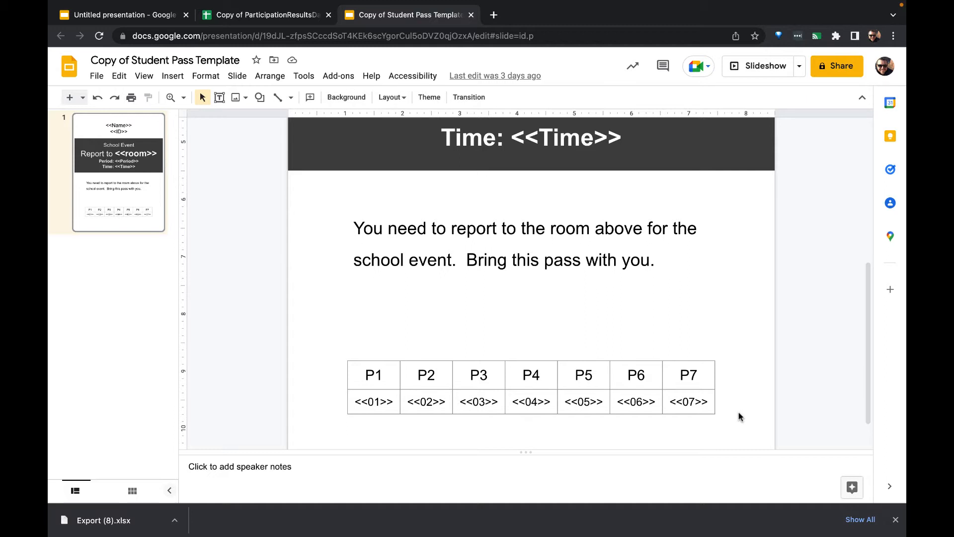
scroll("up", 3)
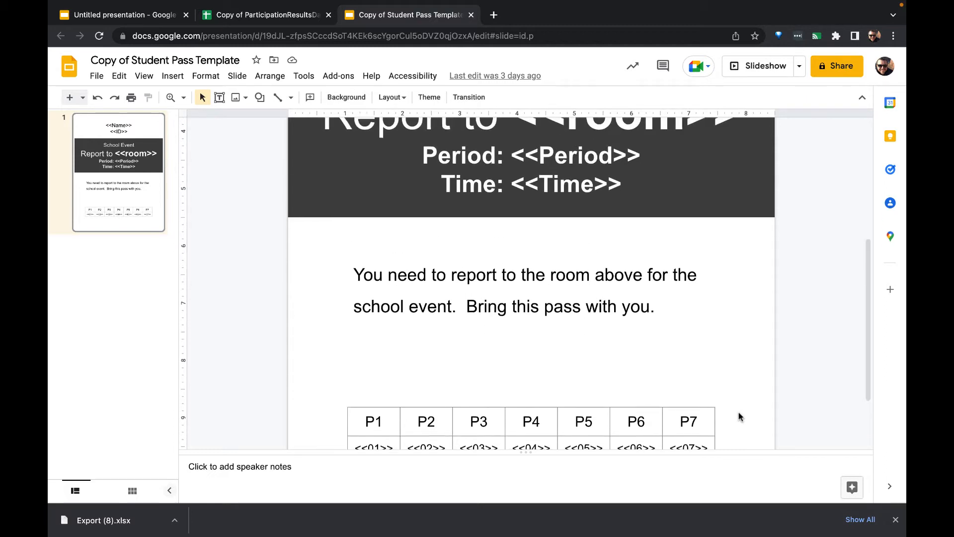
scroll("up", 3)
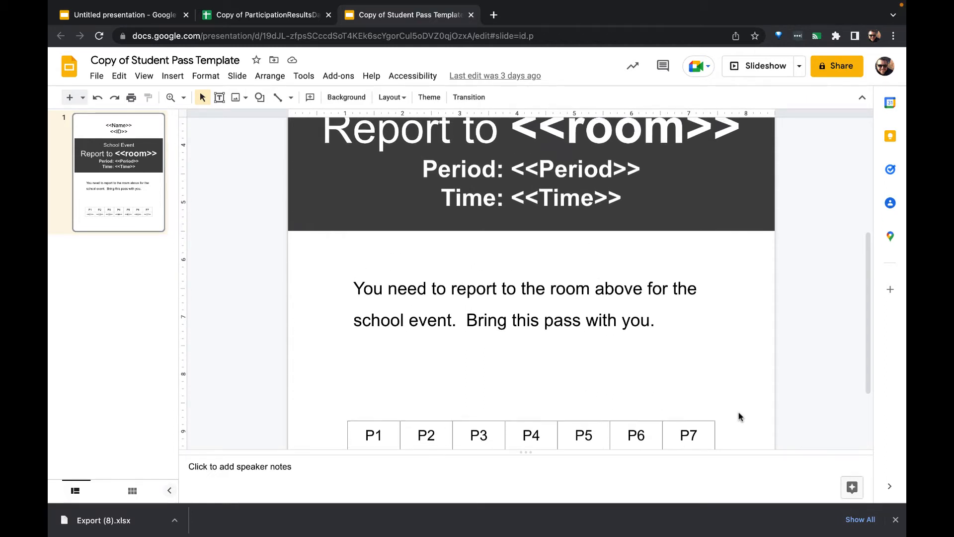
scroll("up", 3)
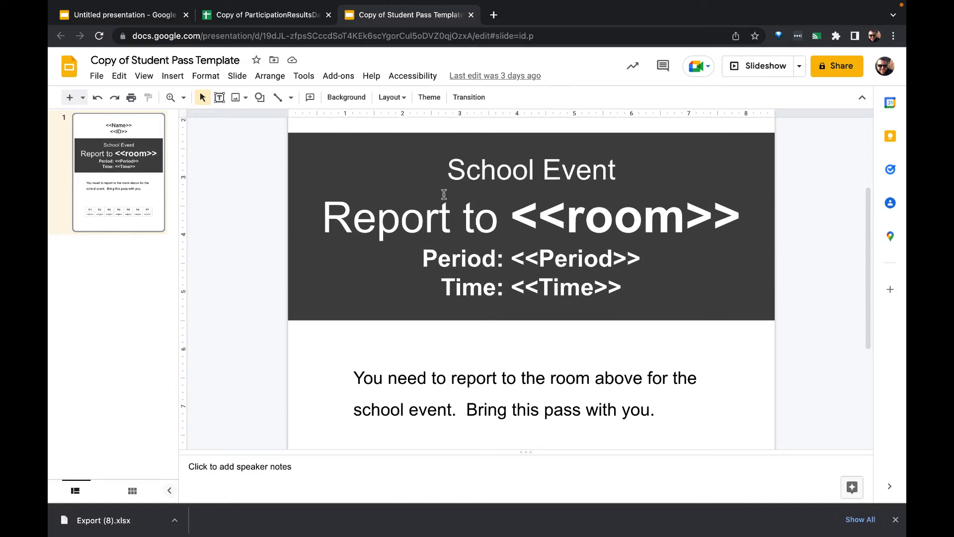
left_click(263, 14)
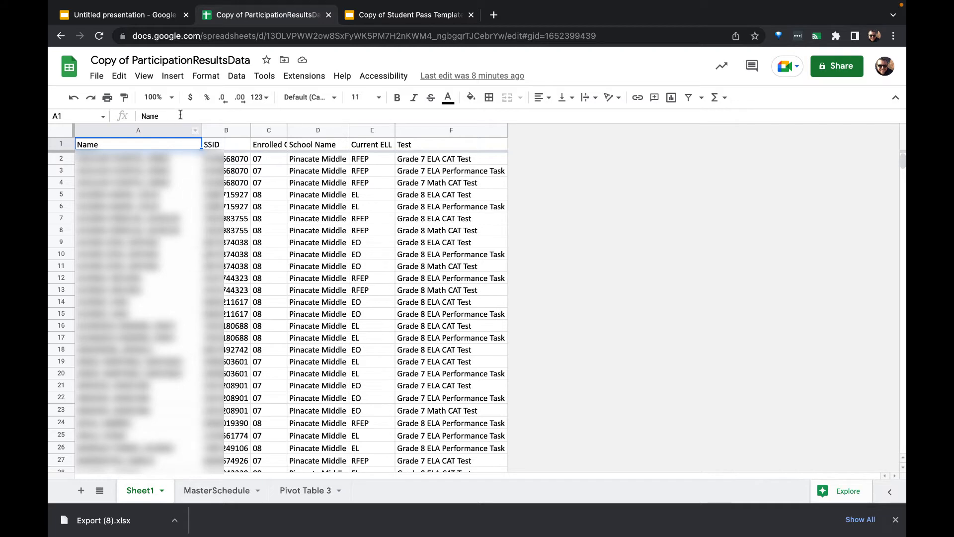
Build a pivot table on a new sheet (Pivot Table 4) from all Sheet1 cells
left_click(137, 130)
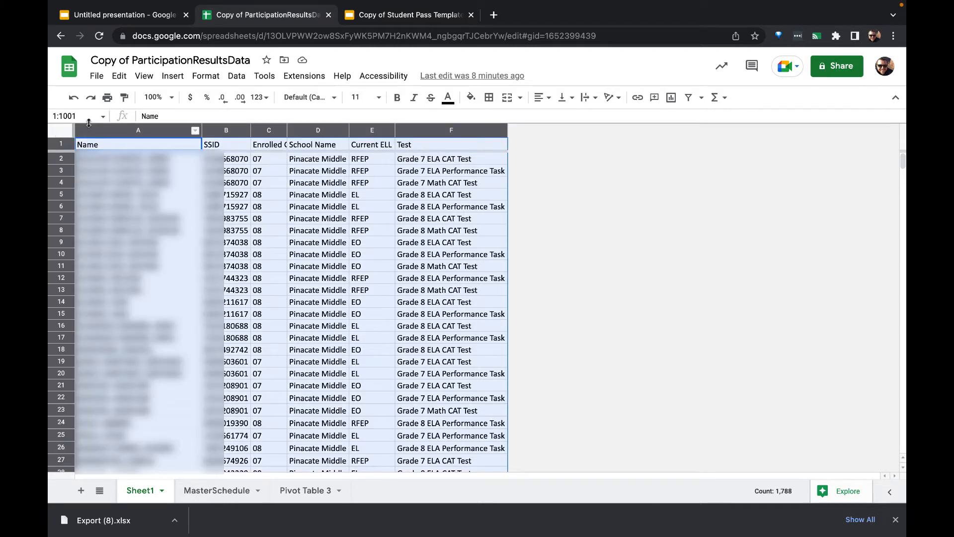
left_click(172, 75)
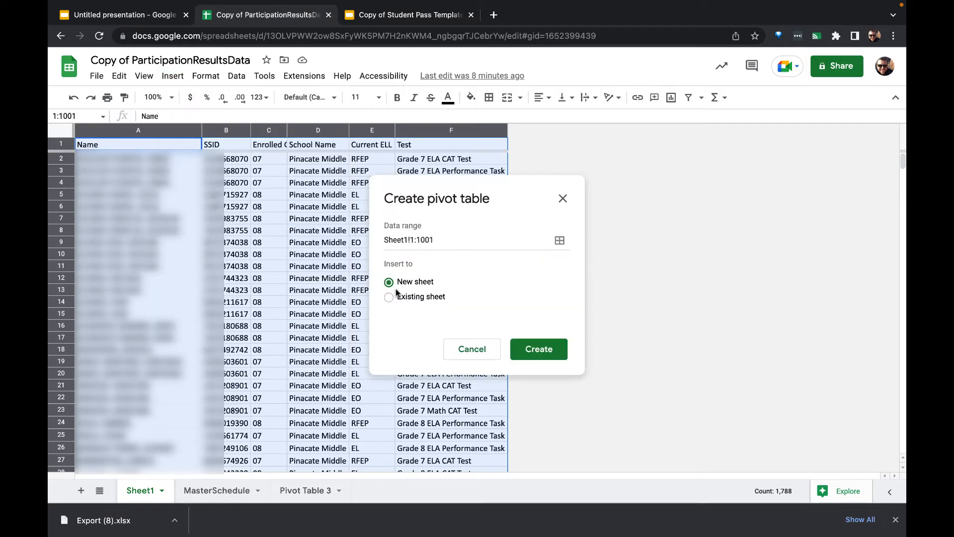
left_click(538, 349)
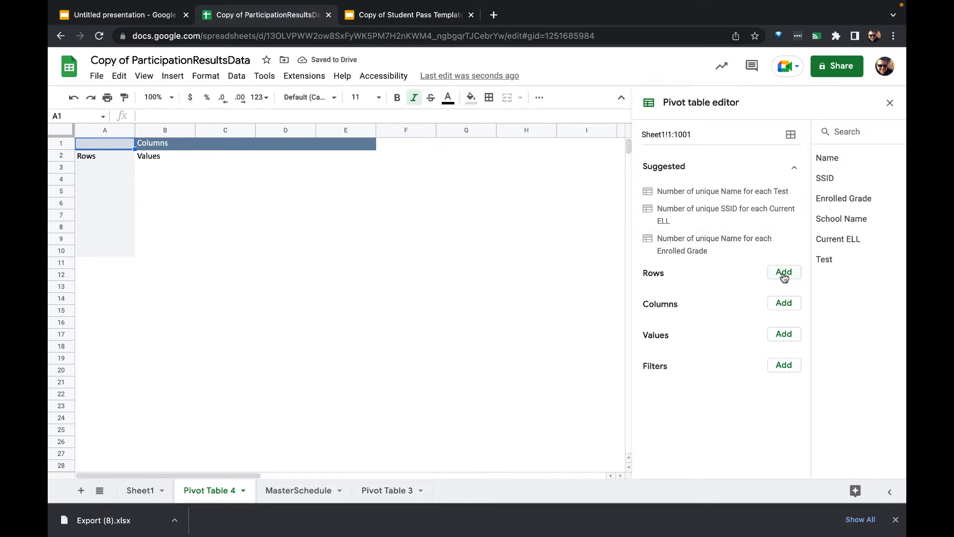
Use SSID as the pivot rows and filter out blank SSIDs, leaving 164 items
left_click(784, 271)
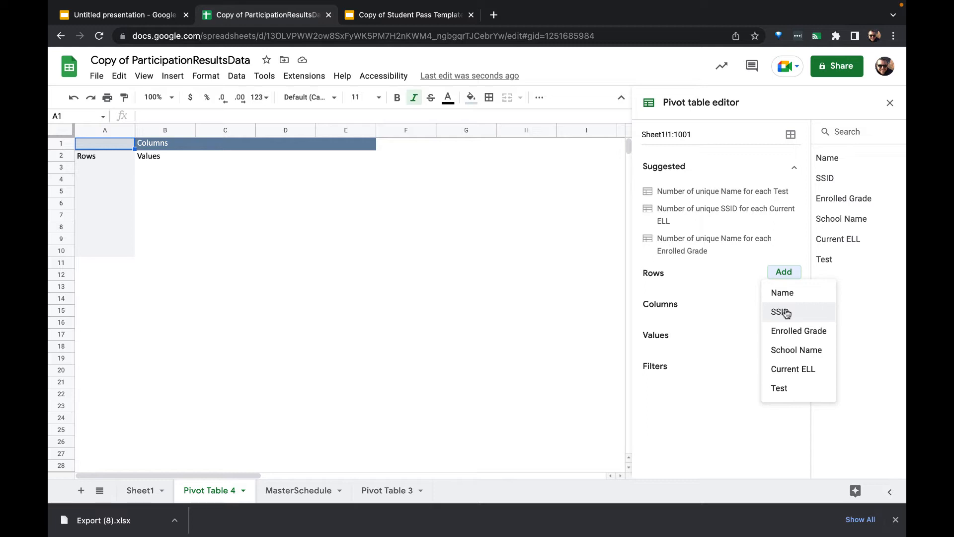
left_click(779, 311)
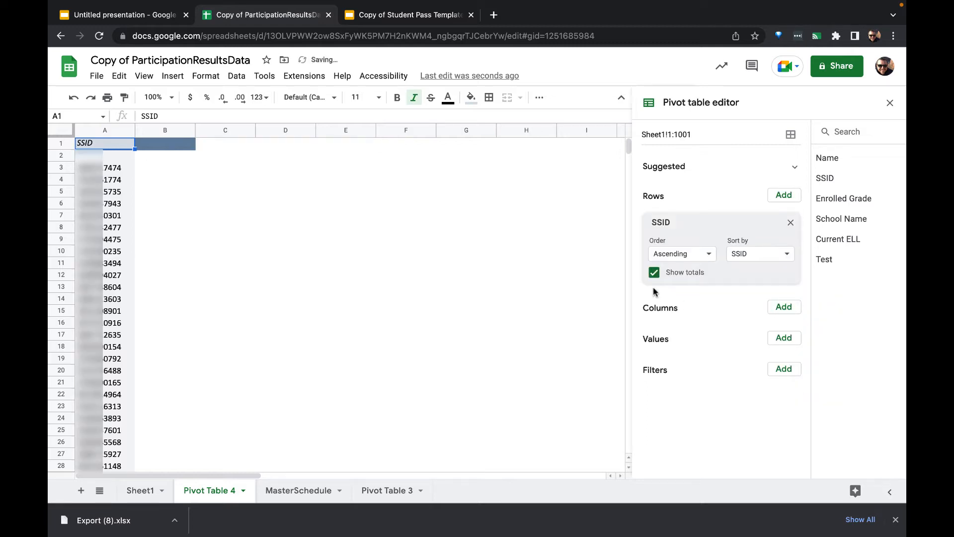
left_click(784, 368)
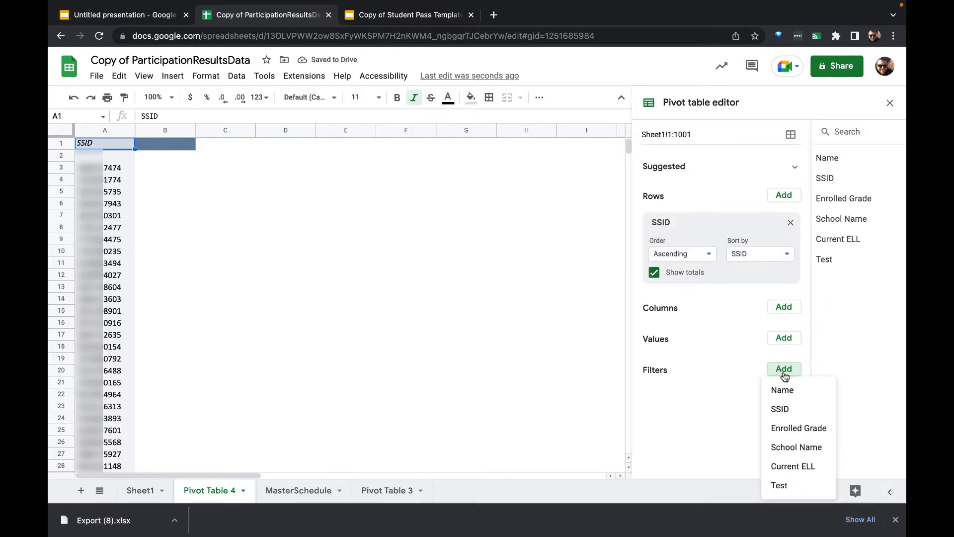
left_click(780, 408)
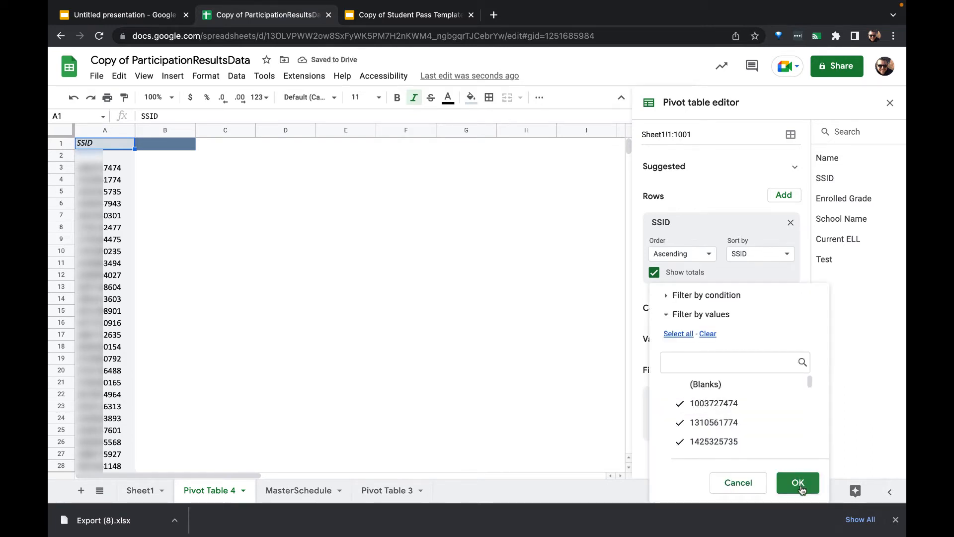
left_click(797, 482)
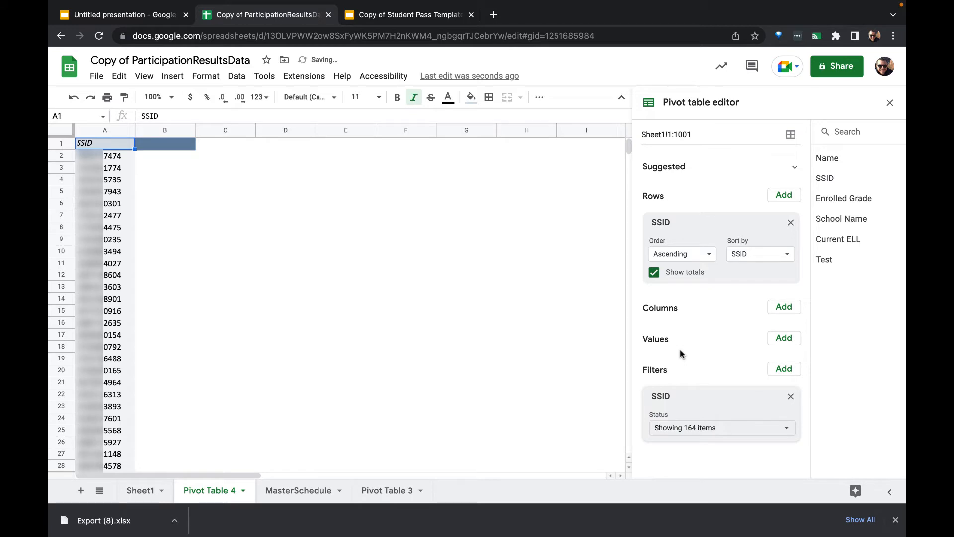
mouse_move(159, 148)
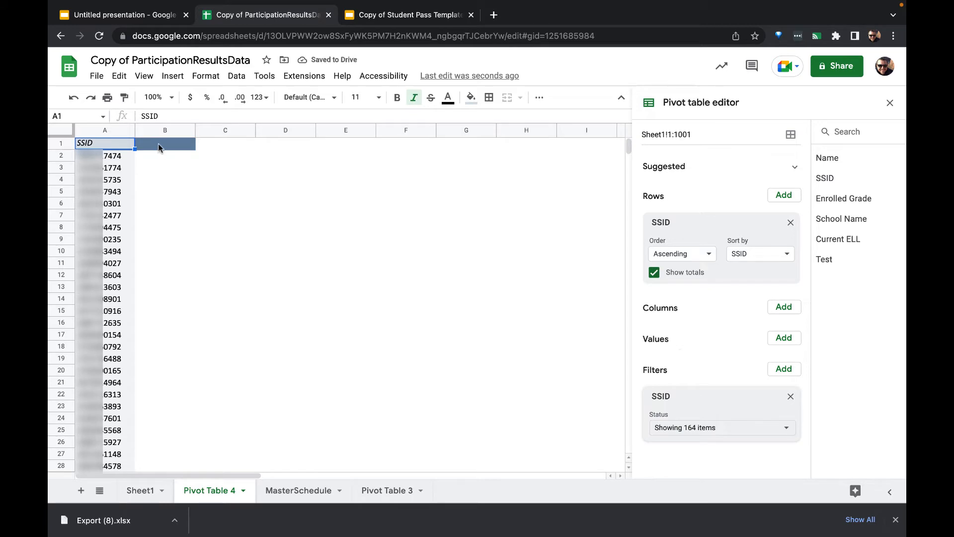
mouse_move(173, 141)
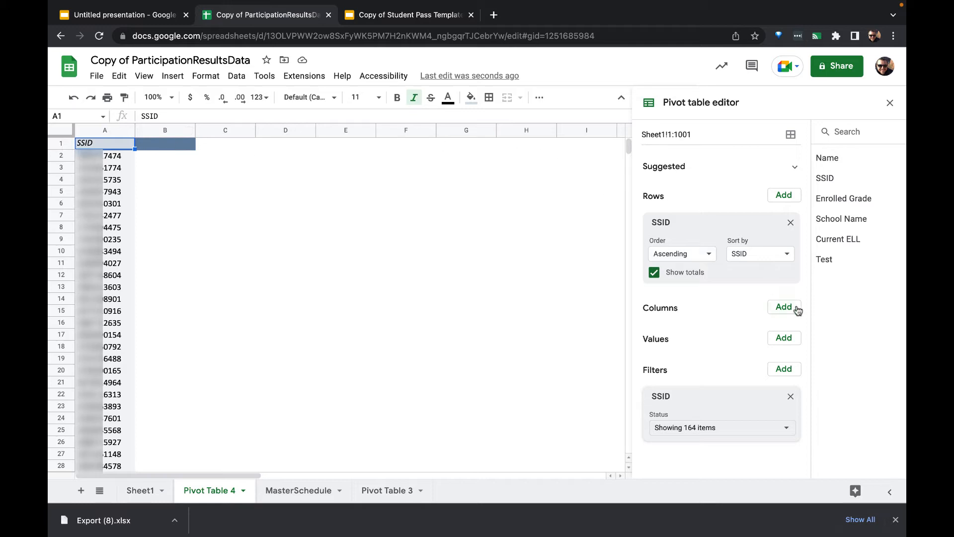
Add Test as pivot columns and a COUNTA of Test as values, checking the grand totals row
left_click(785, 308)
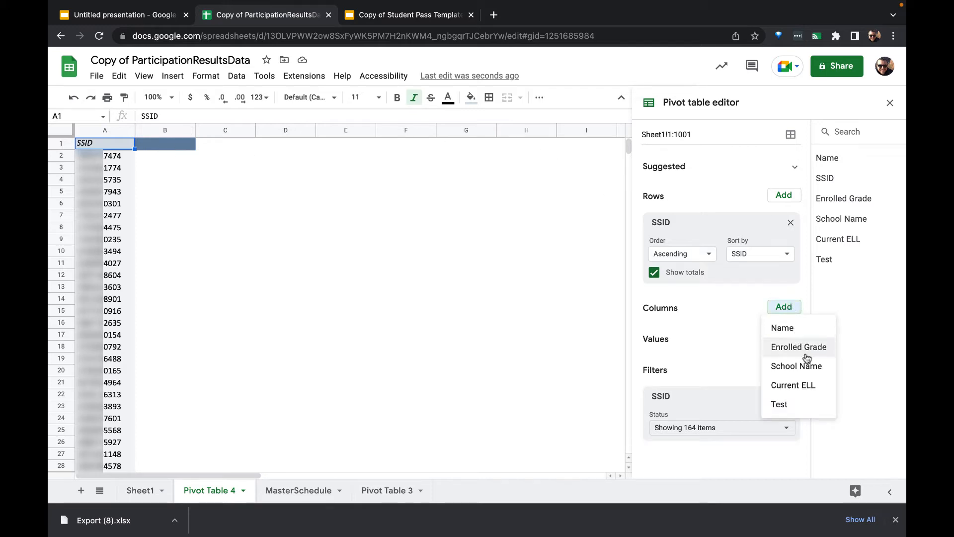
left_click(779, 403)
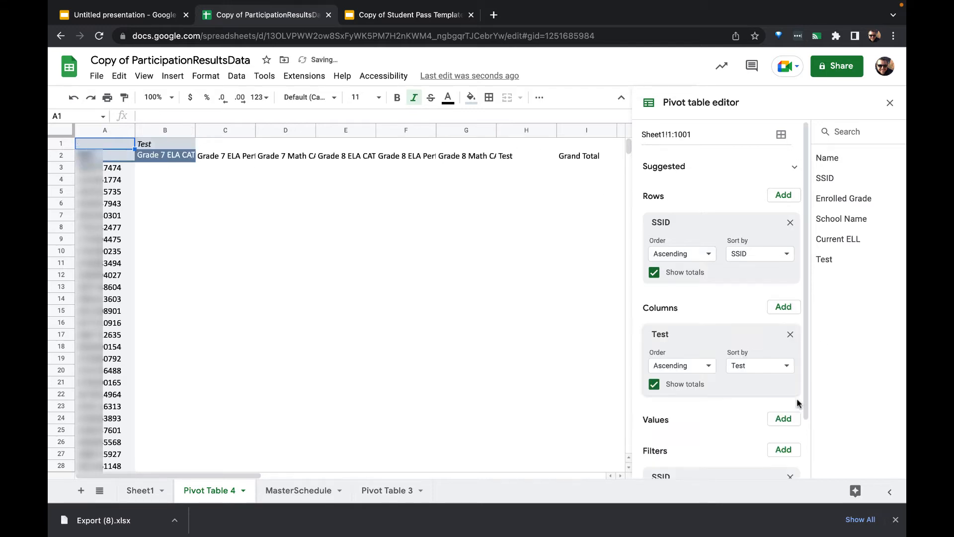
left_click(784, 419)
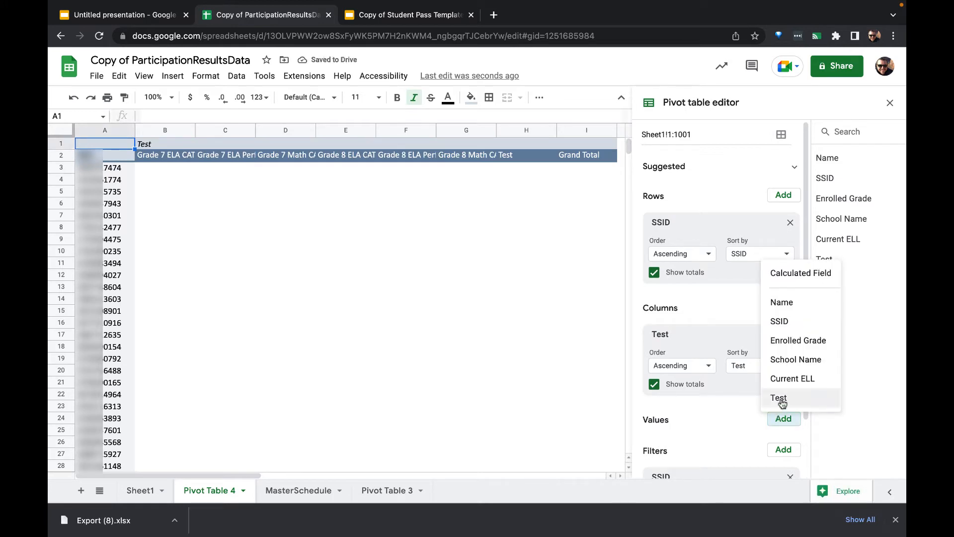
left_click(778, 398)
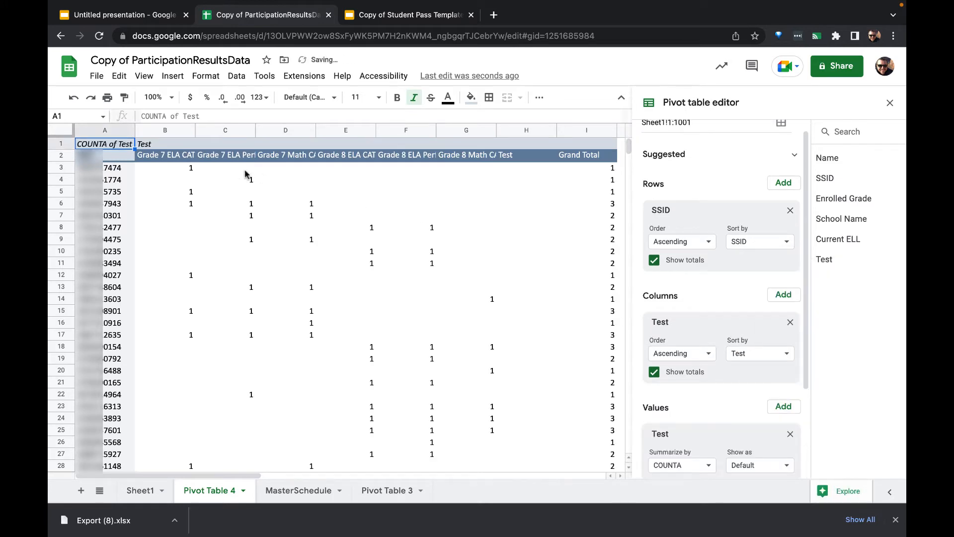
mouse_move(570, 195)
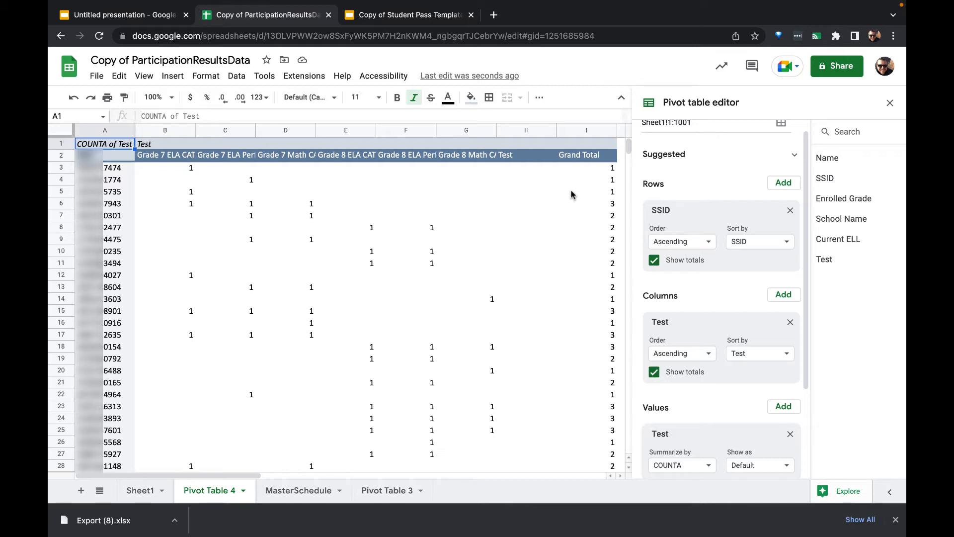
scroll("down", 3)
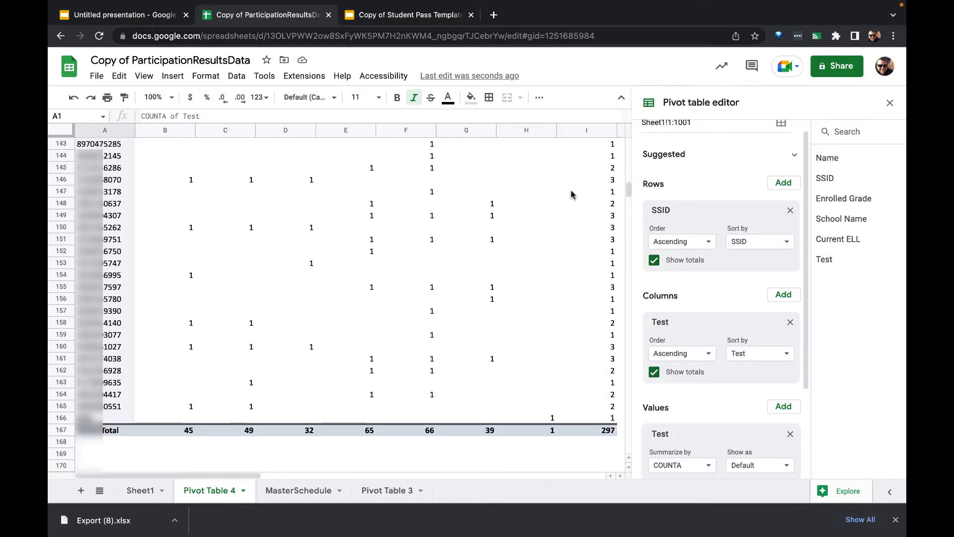
scroll("down", 3)
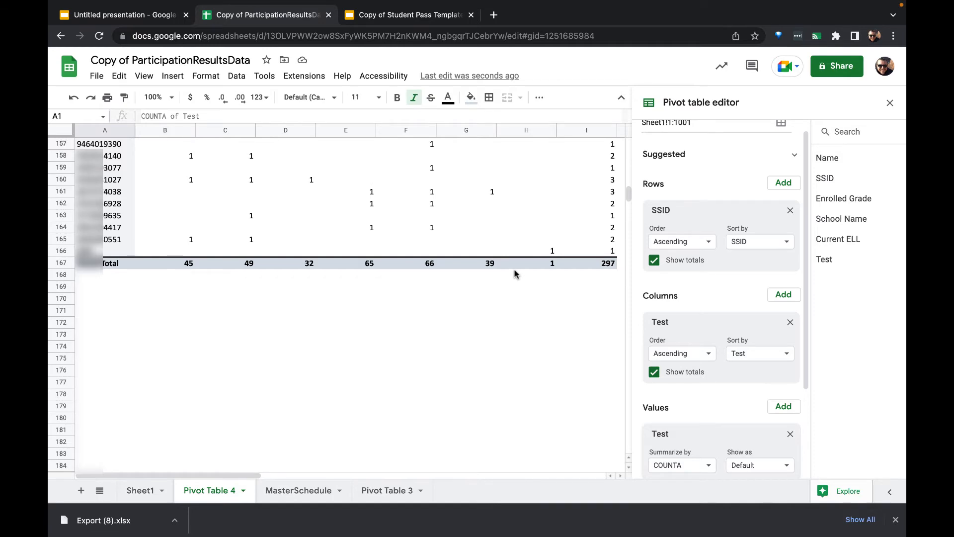
scroll("up", 3)
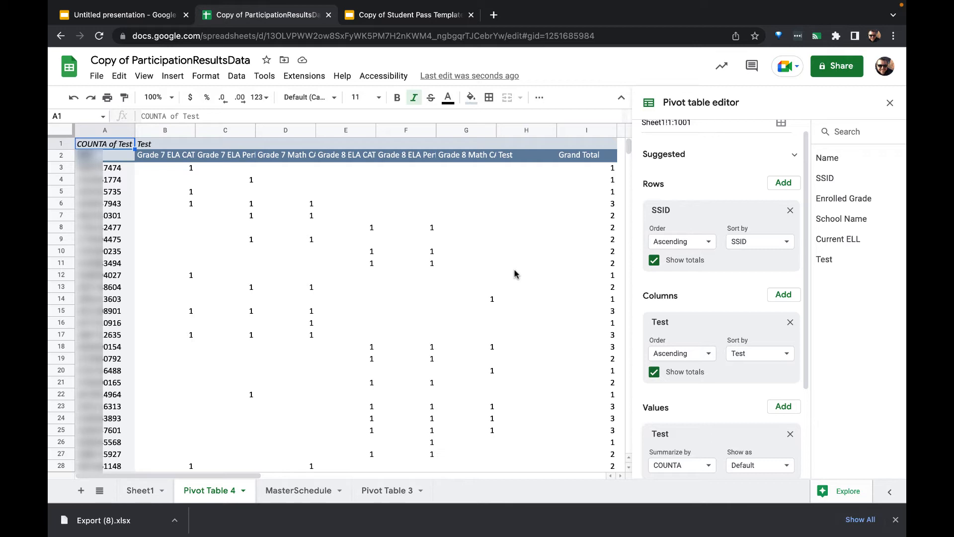
mouse_move(571, 296)
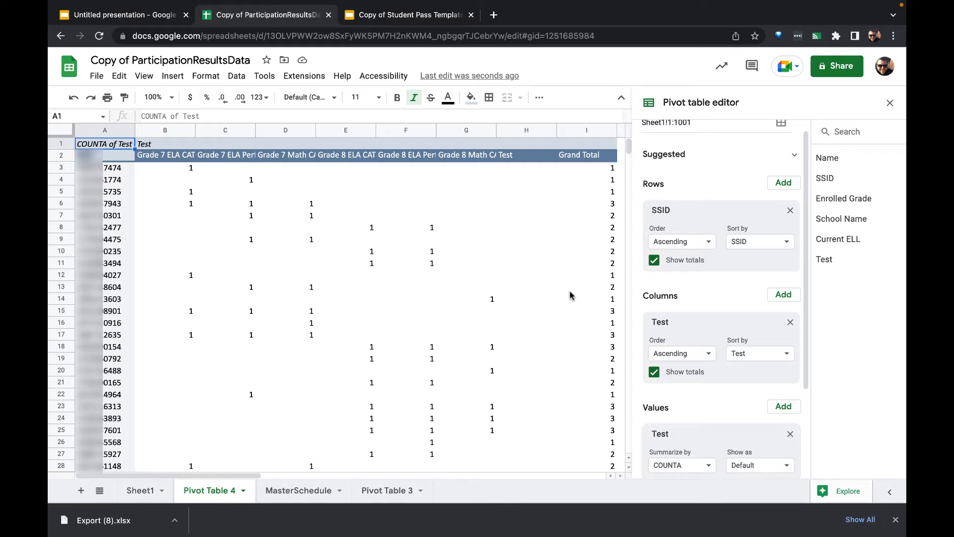
mouse_move(790, 327)
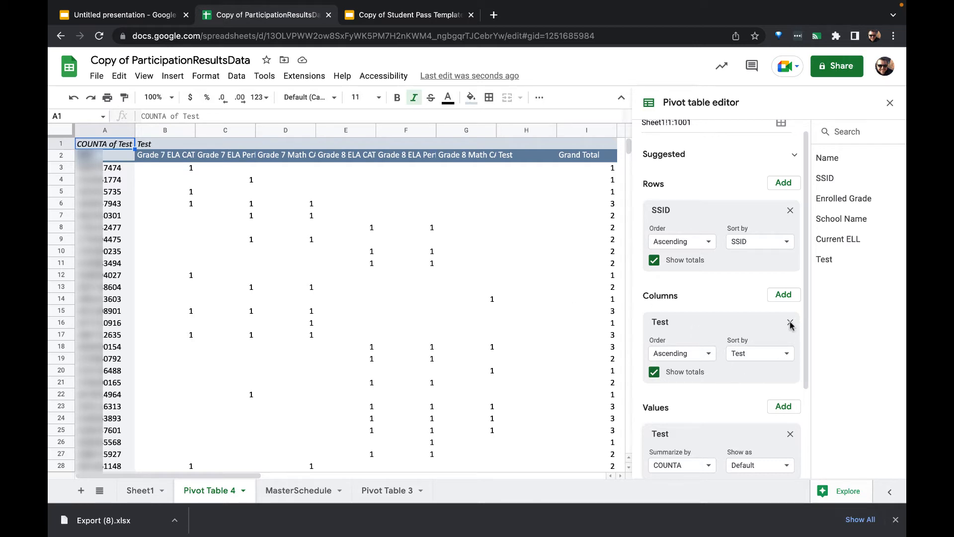
Remove the Test columns and count, replacing them with an empty calculated field
left_click(790, 322)
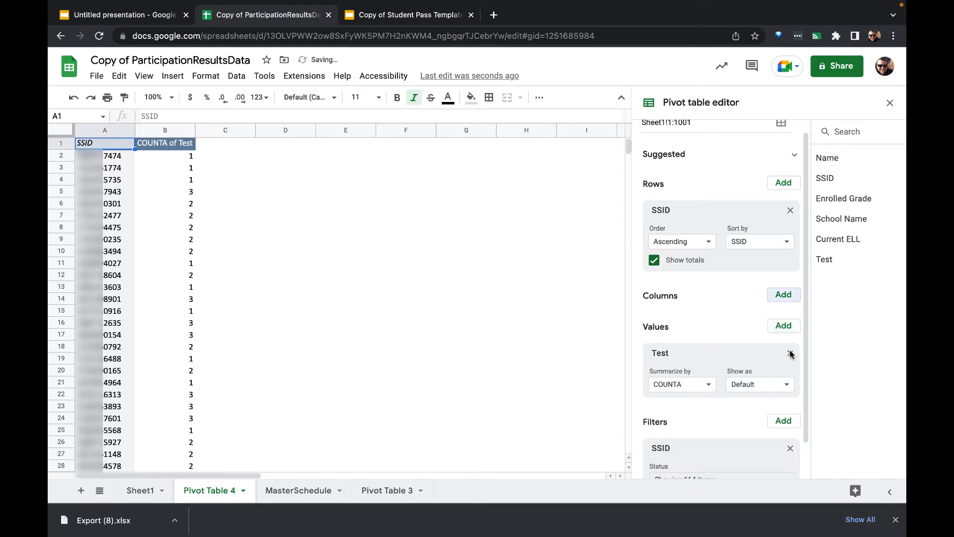
left_click(790, 353)
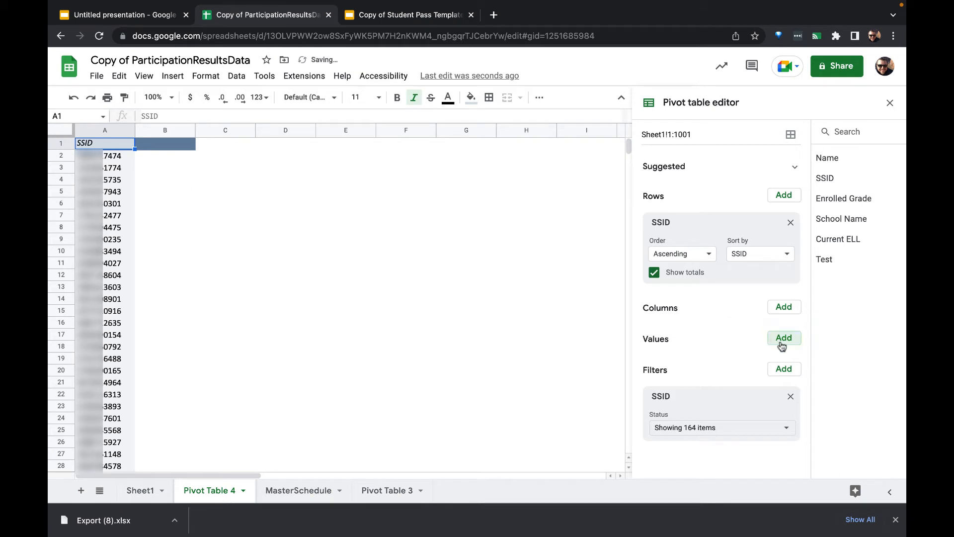
left_click(784, 338)
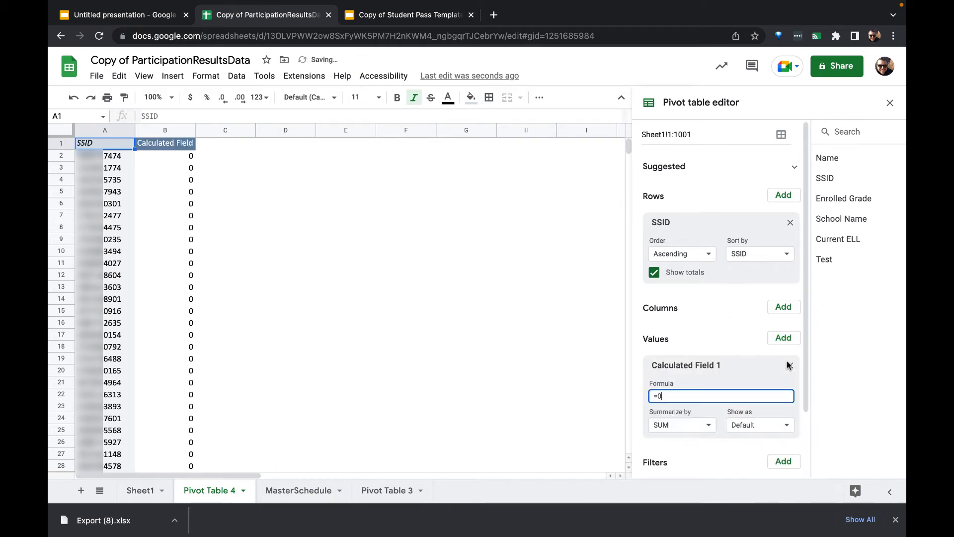
key("Backspace")
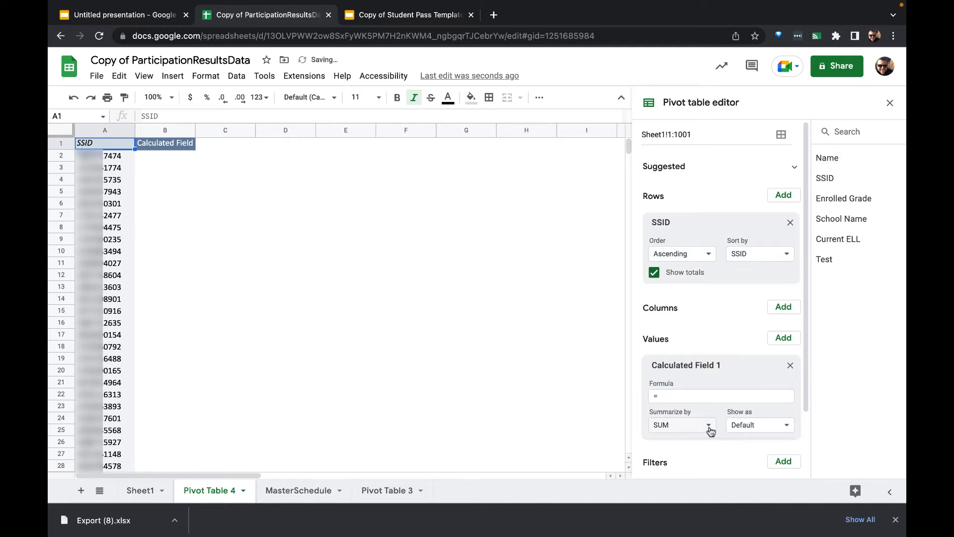
Summarize the calculated field by Custom with the formula =Test, then glance at Sheet1
left_click(707, 425)
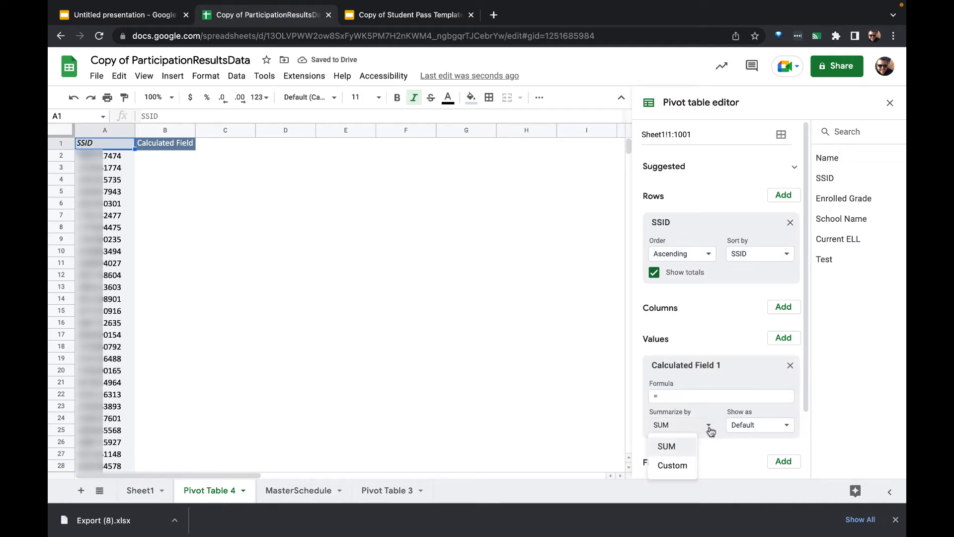
left_click(672, 465)
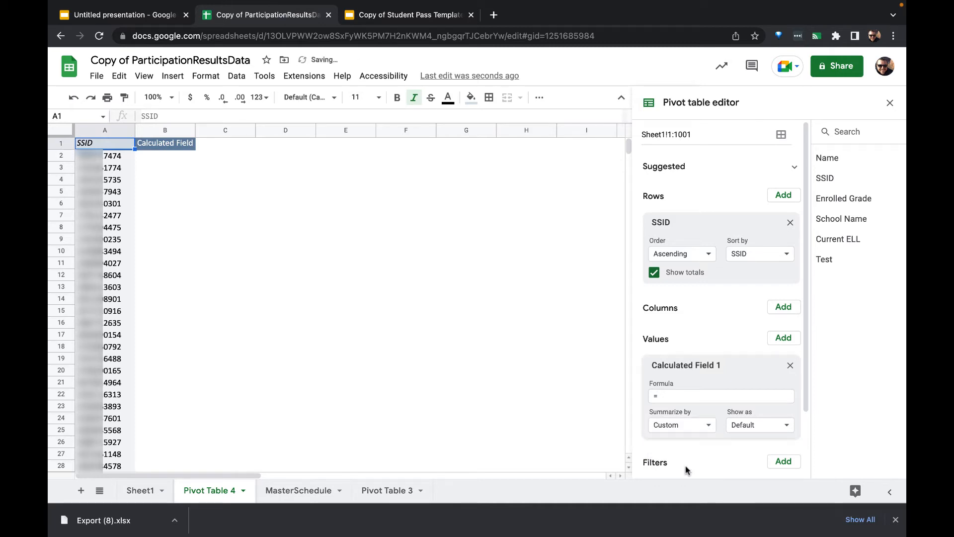
left_click(721, 396)
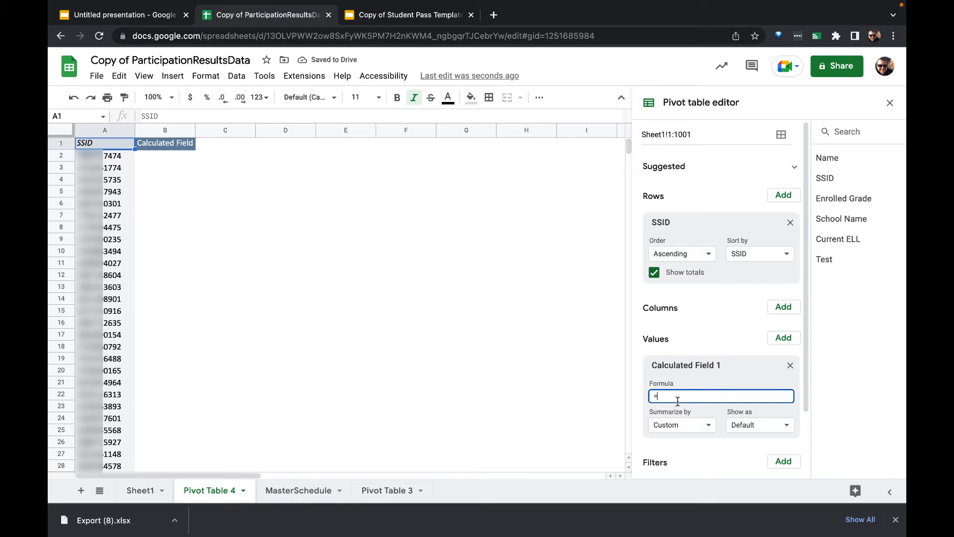
type("Test")
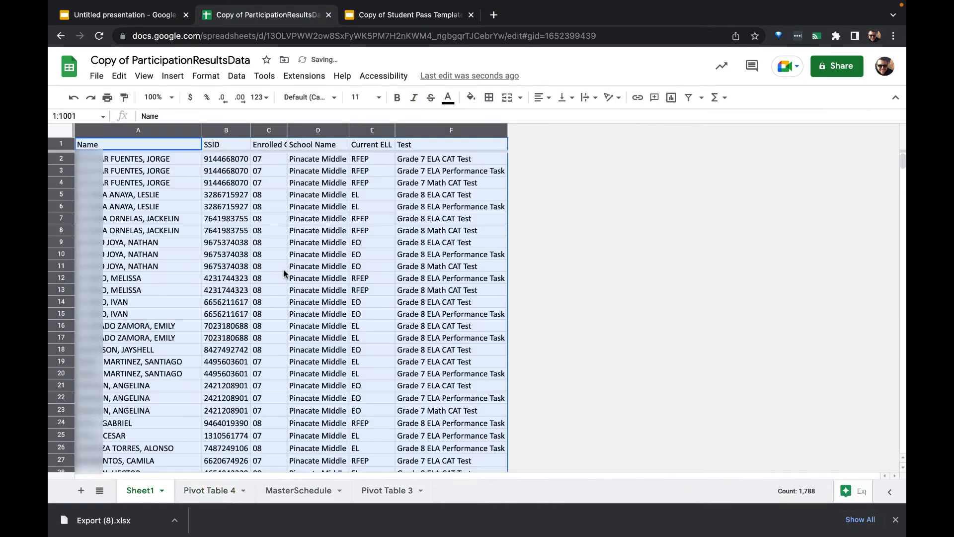
Complete the calculated field formula as =join(",",Test) so each SSID's tests share one cell
left_click(451, 144)
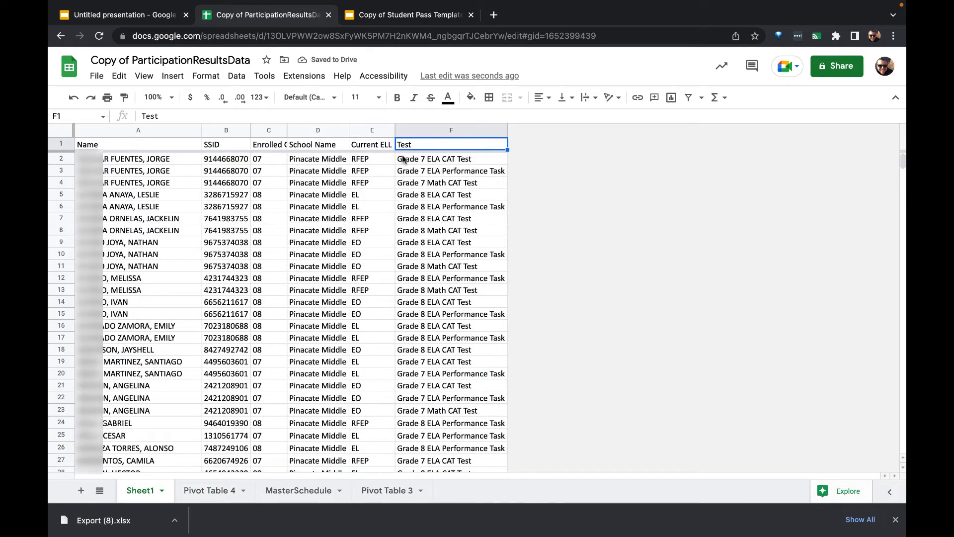
left_click(209, 490)
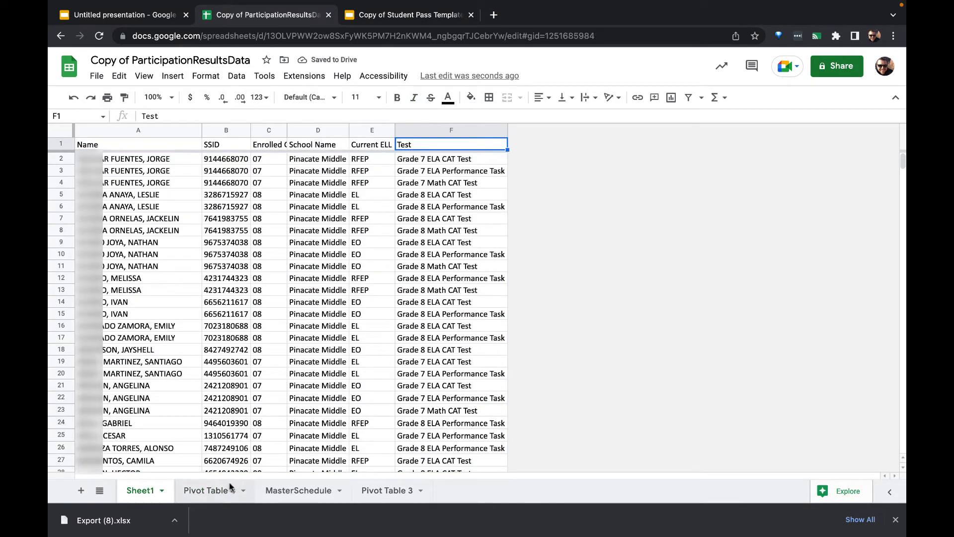
left_click(210, 490)
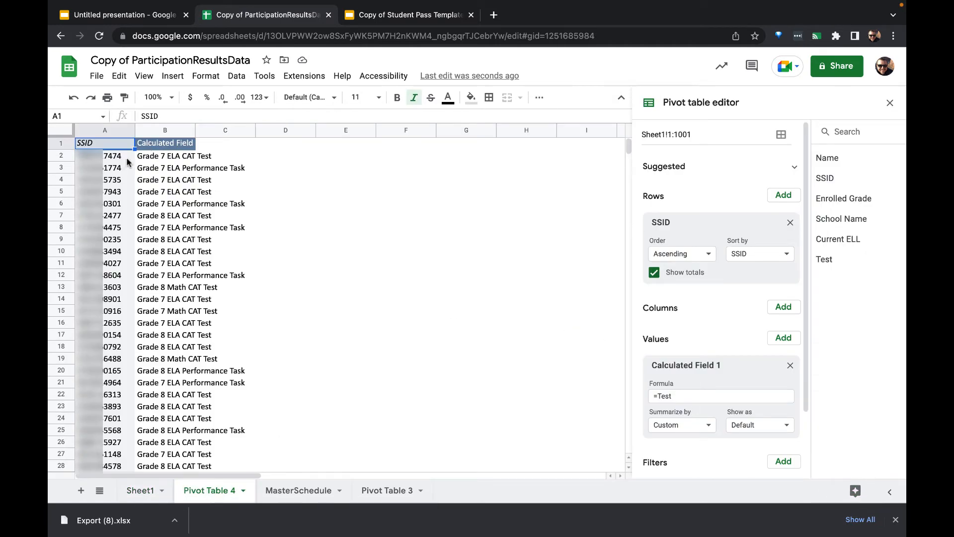
mouse_move(195, 159)
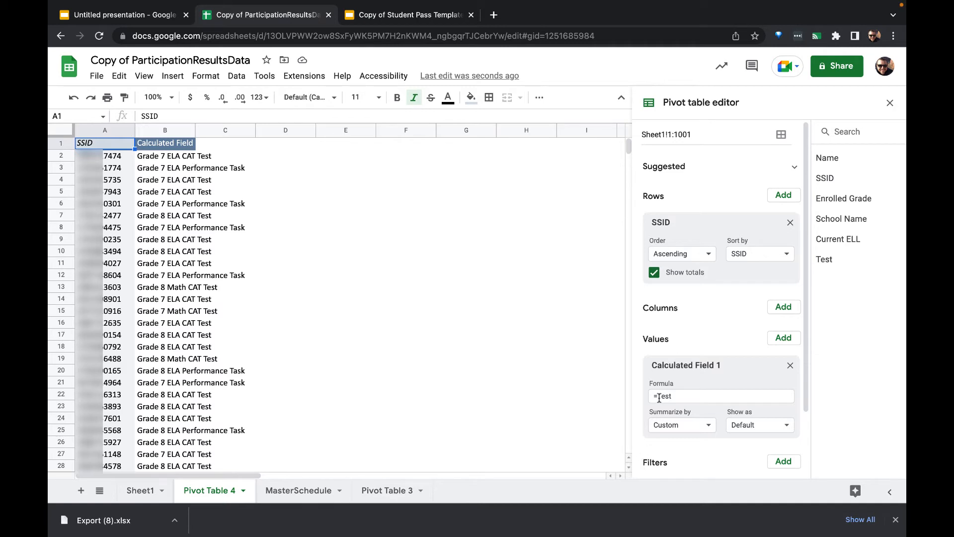
left_click(721, 395)
type("join(")
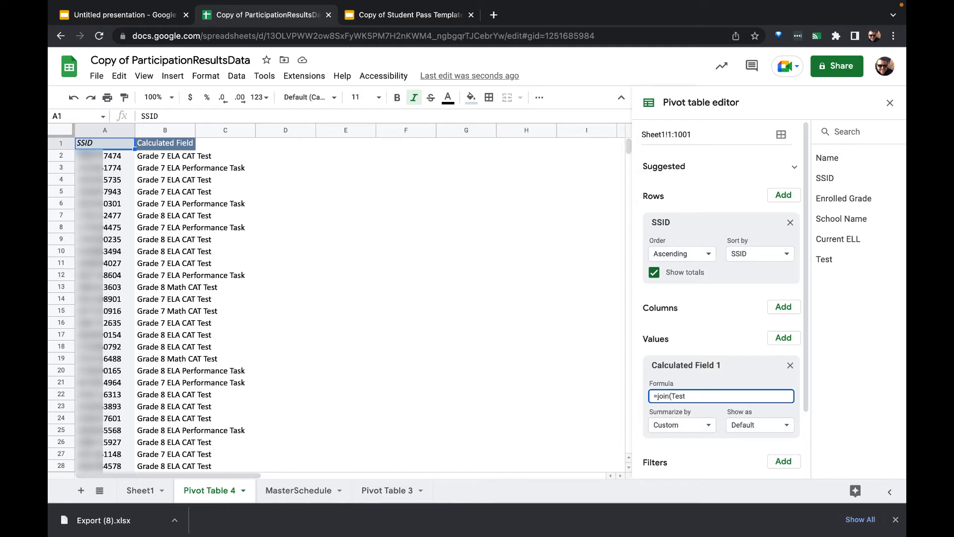
type("\",\",")
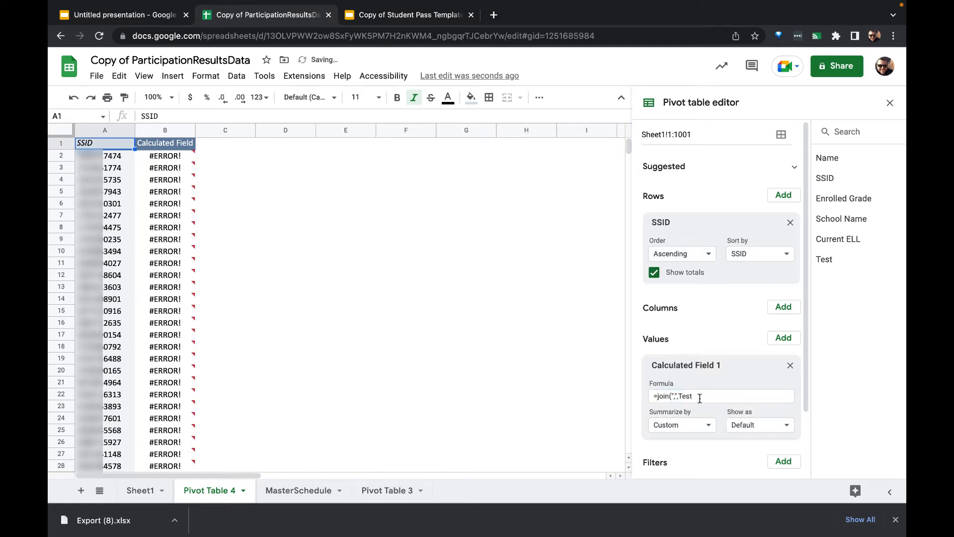
left_click(699, 396)
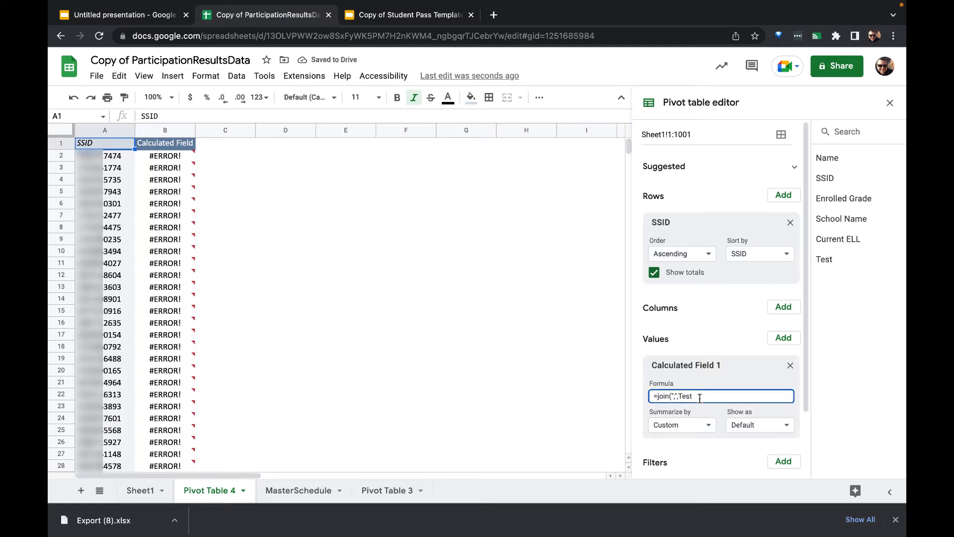
type(")")
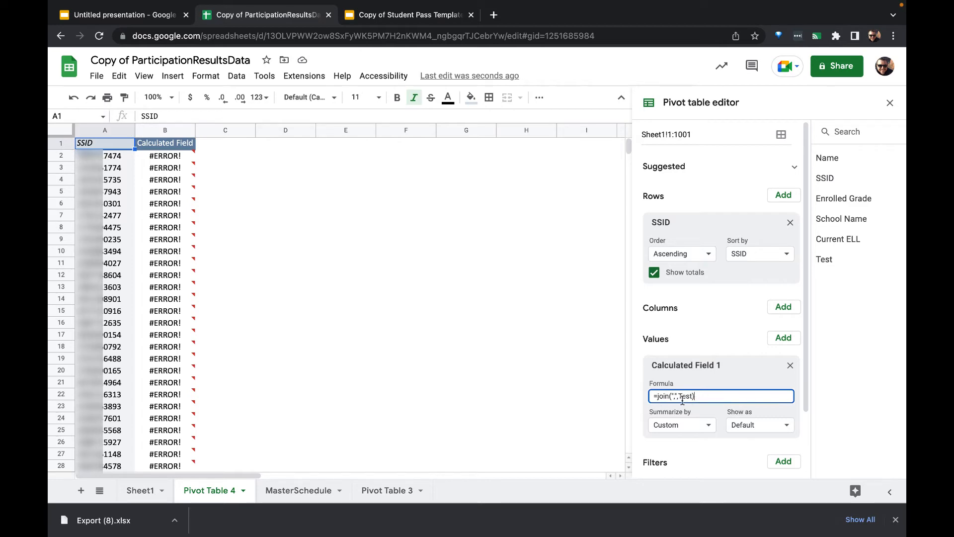
key("Return")
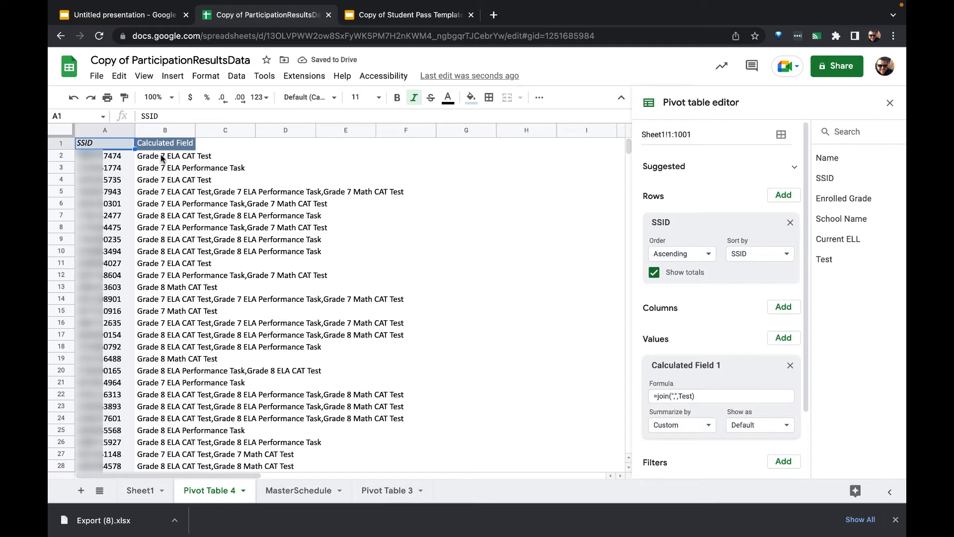
mouse_move(234, 196)
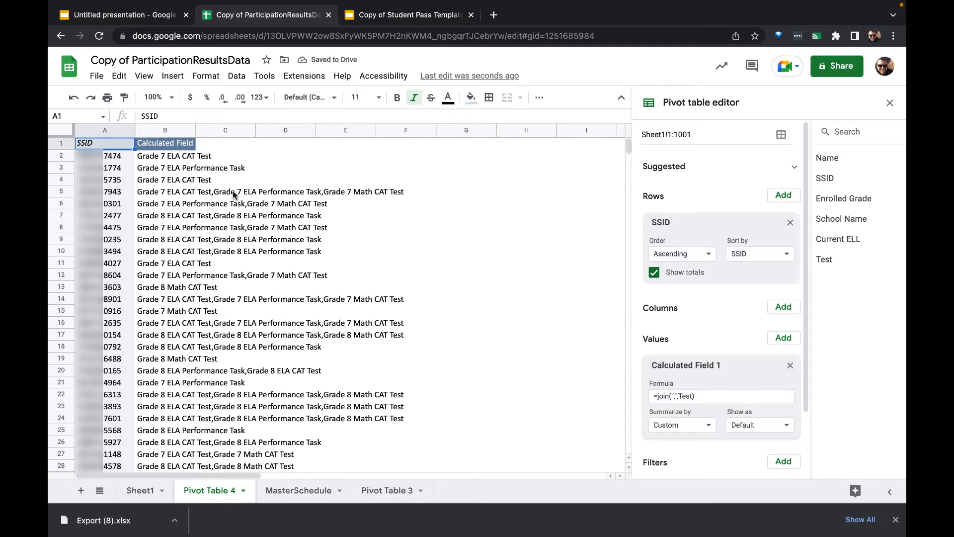
mouse_move(459, 288)
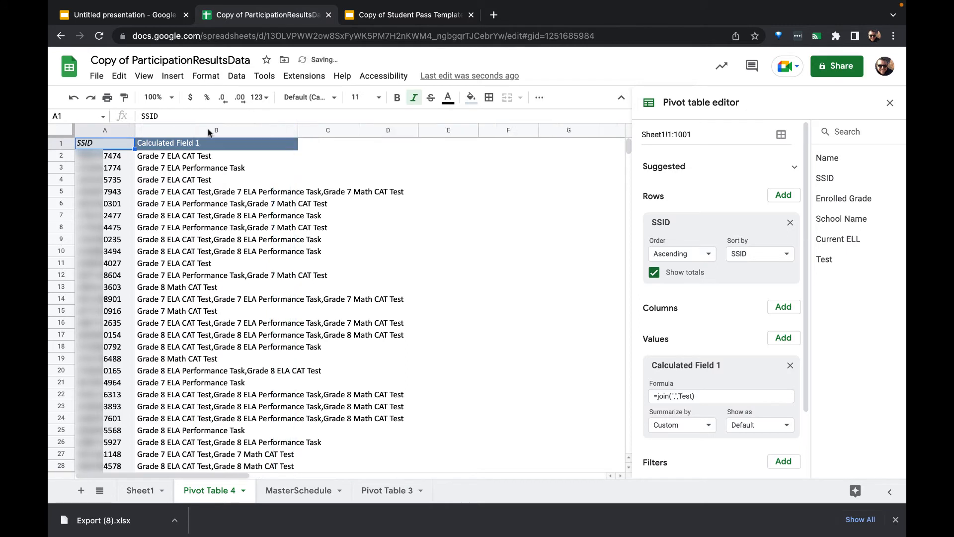
Widen the joined-tests column to read it, then return to the pass template
left_click(216, 130)
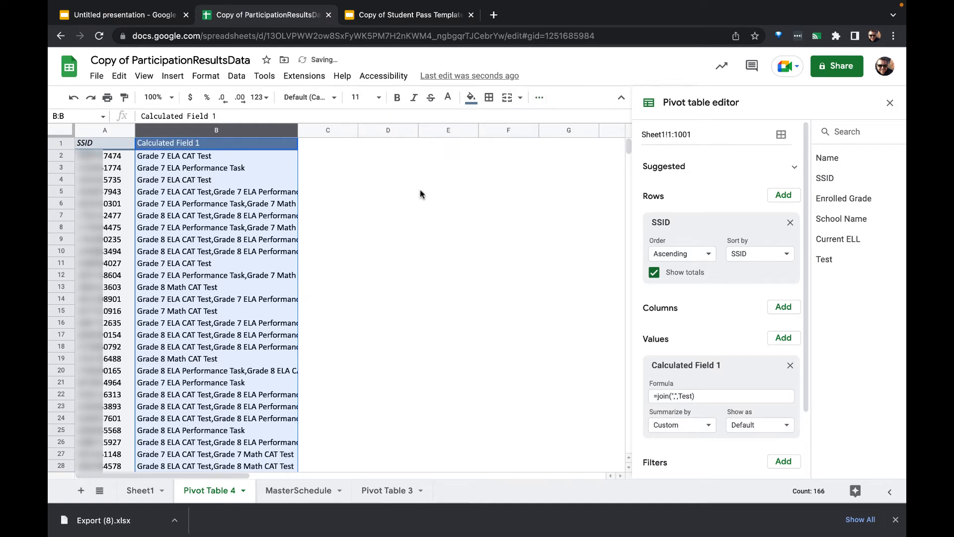
mouse_move(419, 222)
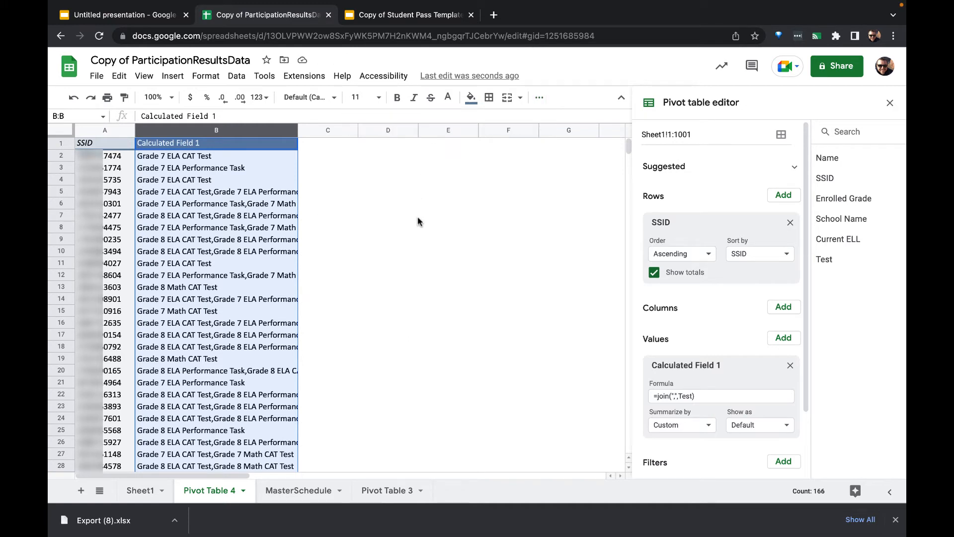
left_click(407, 15)
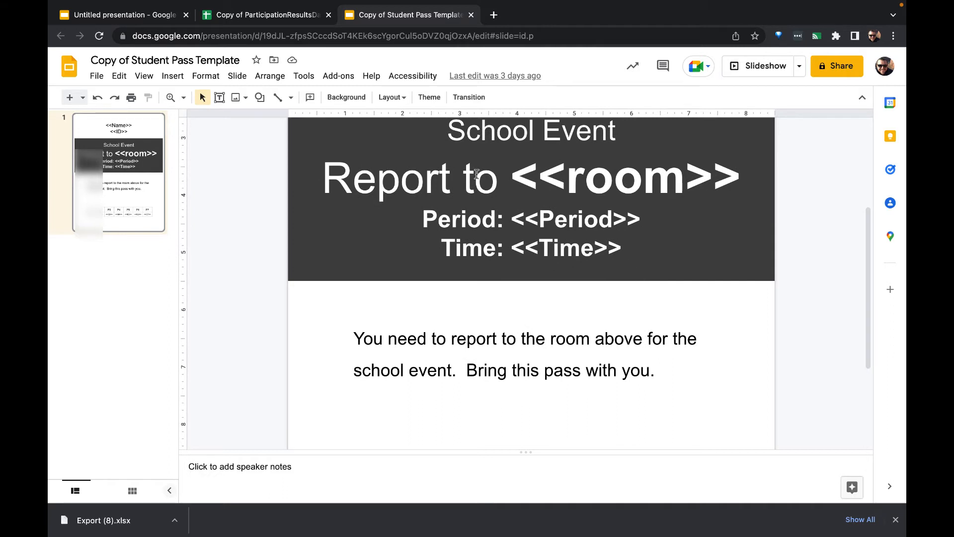
mouse_move(625, 217)
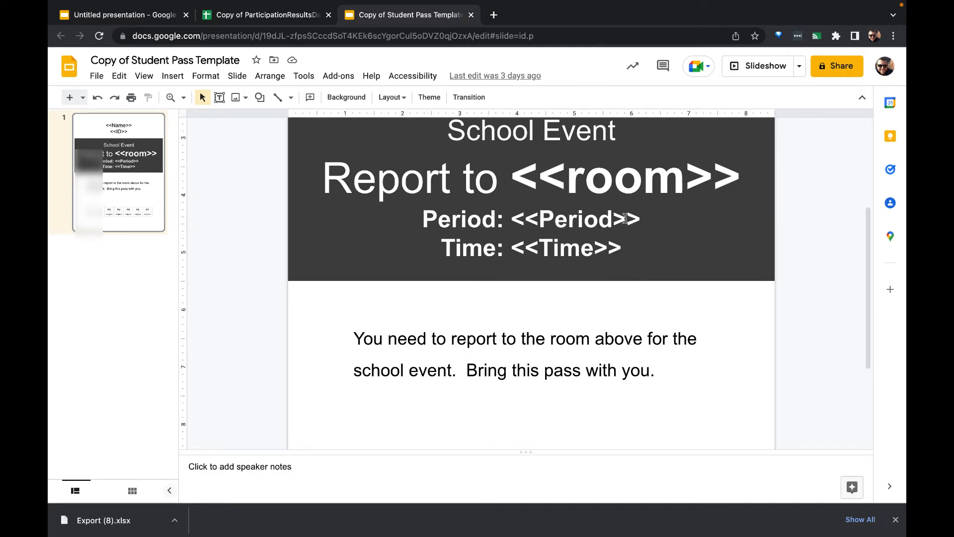
mouse_move(657, 244)
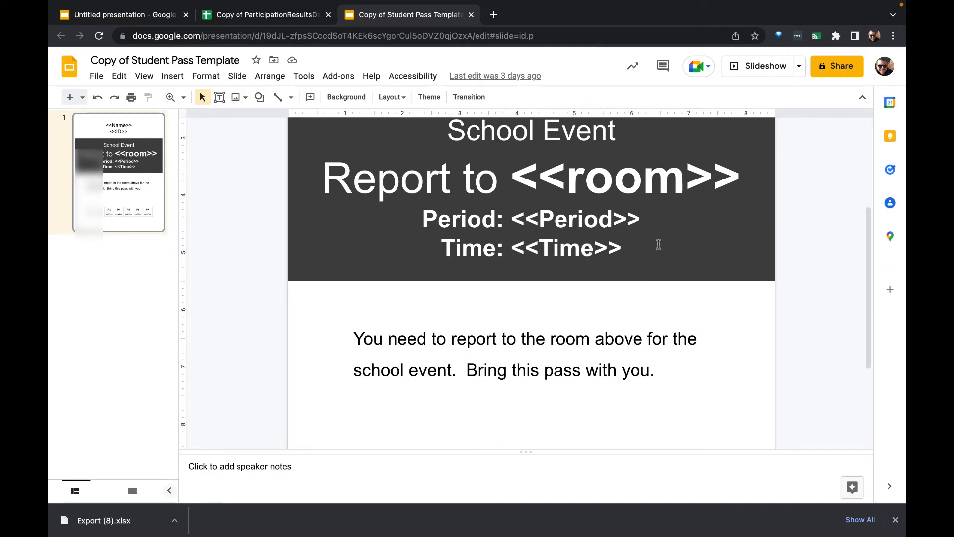
Scroll through the pass template slide to view the Name, ID, room and period 1–7 placeholders
scroll("down", 3)
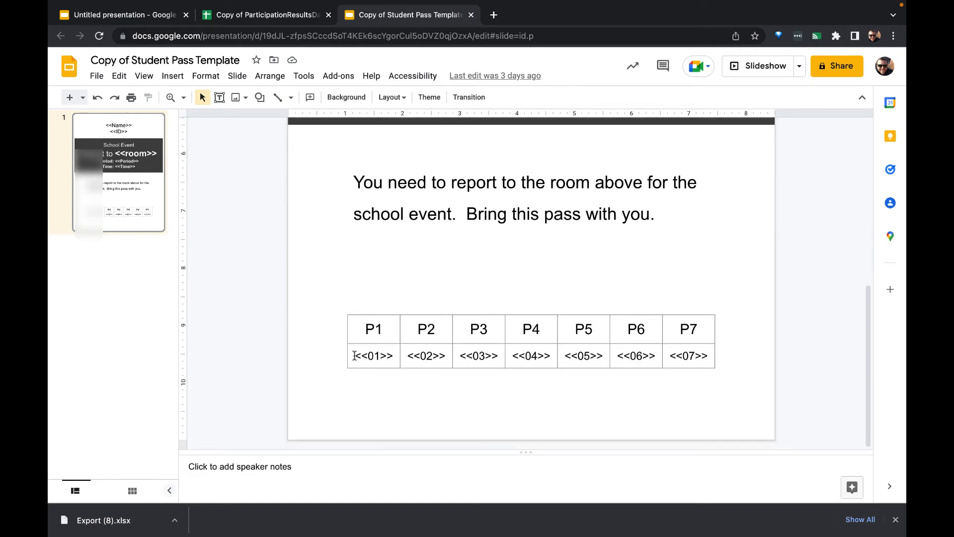
scroll("up", 3)
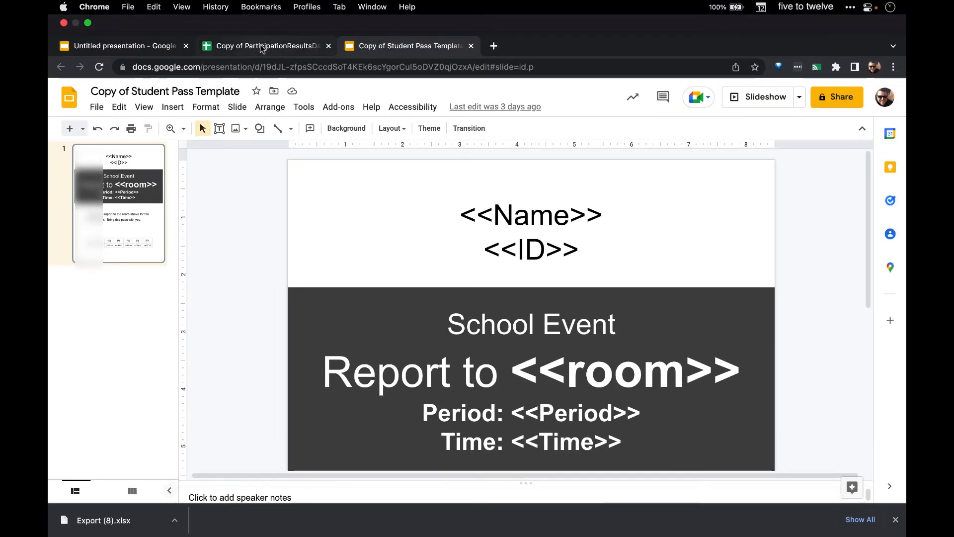
Back in the results spreadsheet, add LastName and FirstName headers beside the joined tests
left_click(266, 46)
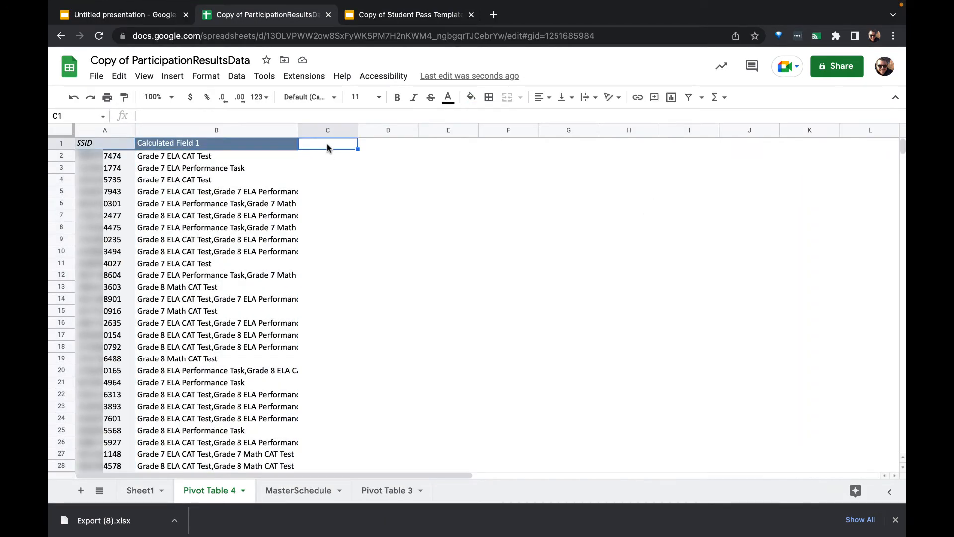
type("LastName")
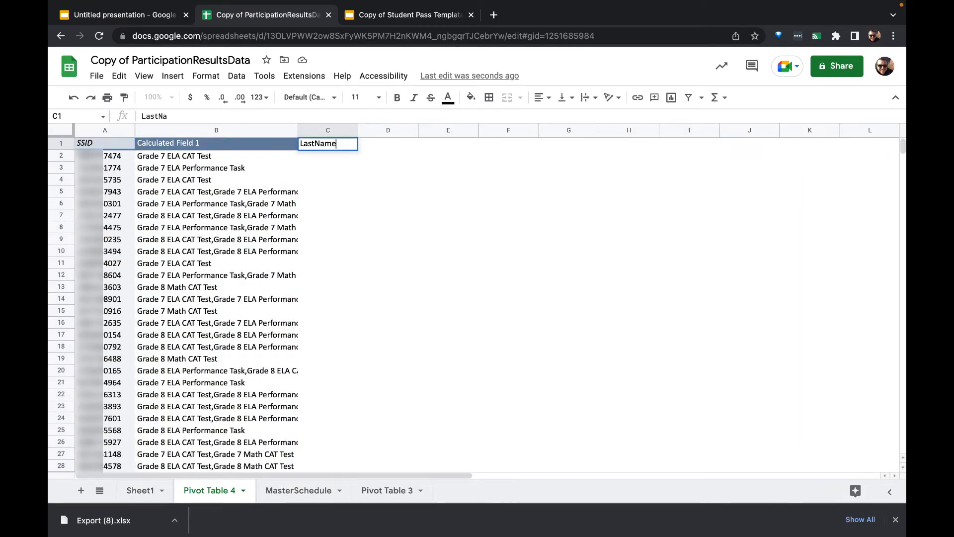
type("FirstName")
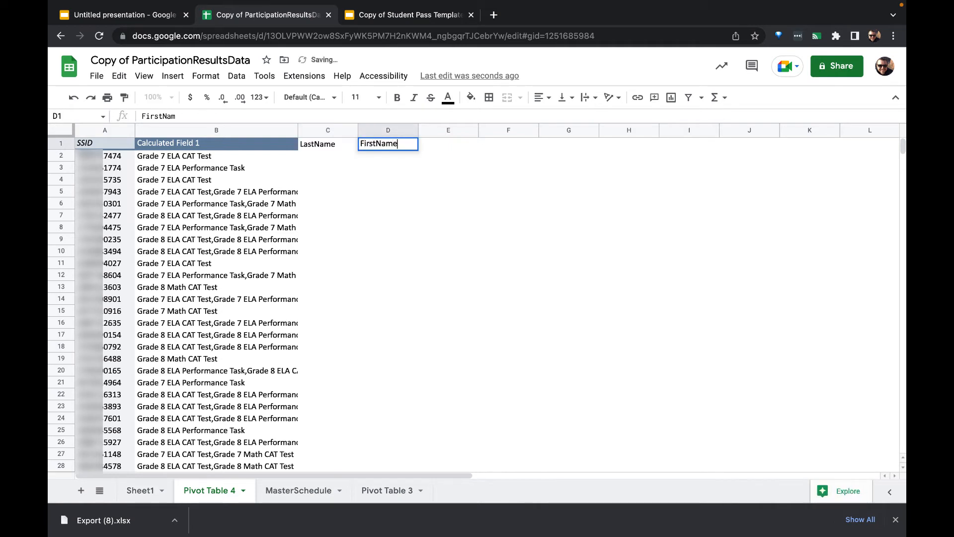
key("tab")
type("FullName")
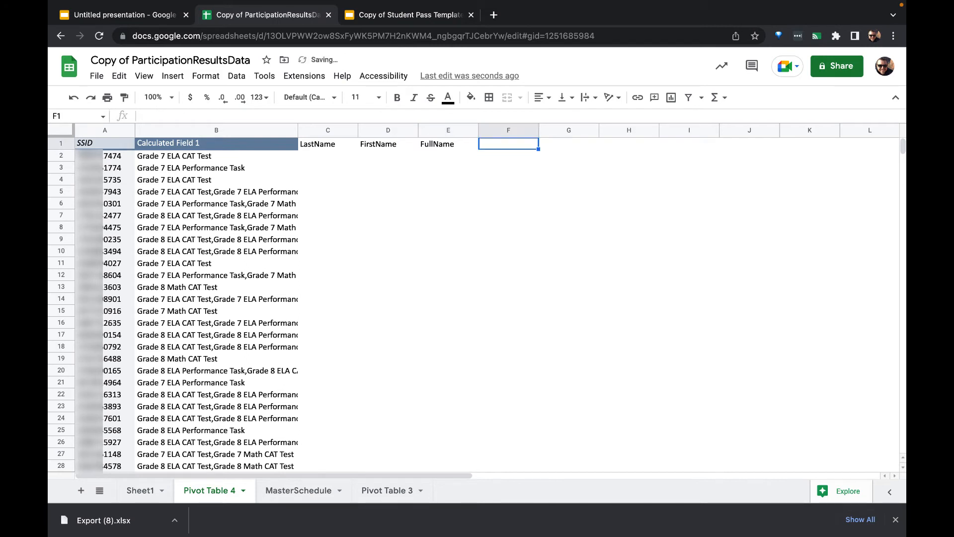
Add the Last_First header and period columns 1 through 7, ending on the first cell under LastName
type("Last_First")
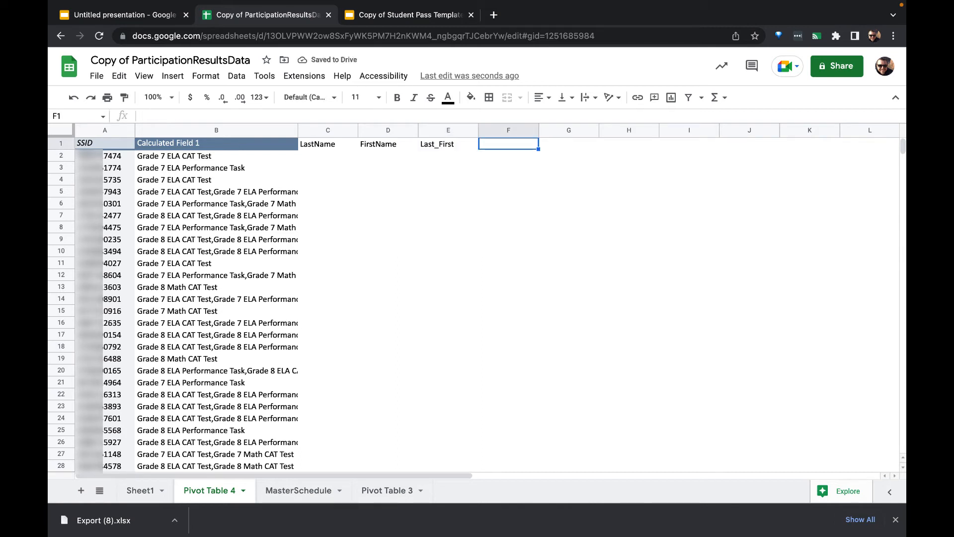
type("2")
left_click(868, 143)
type("7")
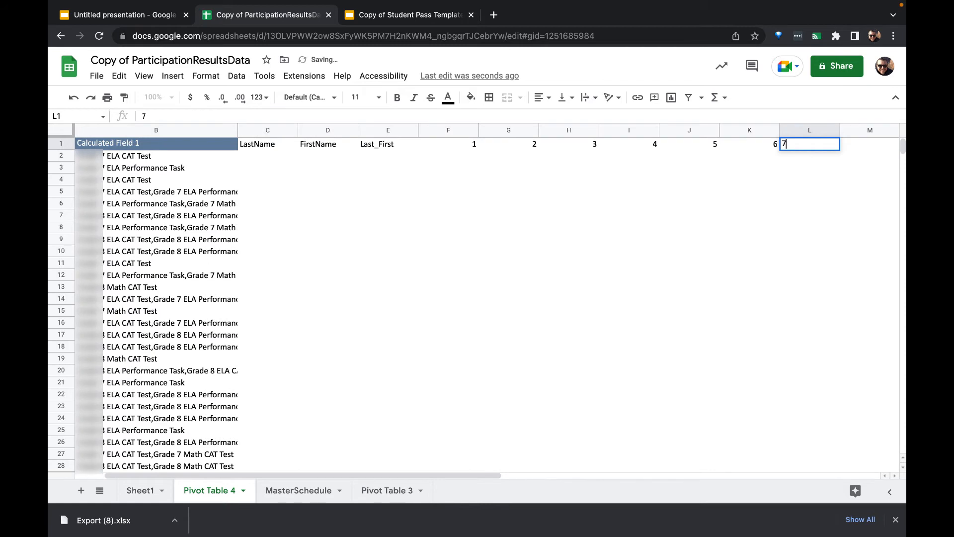
left_click(268, 155)
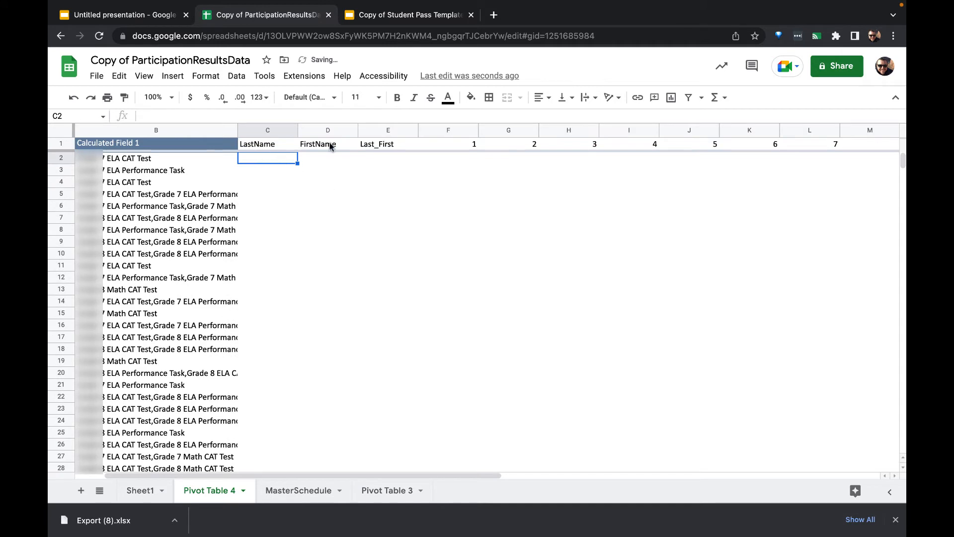
mouse_move(384, 171)
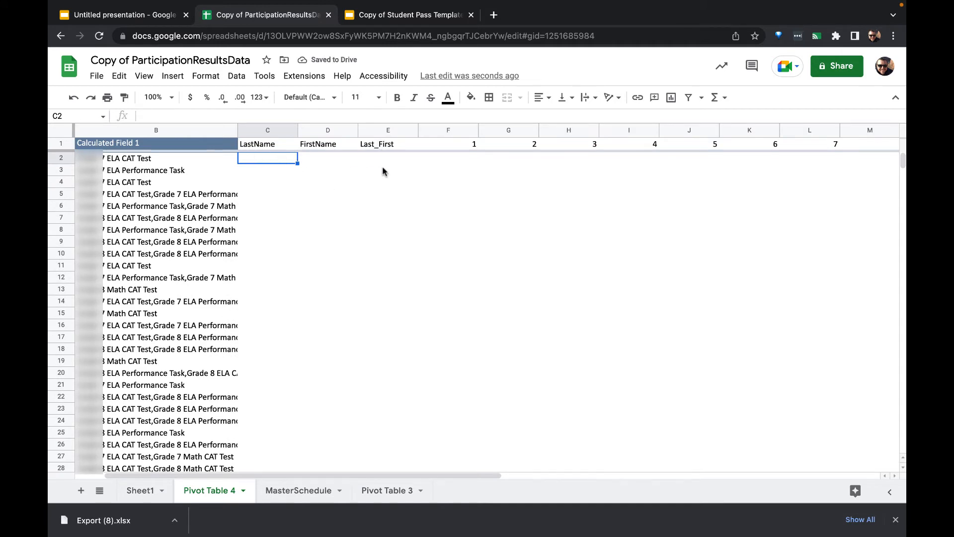
mouse_move(418, 283)
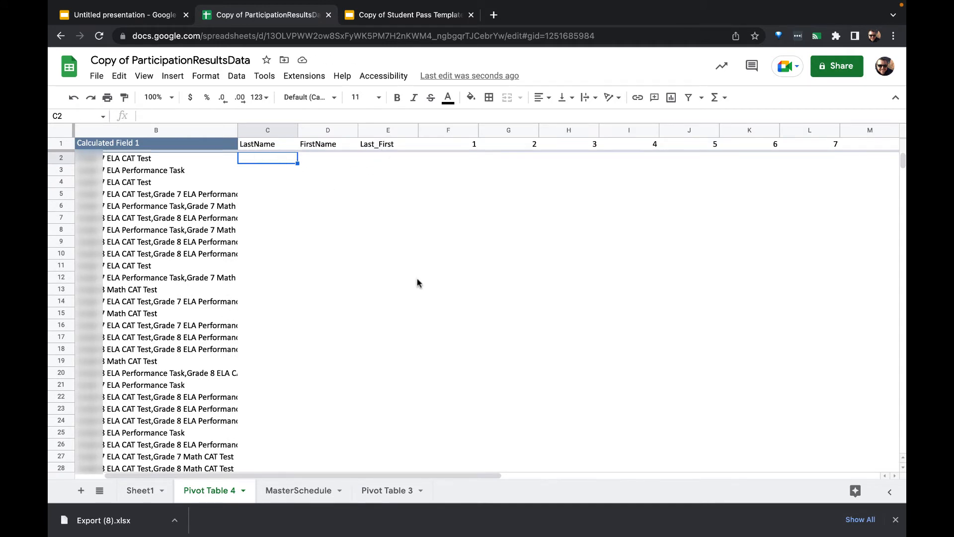
mouse_move(281, 202)
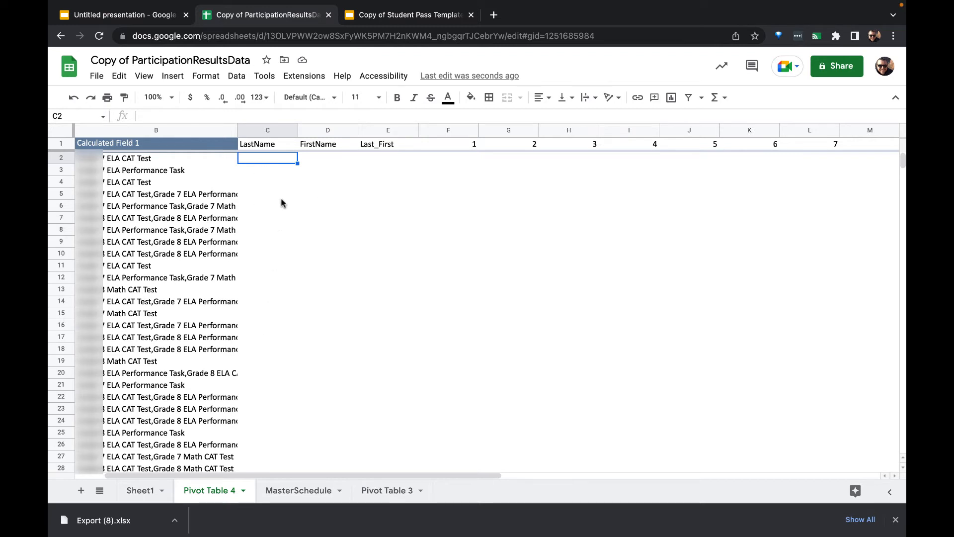
Start a VLOOKUP in C2 keyed on the SSID in A2, drawing its range from Sheet1
type("=VLOOKUP(")
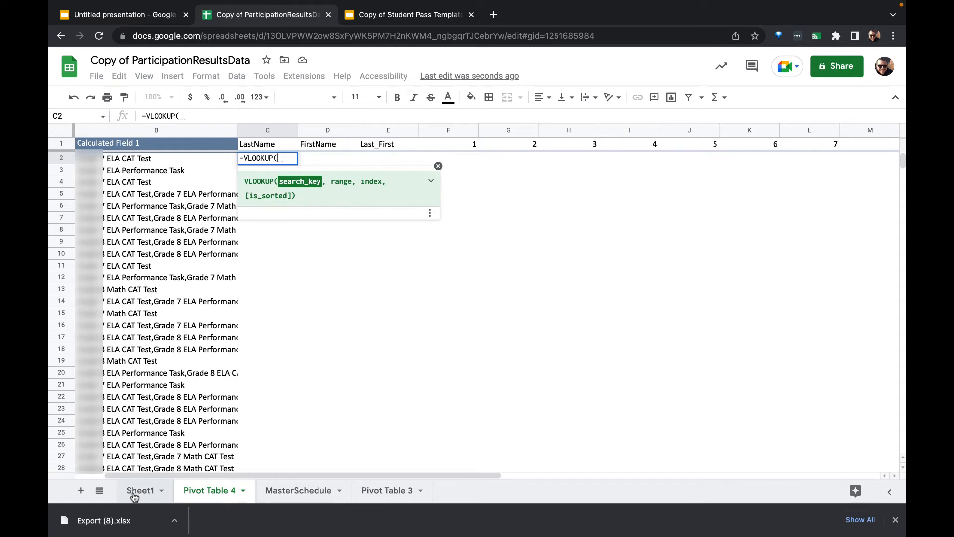
left_click(140, 490)
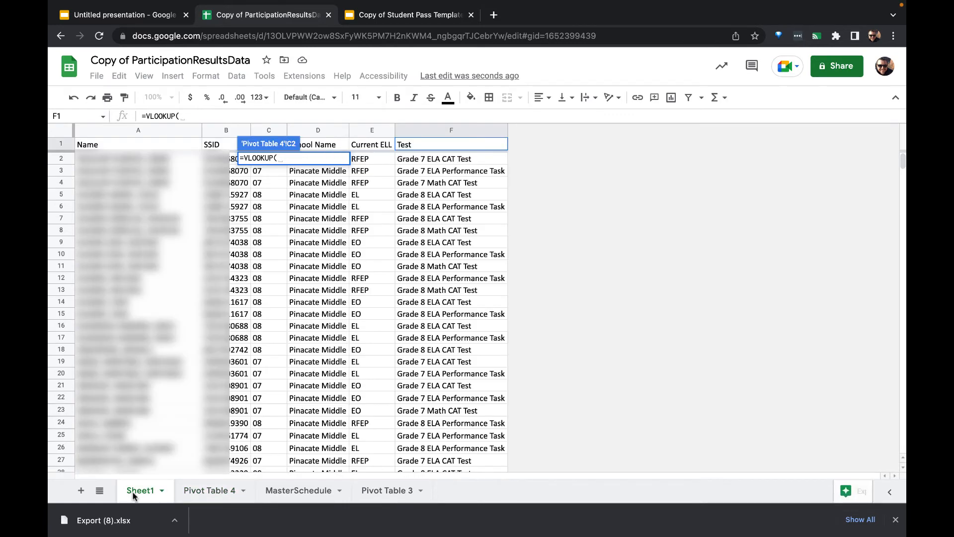
mouse_move(228, 153)
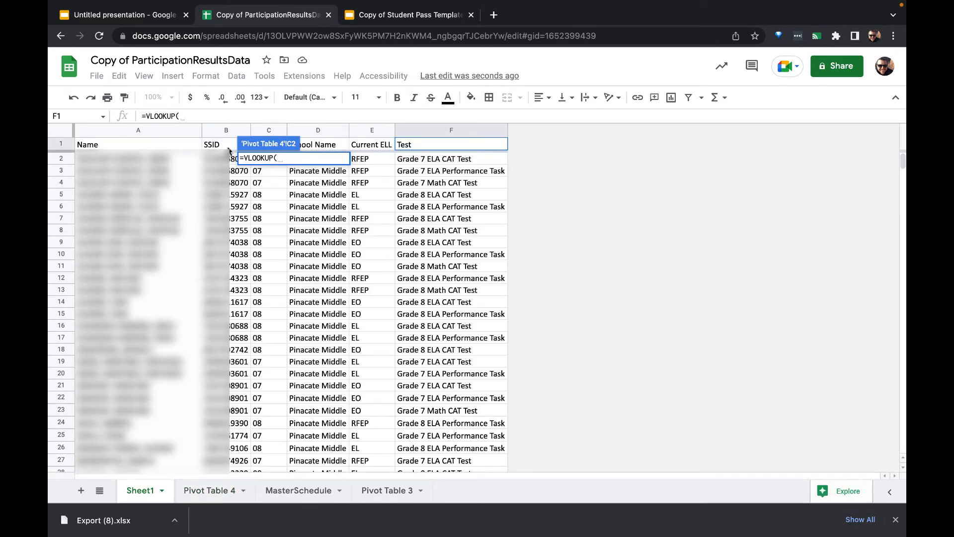
left_click(209, 490)
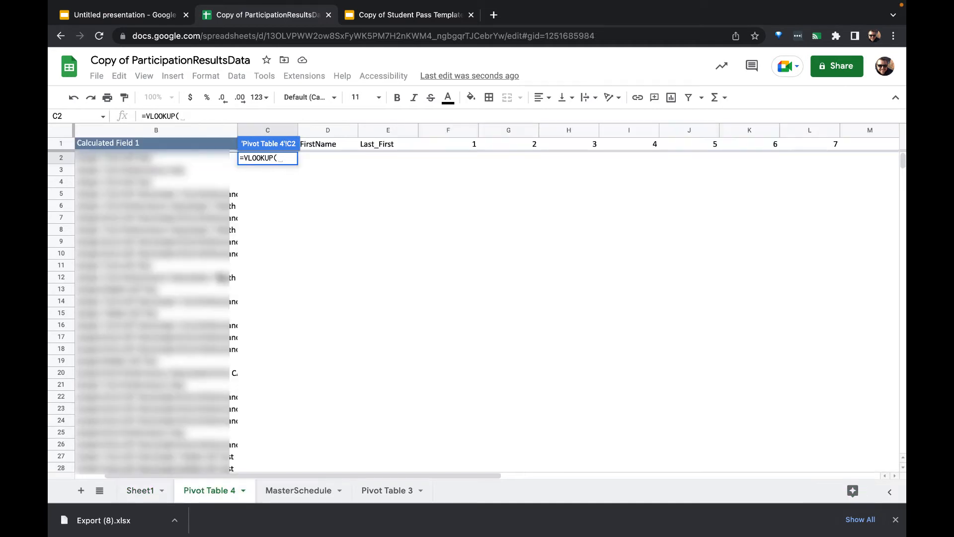
left_click(104, 157)
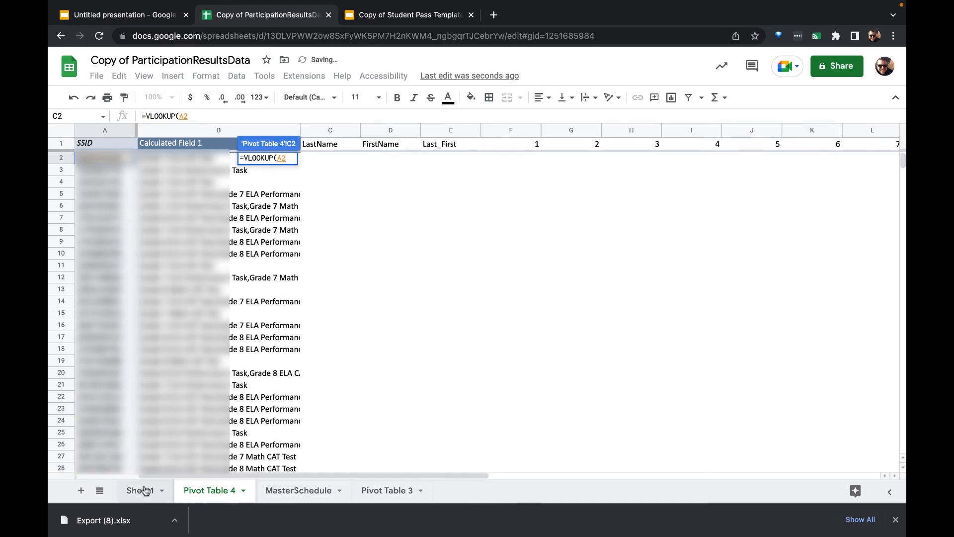
left_click(141, 490)
type(",\"")
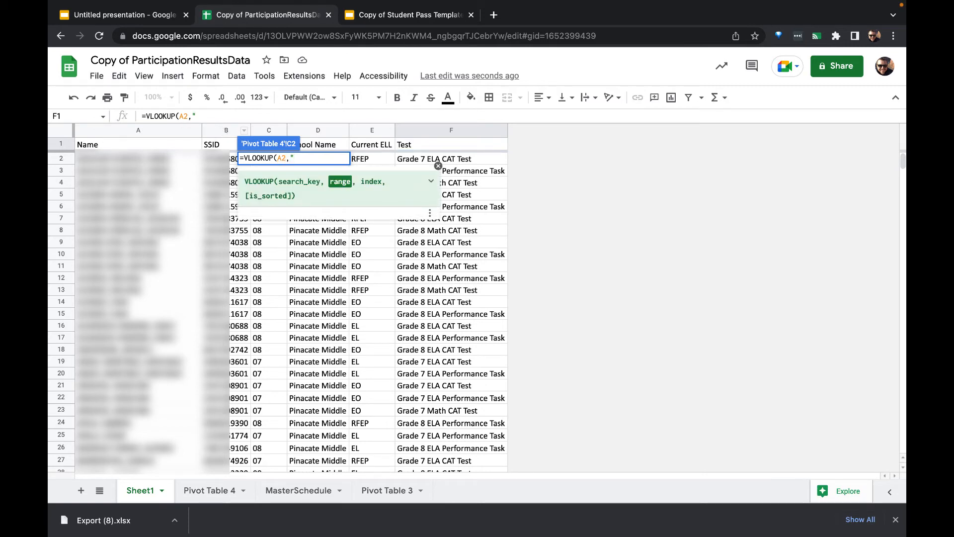
Complete the range as {Sheet1!B:B,Sheet1!A:A} returning column 2 with an exact match
type("{")
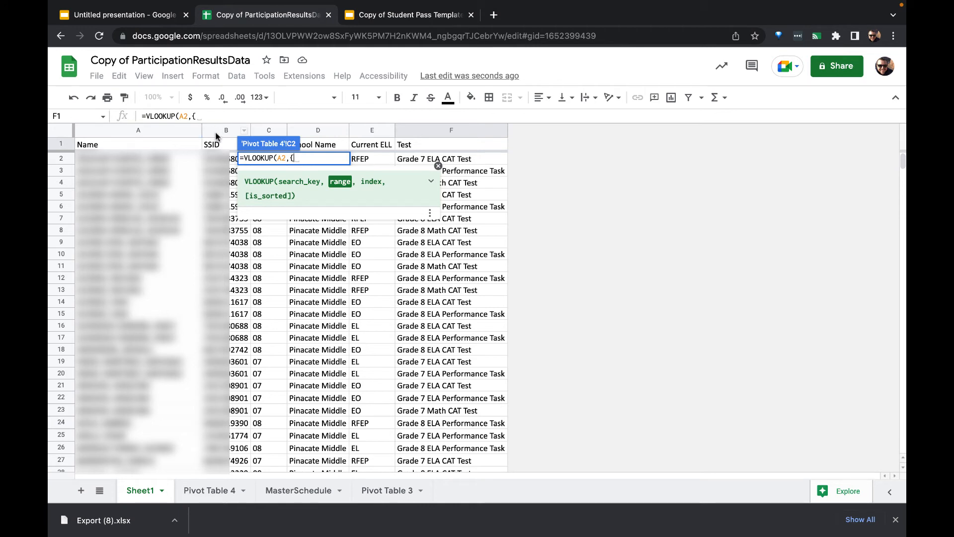
left_click(226, 130)
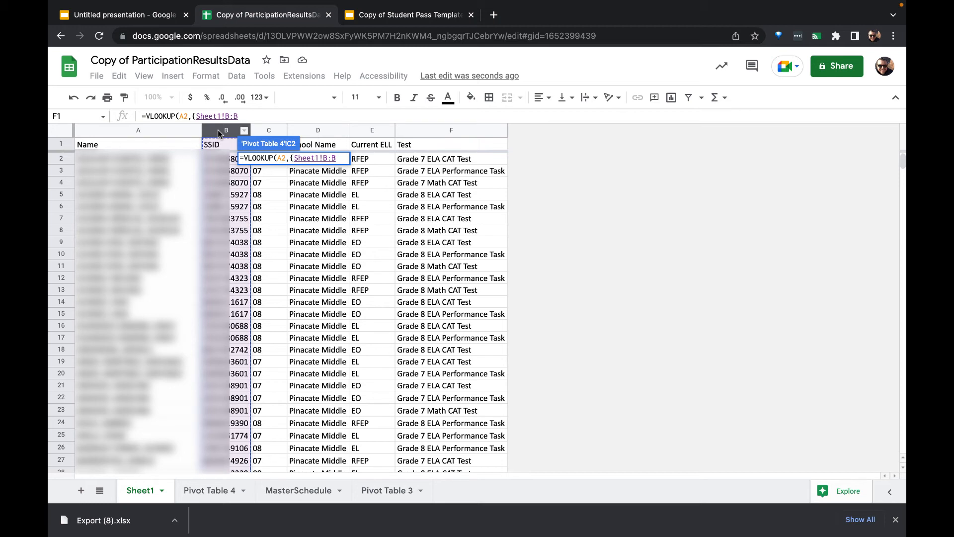
mouse_move(219, 130)
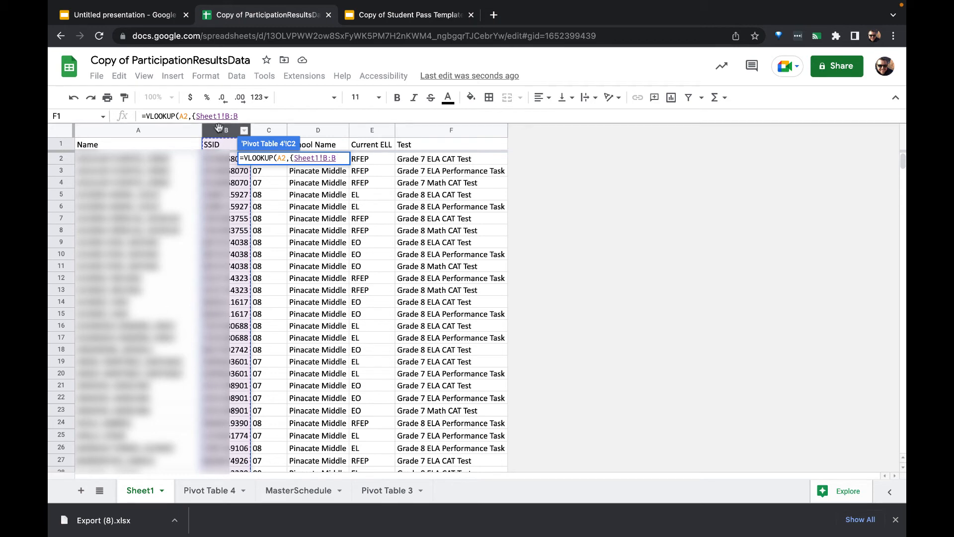
type(",")
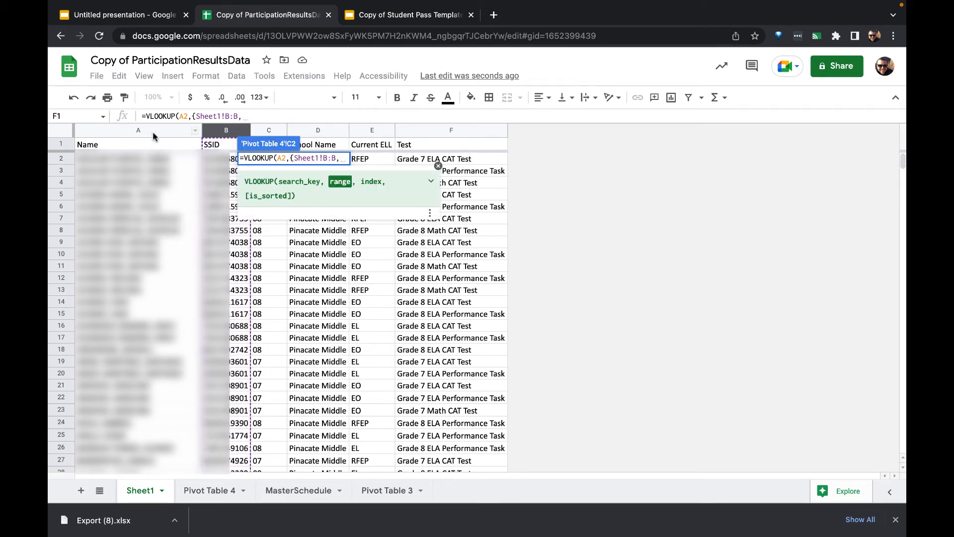
mouse_move(146, 134)
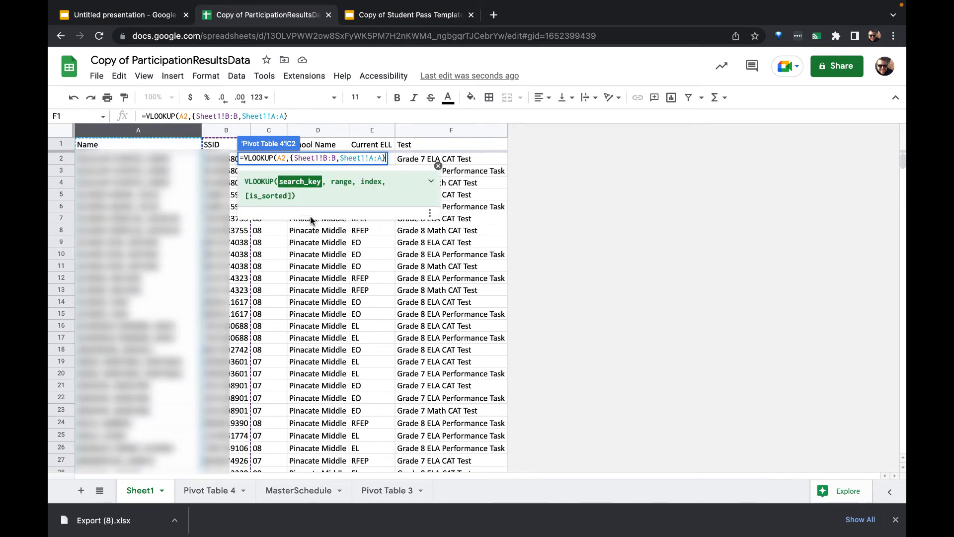
mouse_move(395, 201)
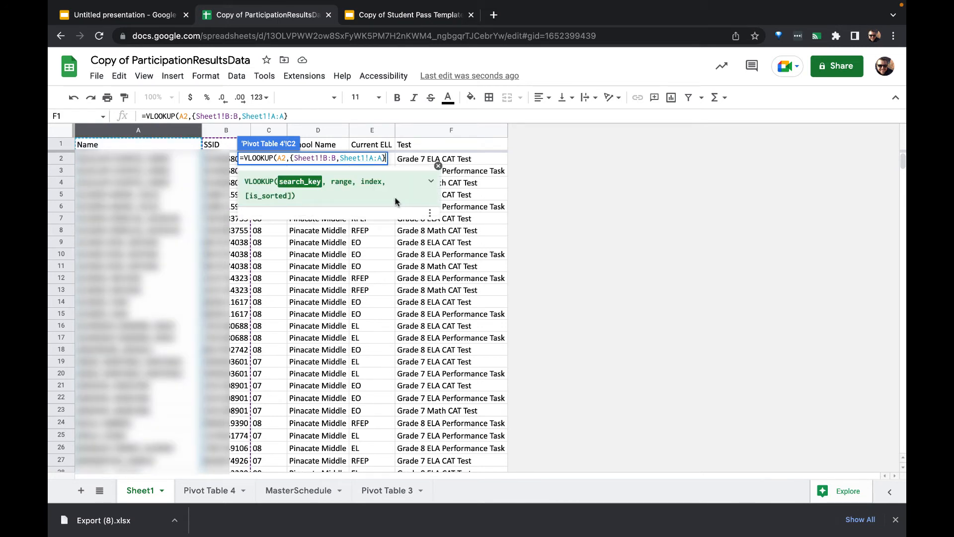
type("},")
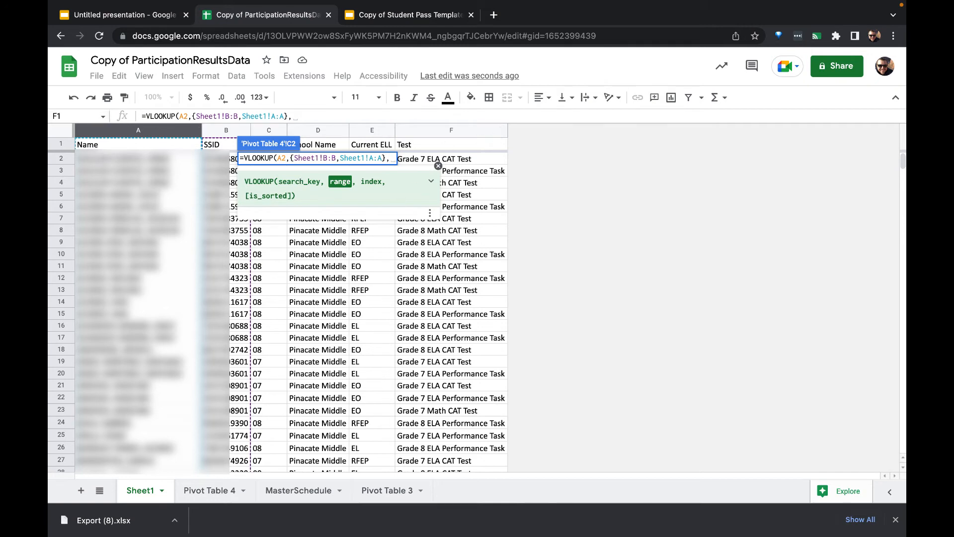
type("2")
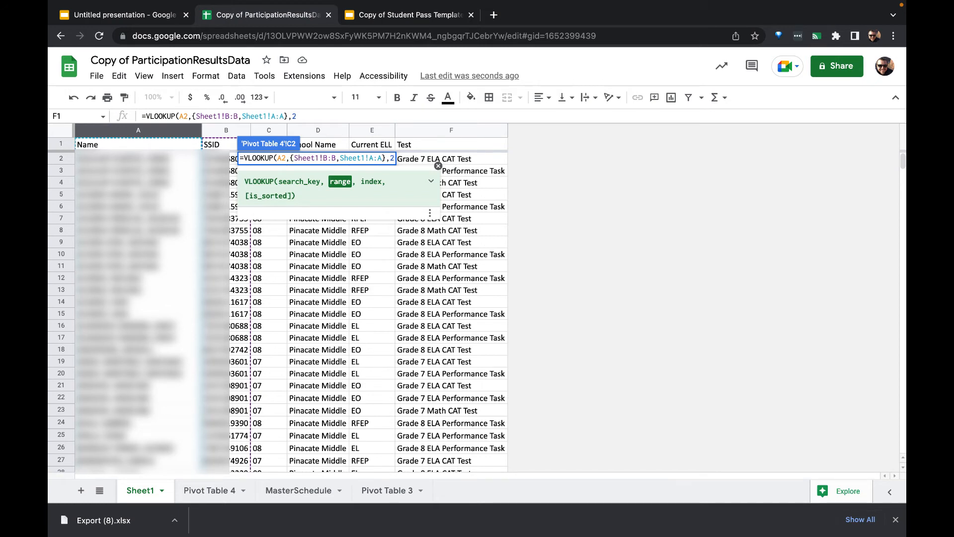
type(",false)")
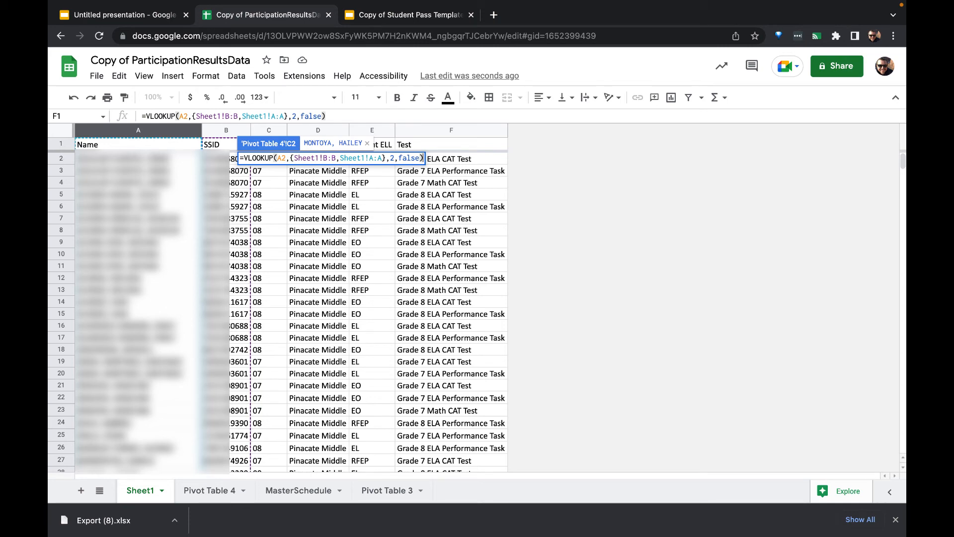
Rename the LastName header to Name and delete the extra FirstName and Last_First columns
left_click(210, 490)
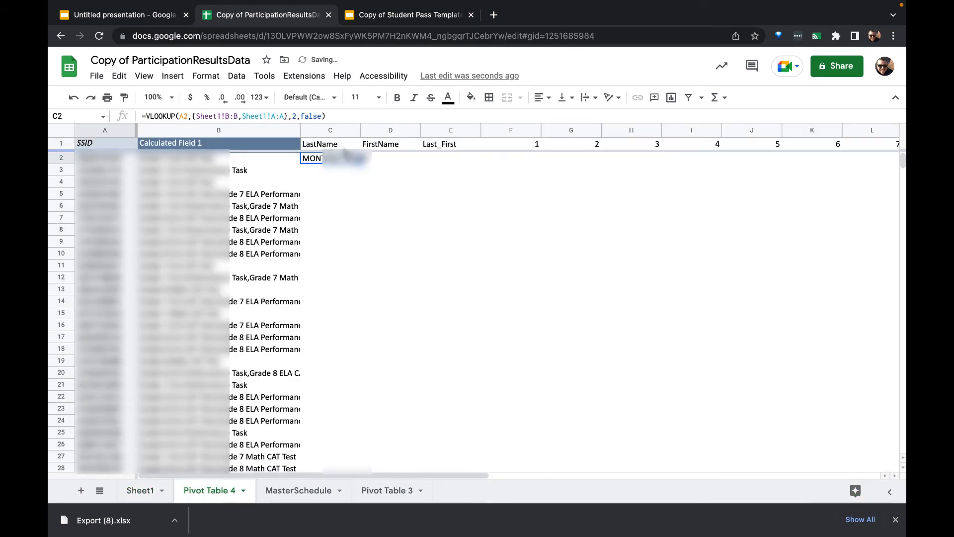
left_click(330, 143)
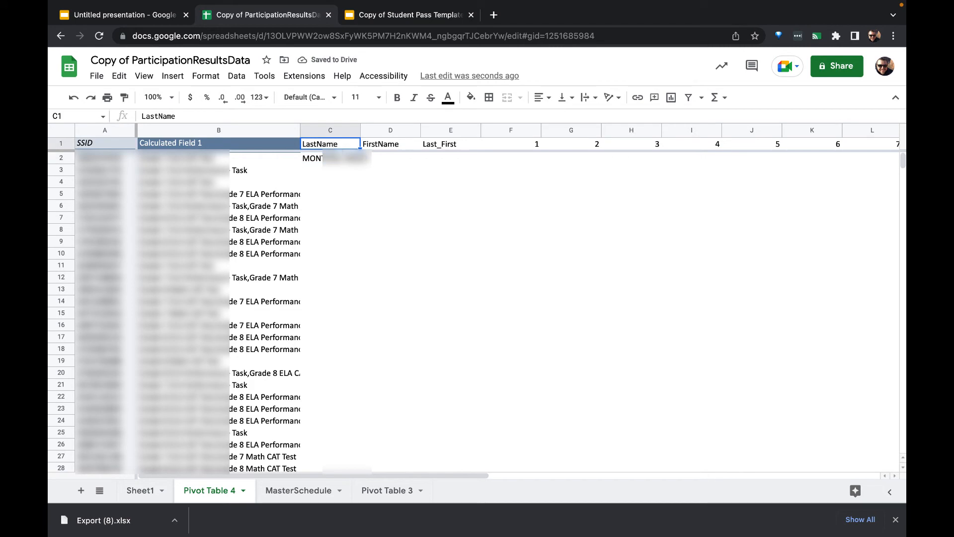
left_click(390, 129)
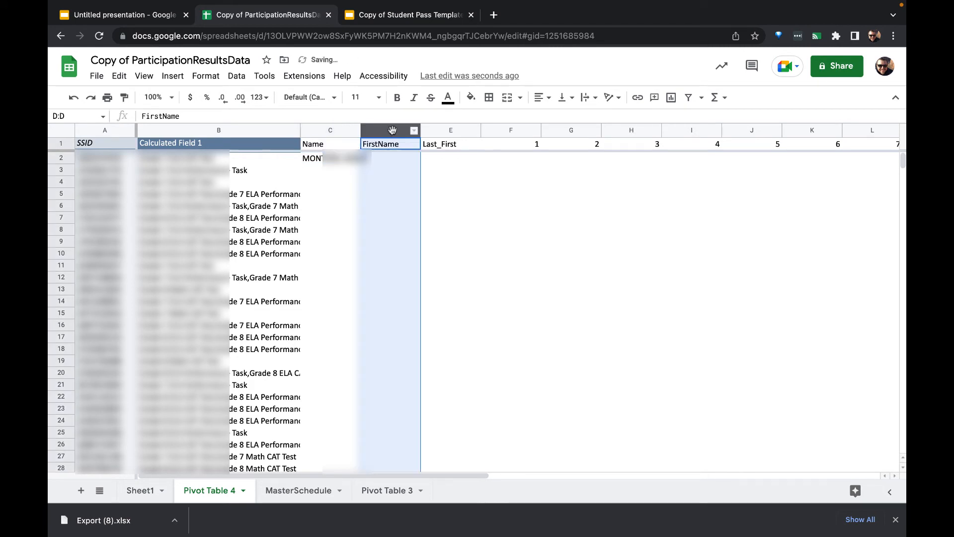
right_click(419, 143)
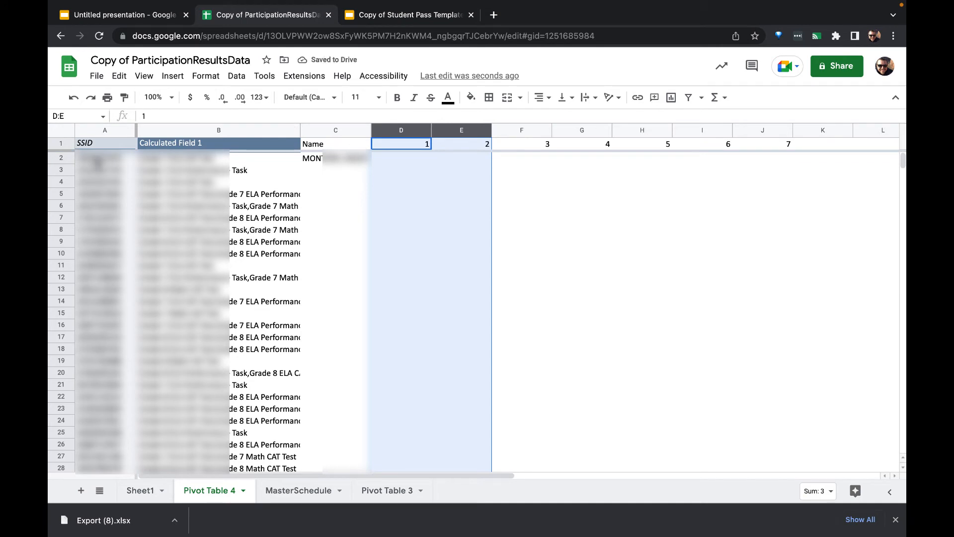
mouse_move(788, 170)
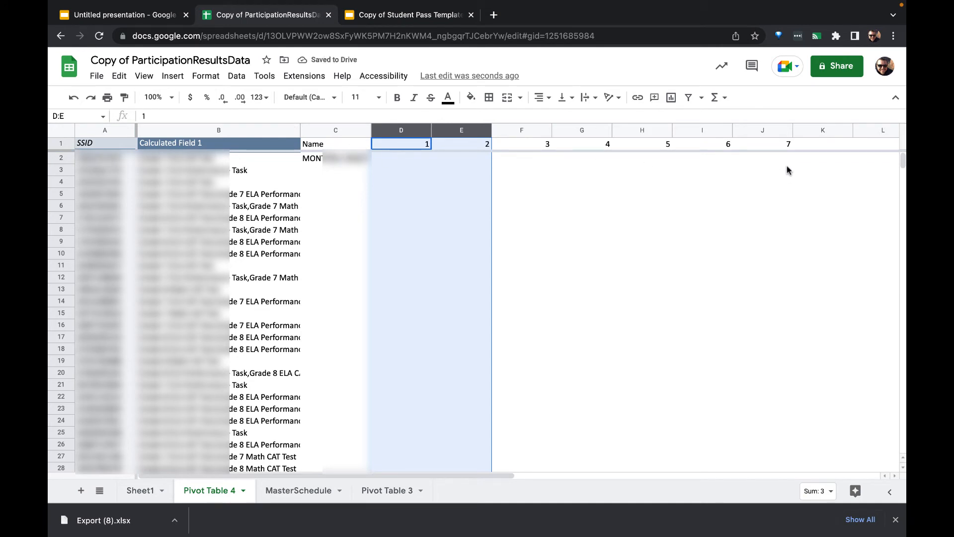
mouse_move(406, 161)
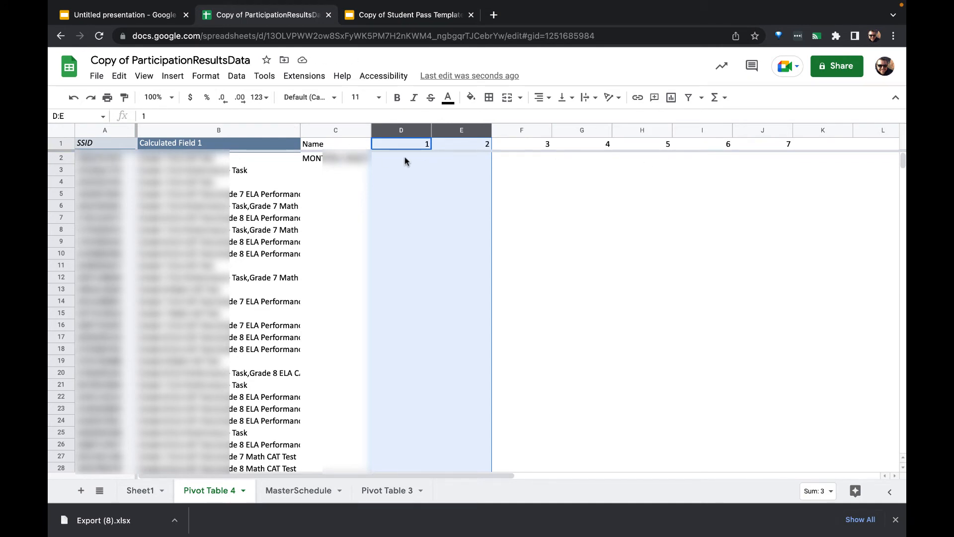
mouse_move(416, 168)
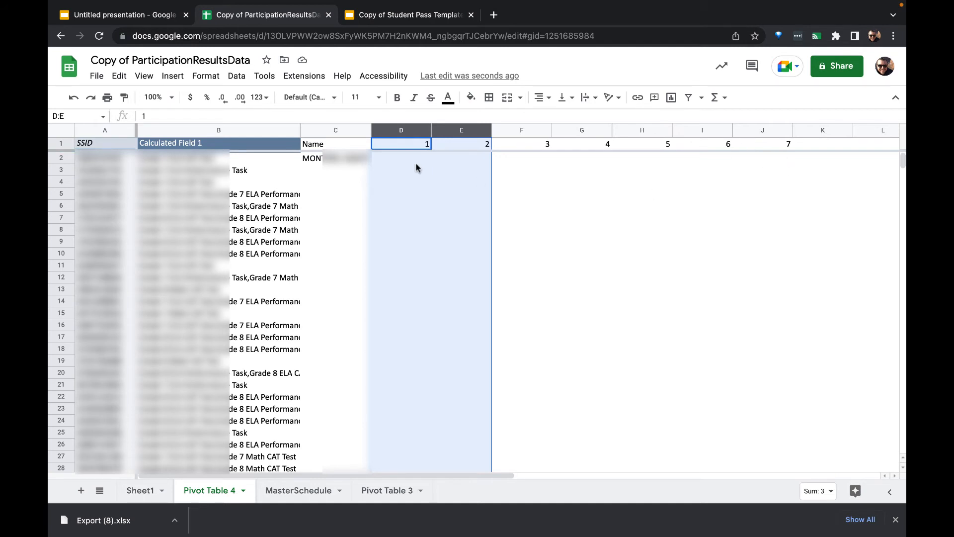
Start a VLOOKUP in the period-1 cell D2 keyed on the SSID in A2
left_click(401, 158)
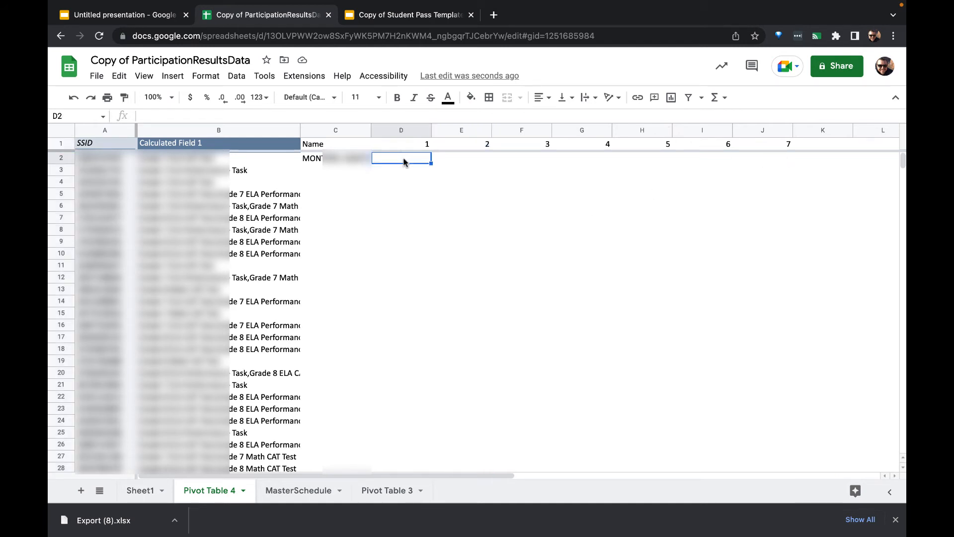
type("=v")
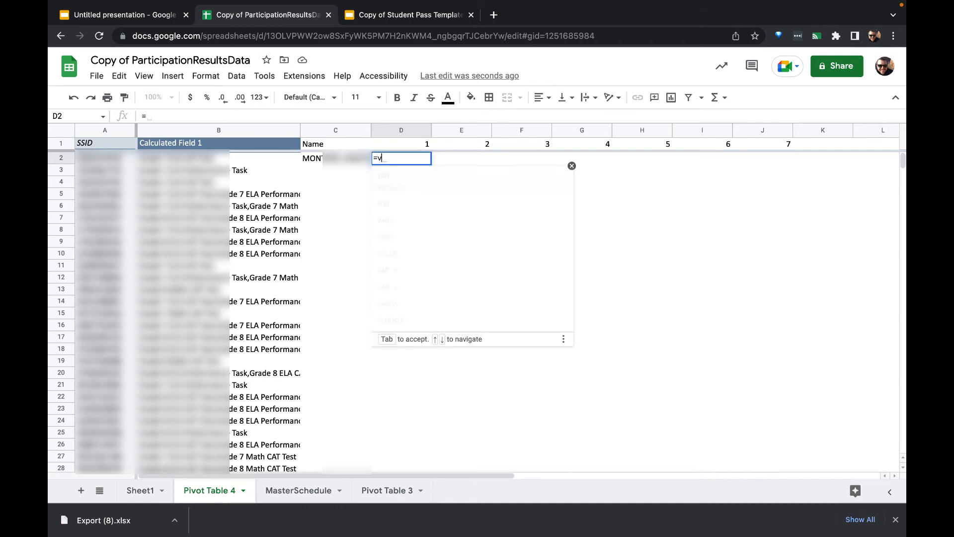
type("VLOOKUP(")
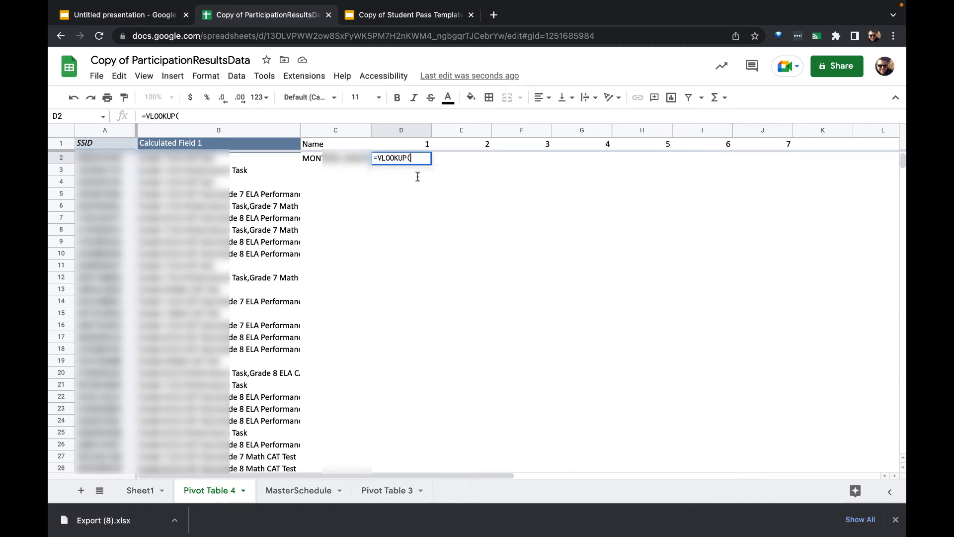
left_click(104, 158)
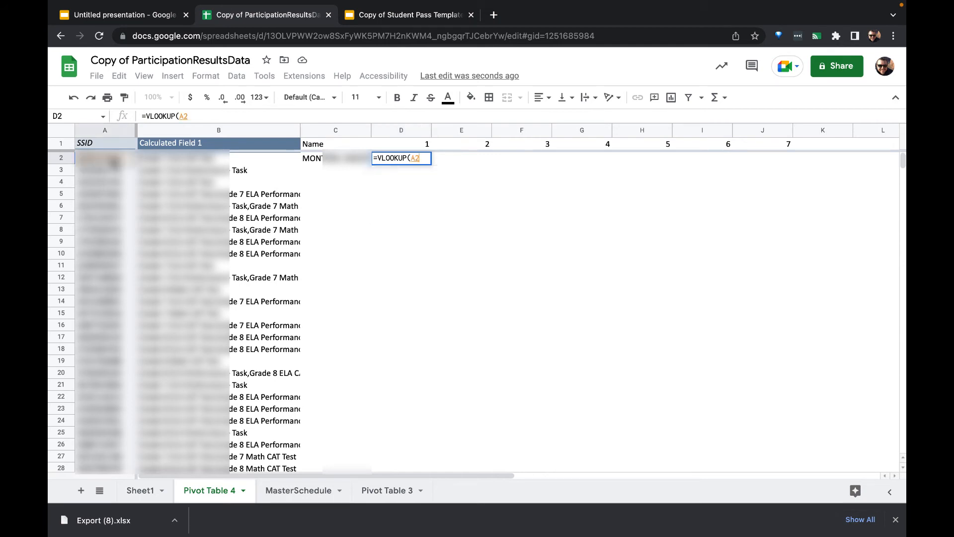
type(",")
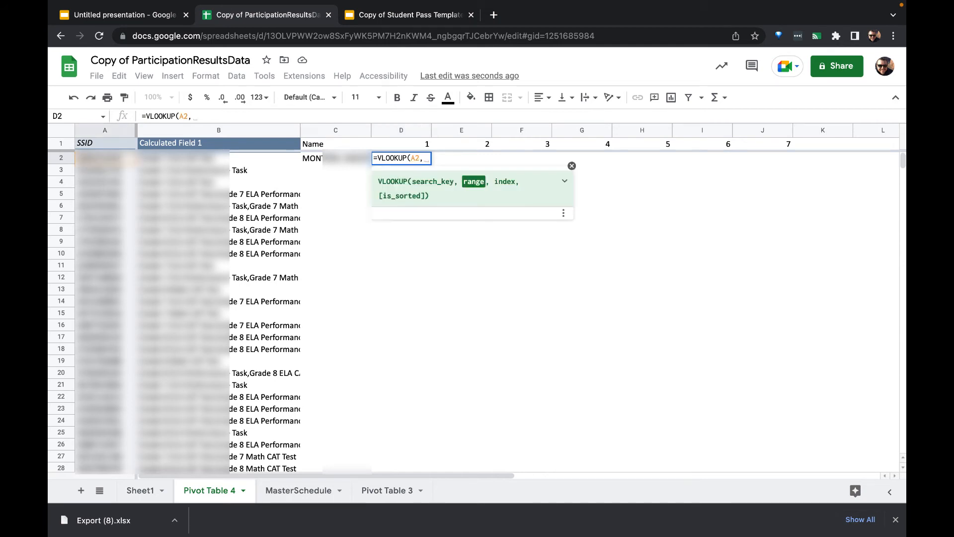
type("{")
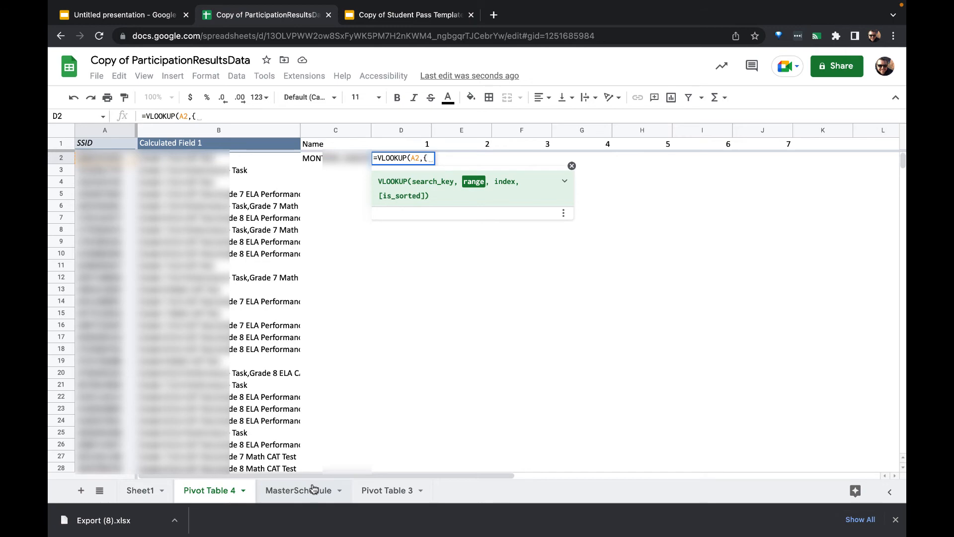
Point the range at Pivot Table 3's SSID and room columns, returning column 2 exactly, giving room 101
left_click(298, 490)
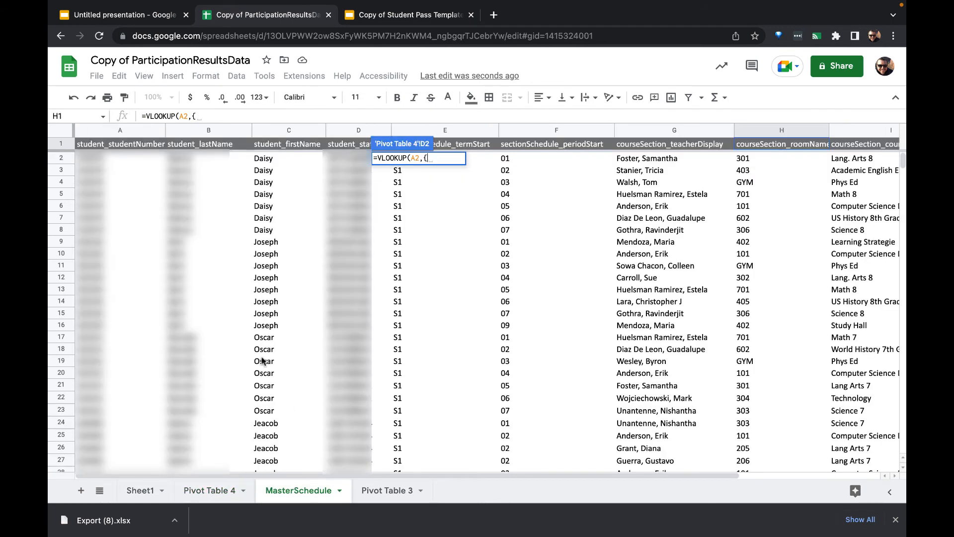
left_click(387, 490)
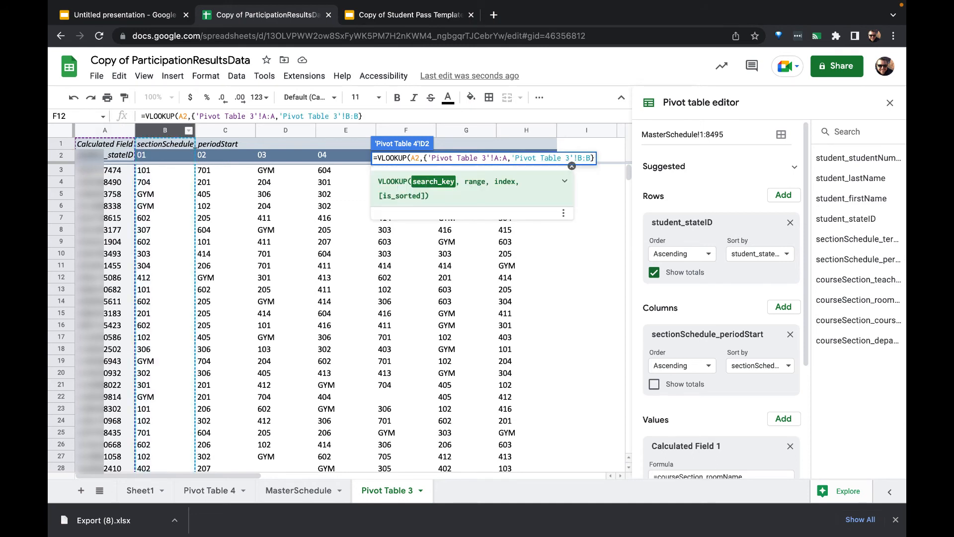
type(",2fa")
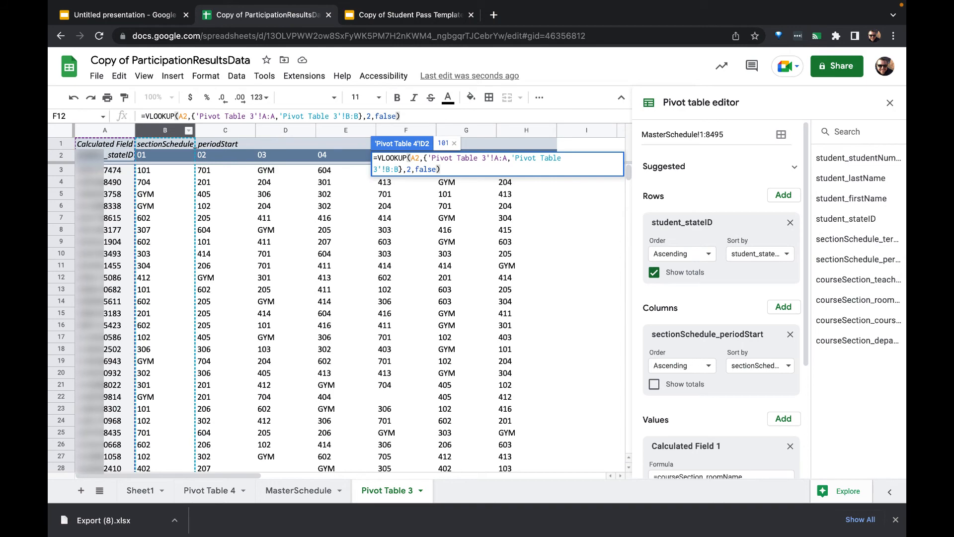
left_click(210, 490)
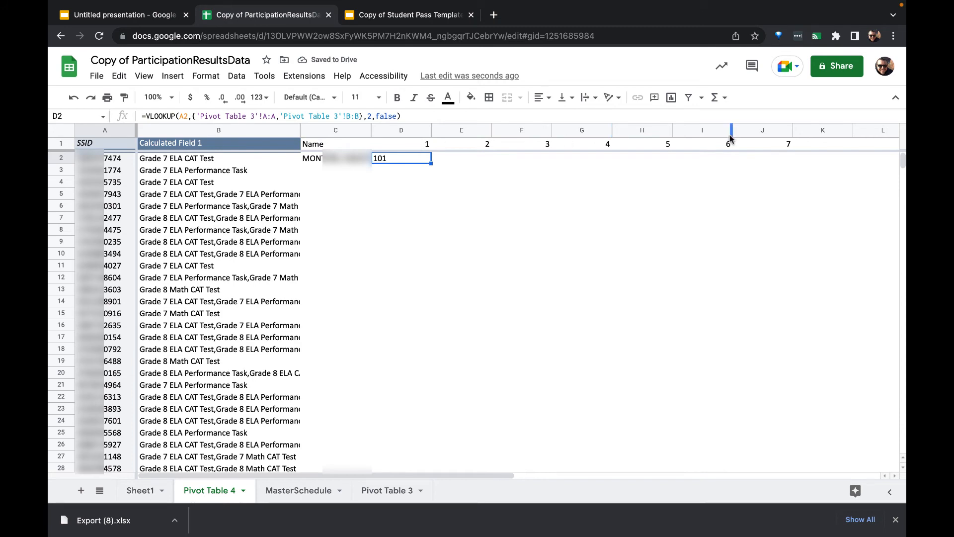
mouse_move(535, 156)
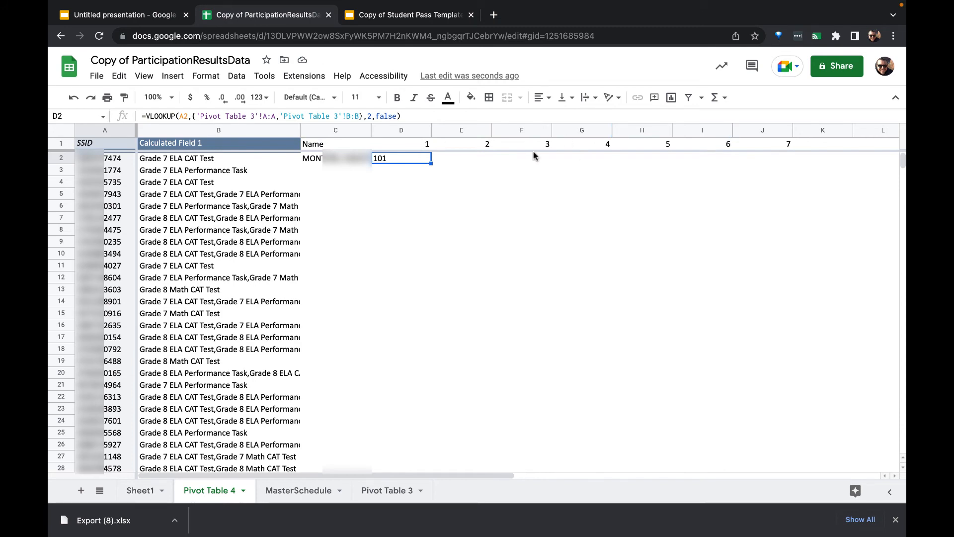
Check Pivot Table 3 and Sheet1, then compare the working D2 lookup with the #N/A in E2
left_click(386, 490)
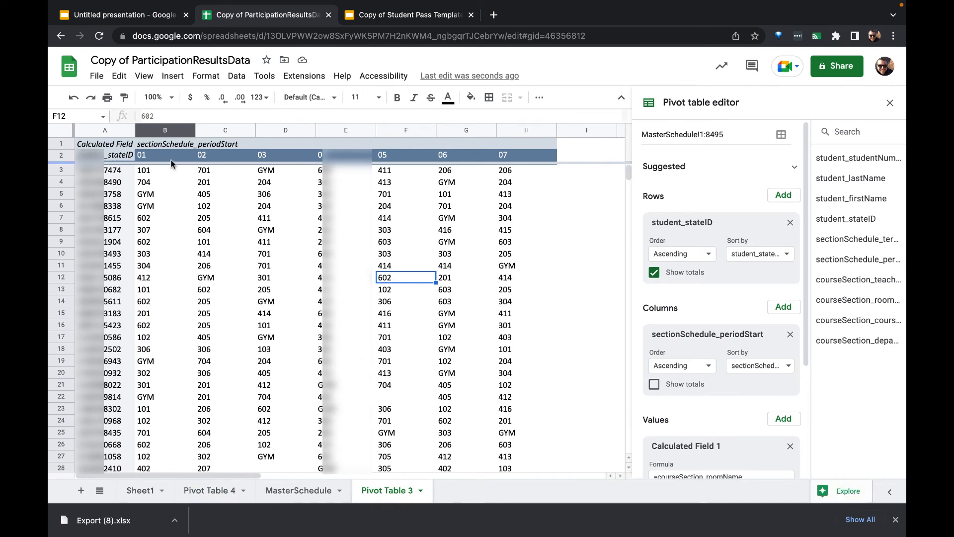
mouse_move(527, 331)
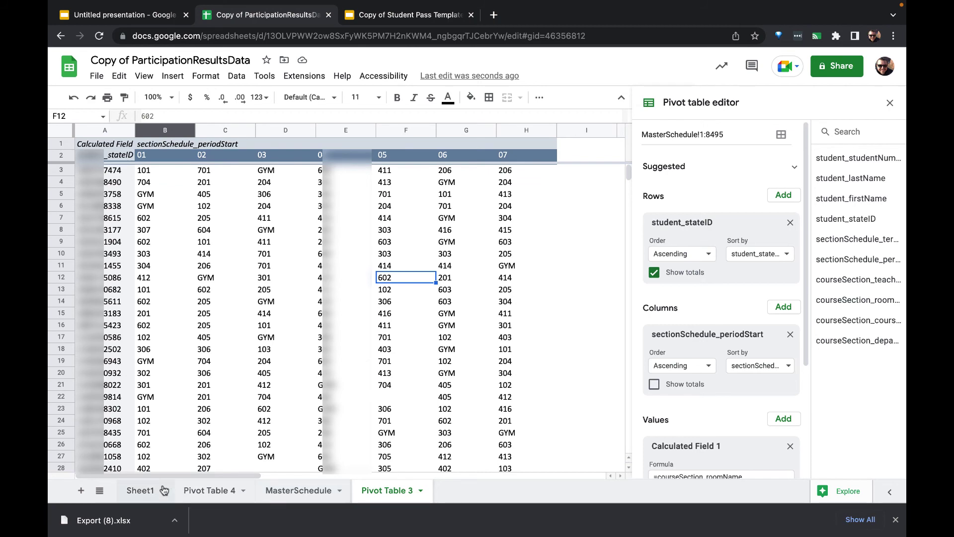
left_click(140, 490)
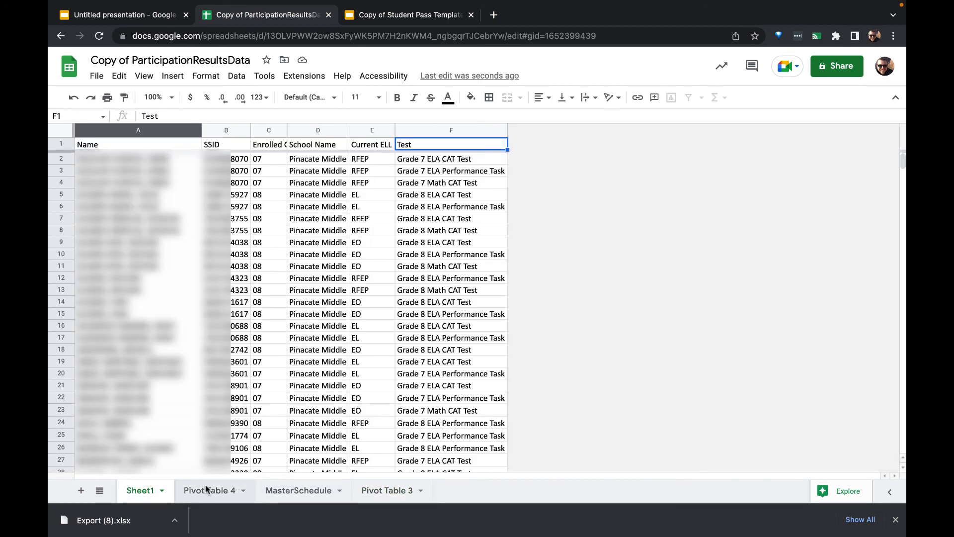
left_click(209, 490)
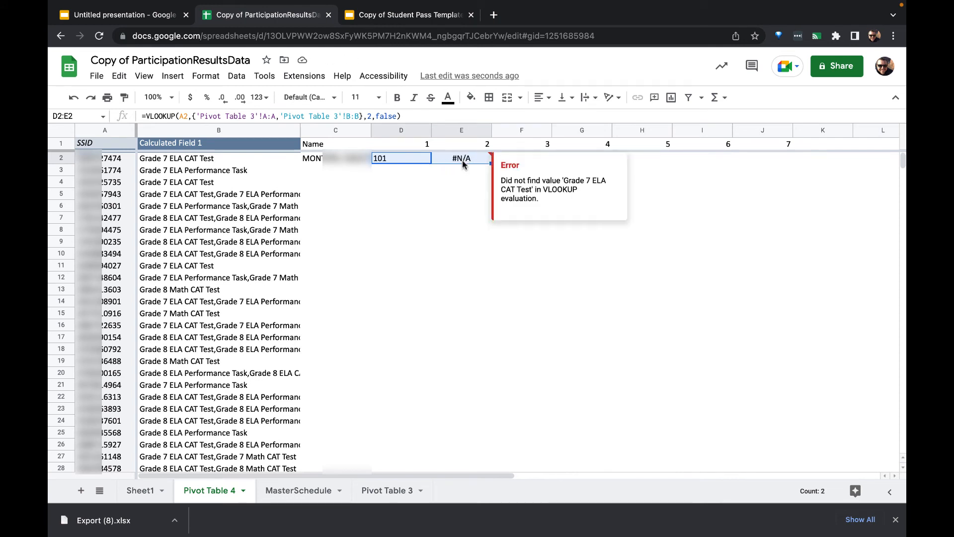
left_click(460, 158)
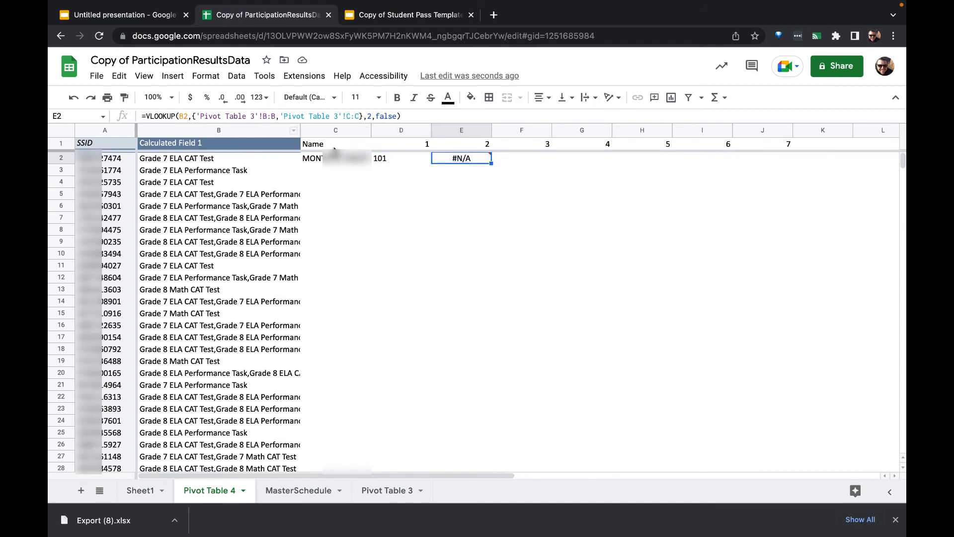
left_click(401, 158)
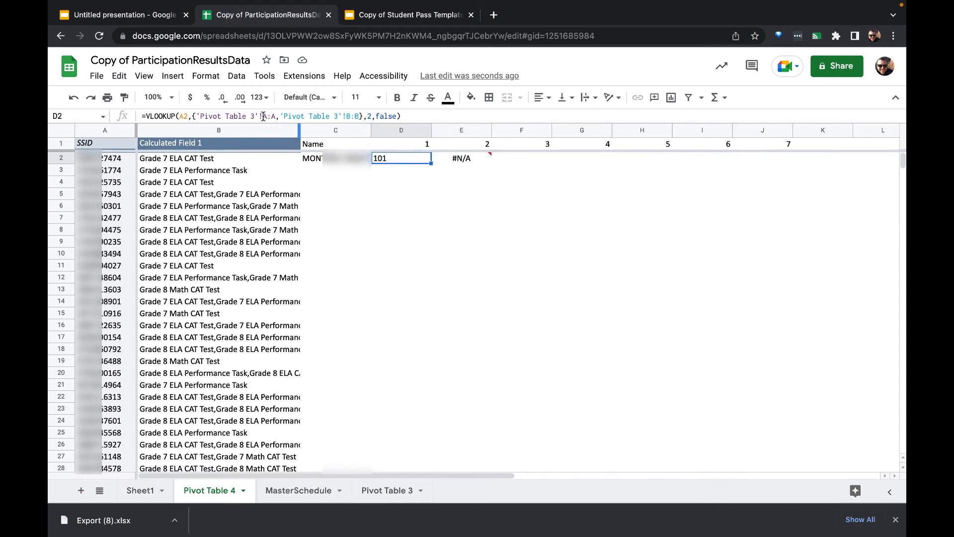
mouse_move(462, 163)
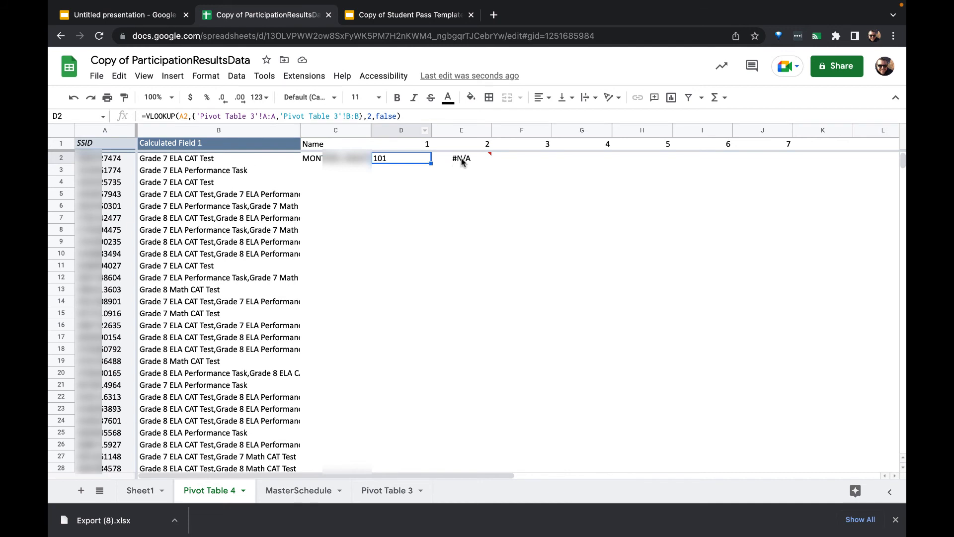
left_click(462, 158)
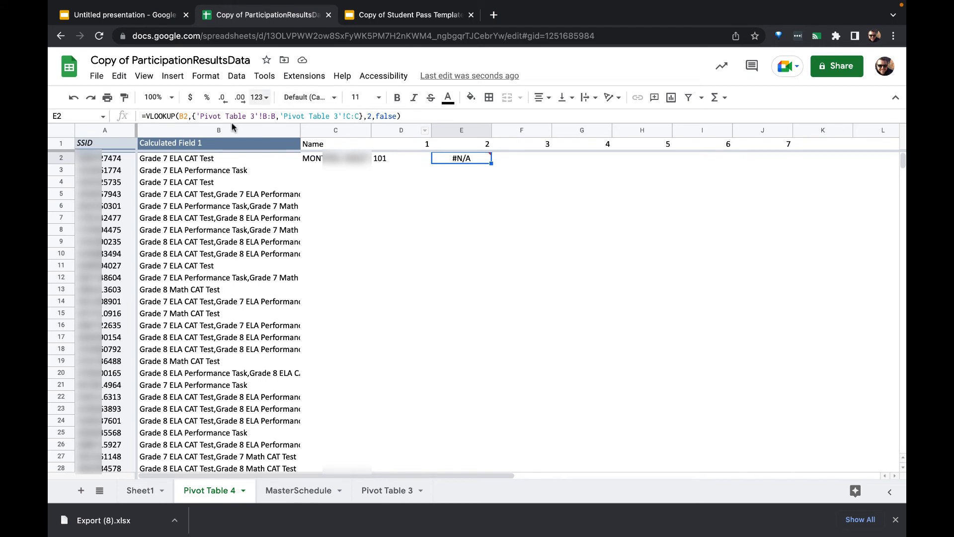
Lock the D2 range columns as $A:$A and fill the lookup across to E2, still showing #N/A
left_click(401, 158)
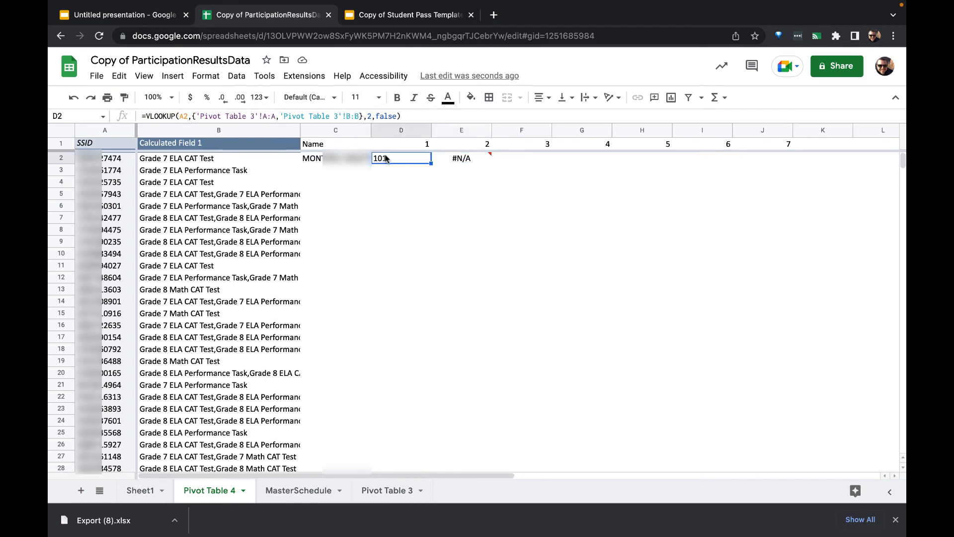
double_click(401, 158)
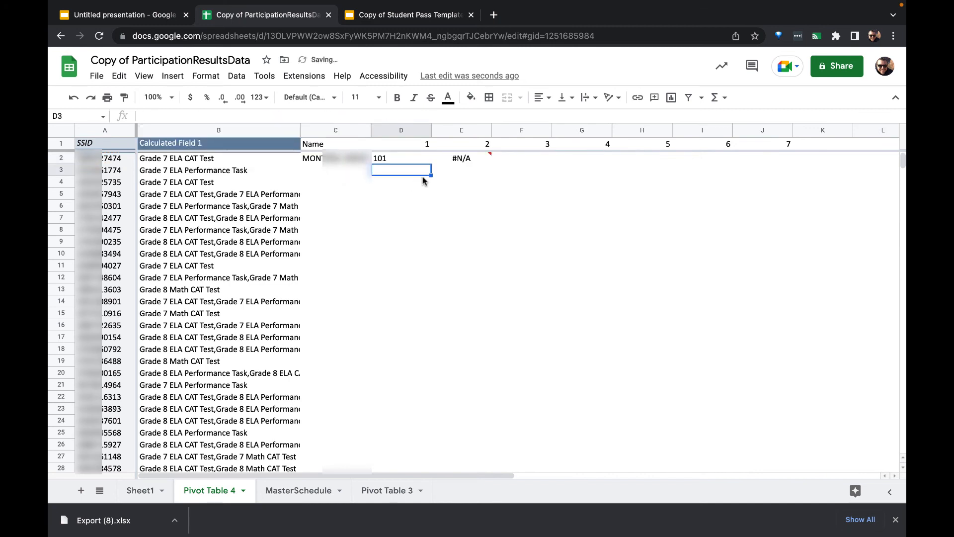
left_click(401, 158)
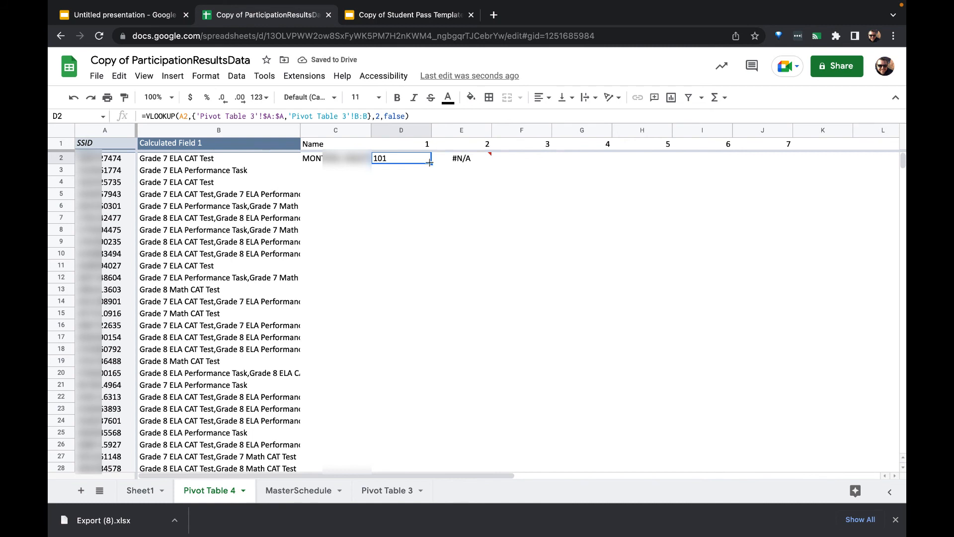
left_click_drag(401, 158, 460, 158)
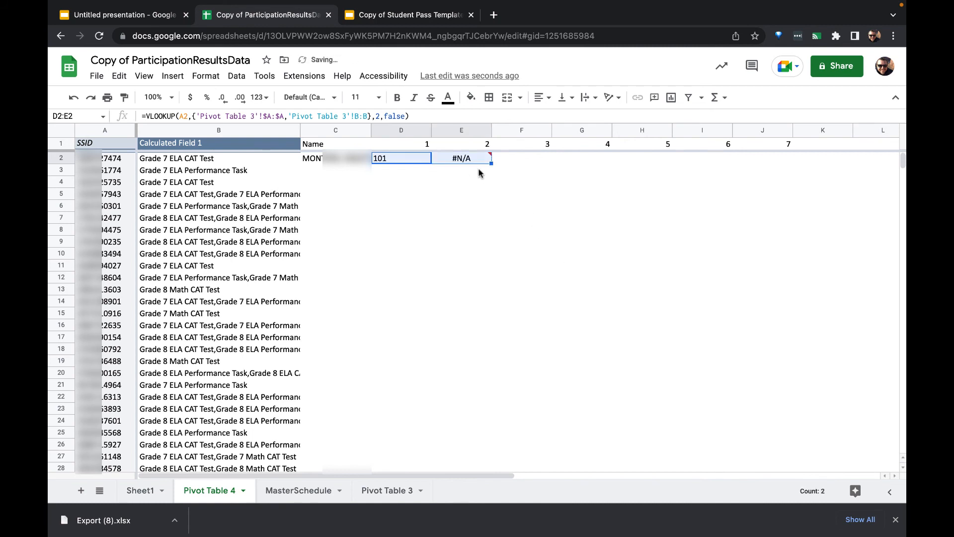
mouse_move(474, 180)
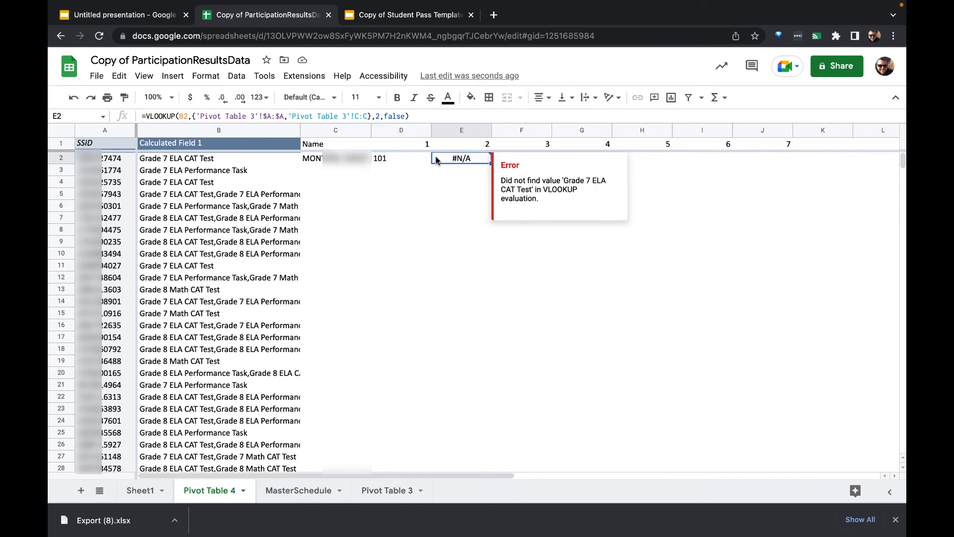
Lock the D2 lookup key to $A2 so the SSID stays the search value
left_click(400, 158)
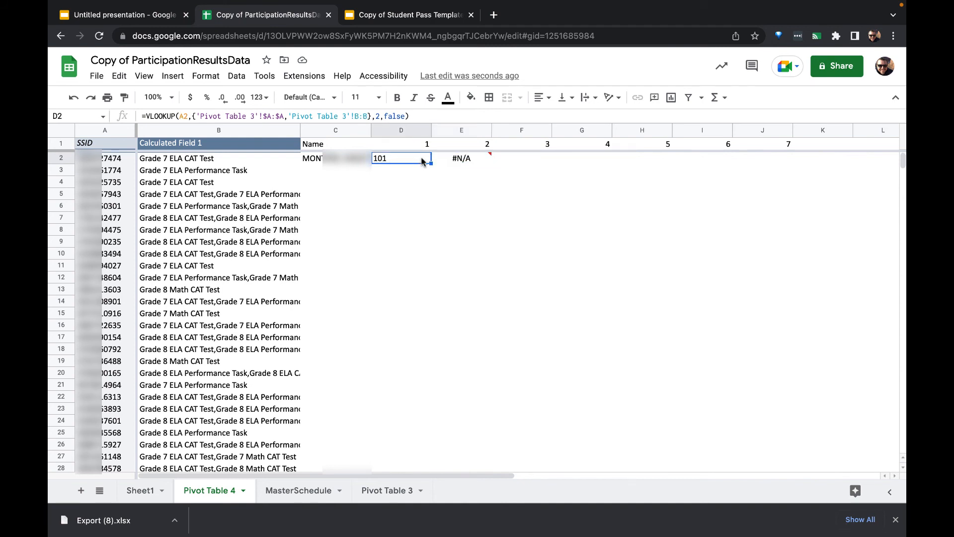
mouse_move(410, 164)
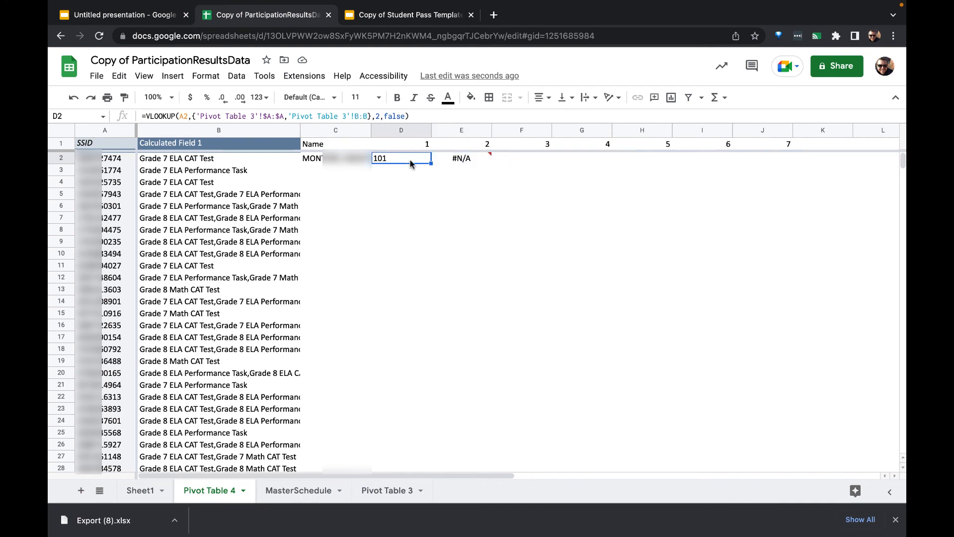
double_click(400, 158)
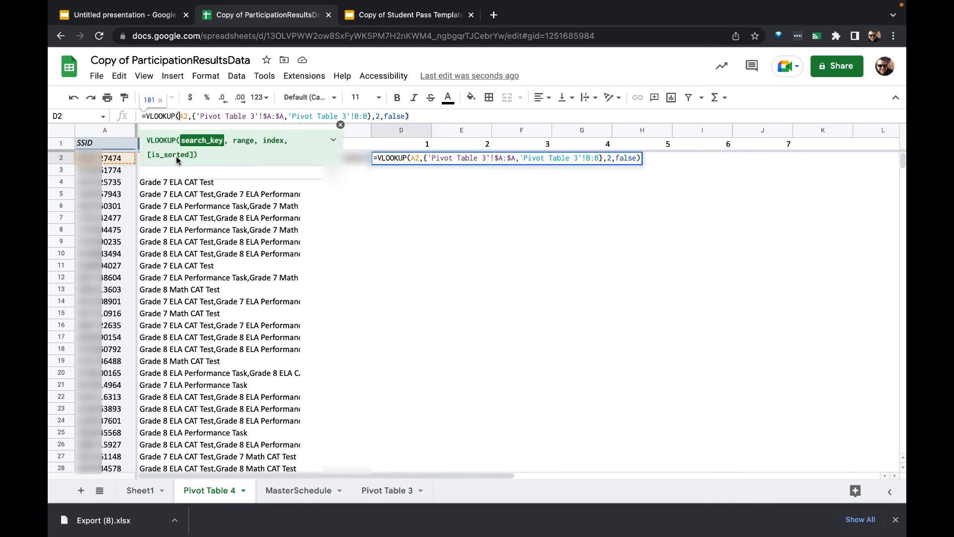
key("f4")
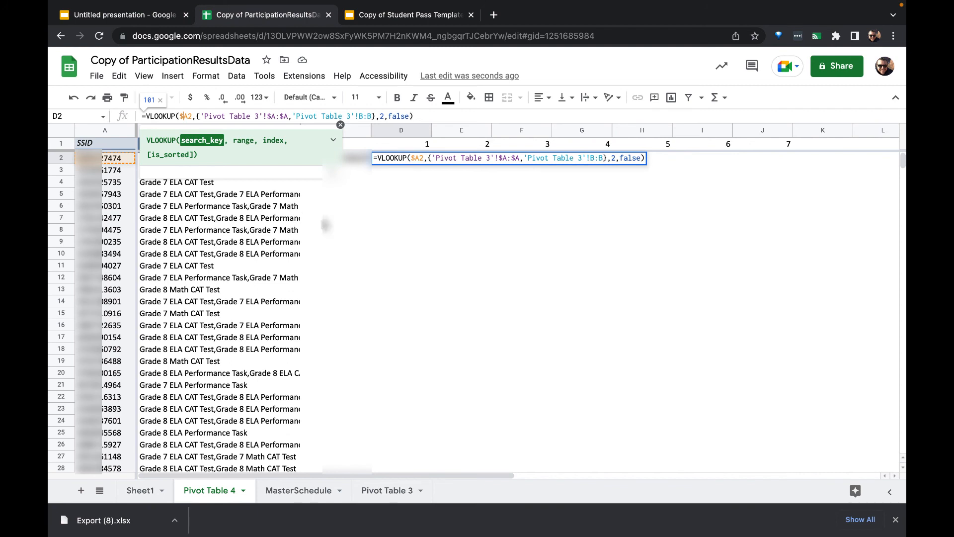
key("enter")
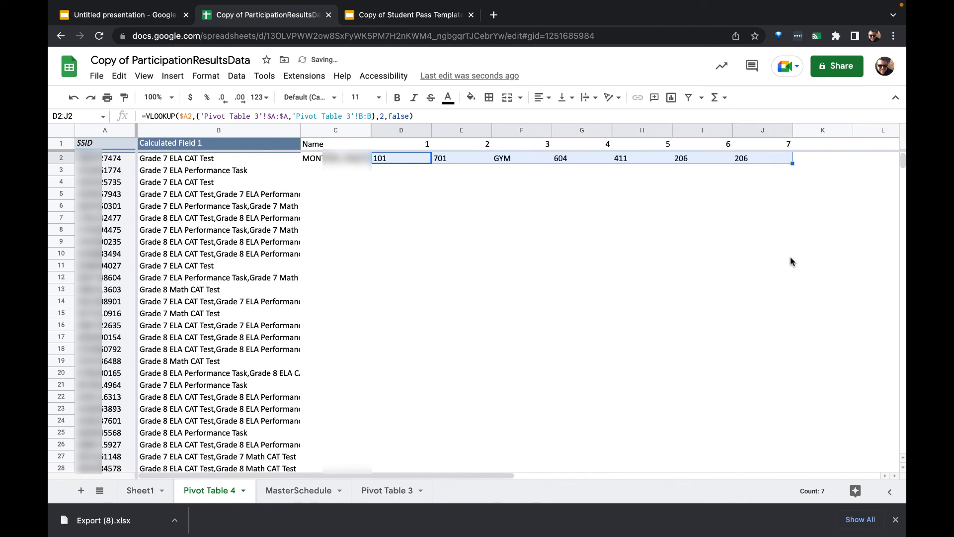
Select the name and seven room cells C2:J2 to fill them down for every student
left_click(335, 158)
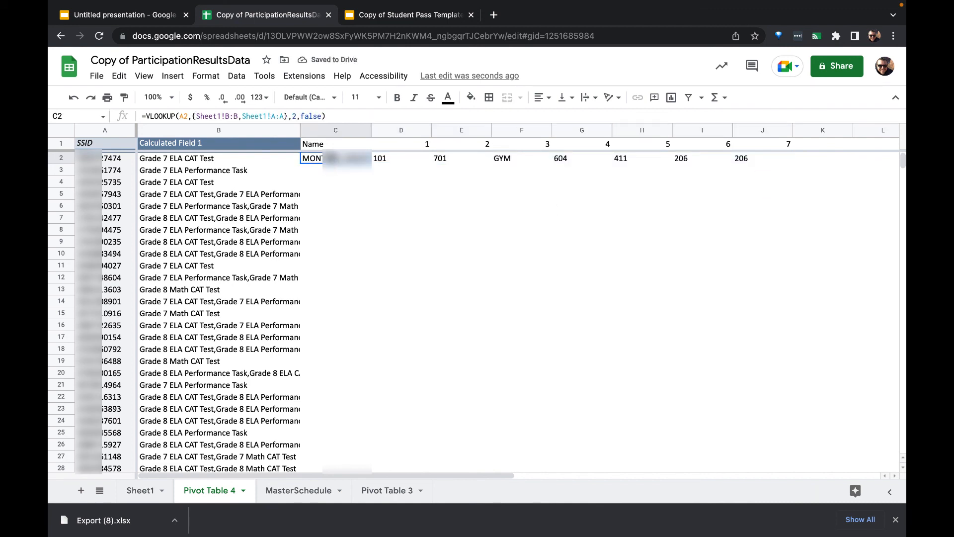
left_click_drag(335, 158, 762, 158)
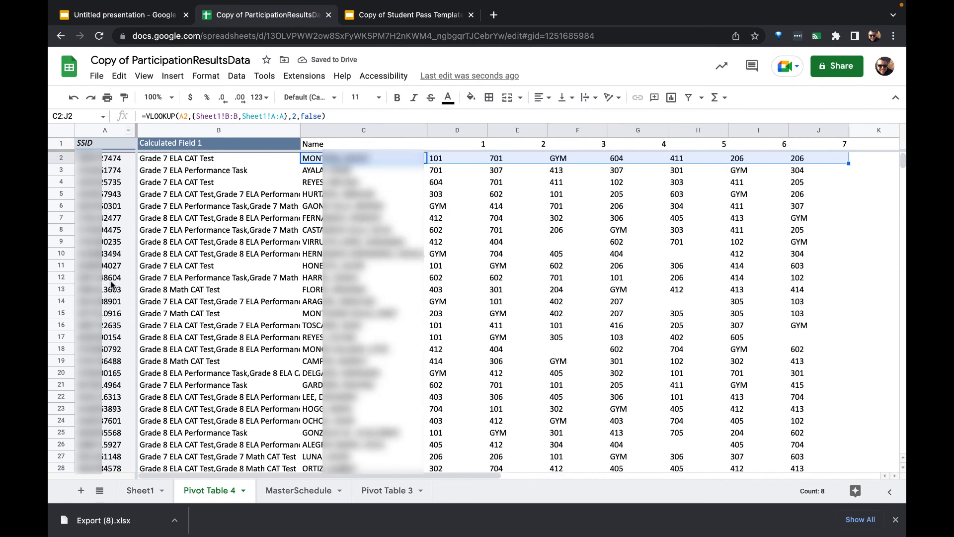
mouse_move(206, 129)
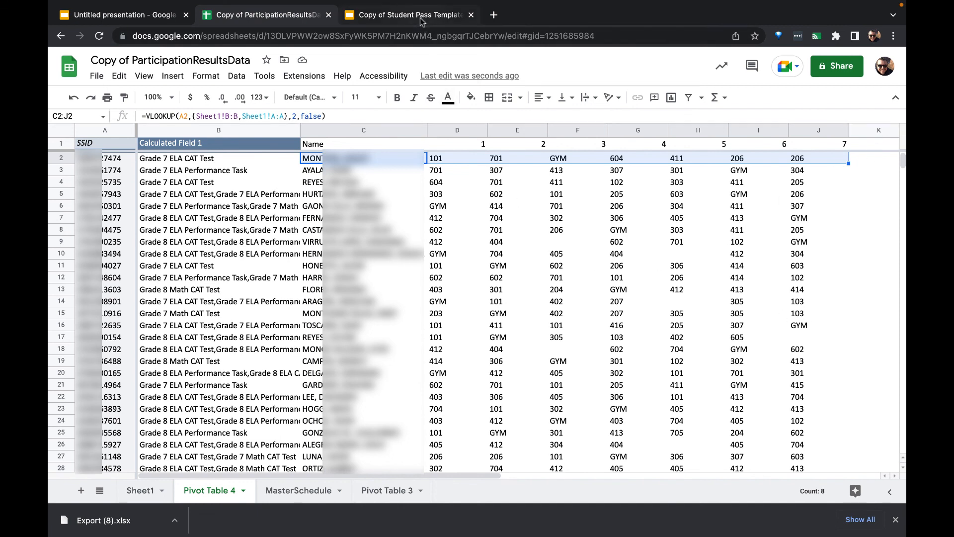
mouse_move(407, 14)
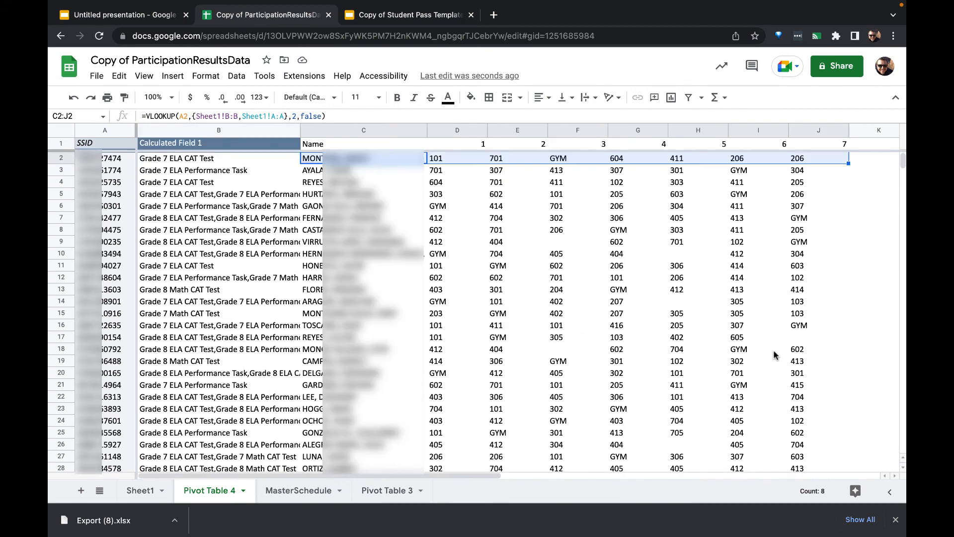
mouse_move(672, 375)
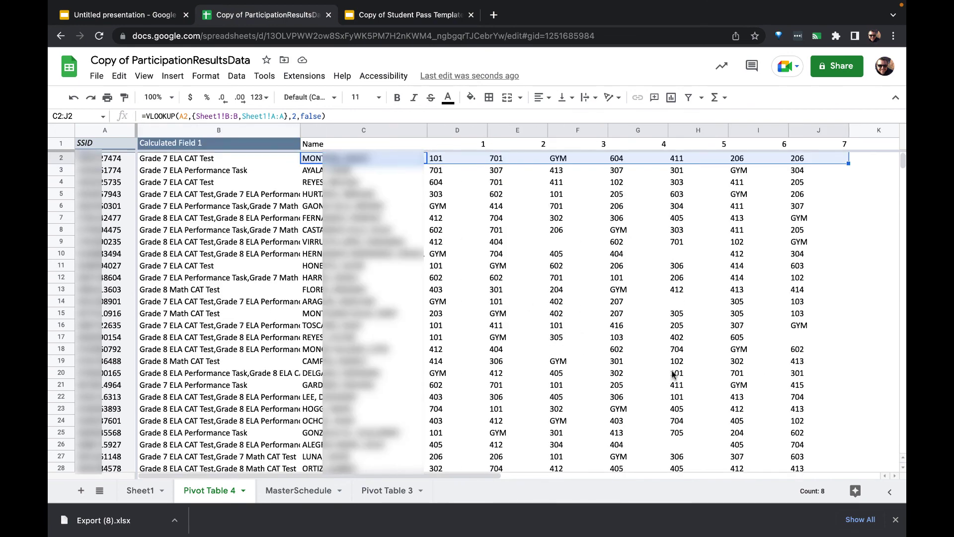
mouse_move(426, 295)
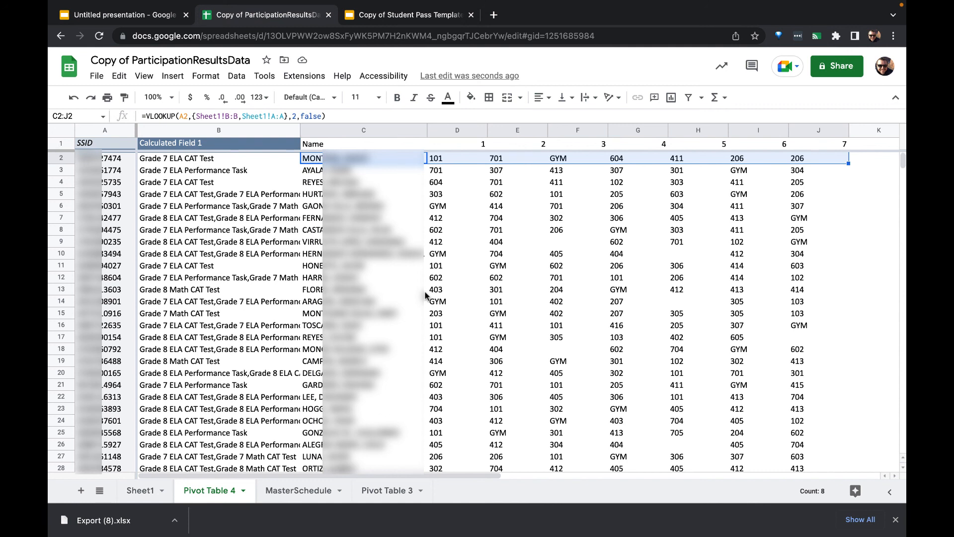